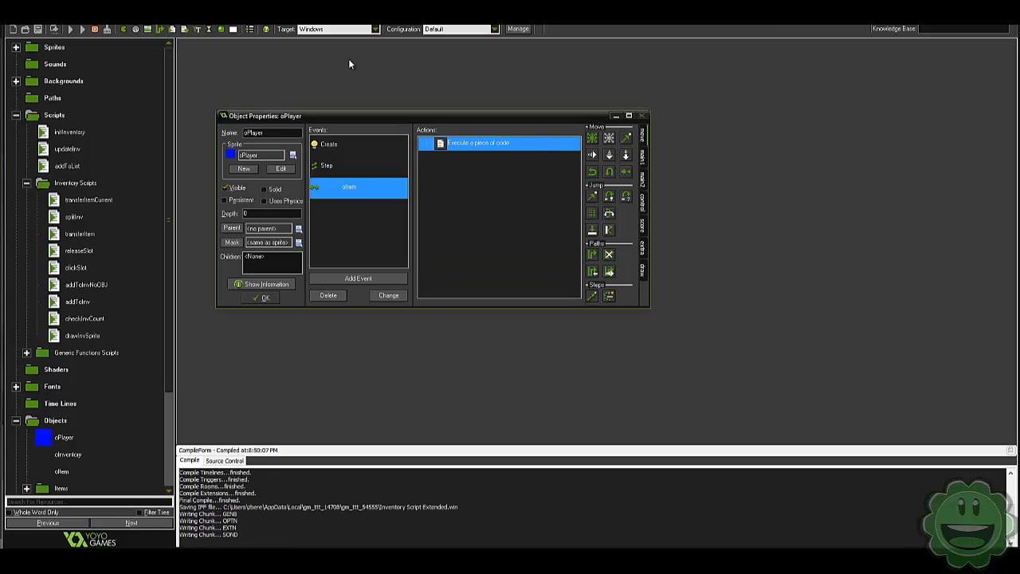
Review oPlayer's item collision code calling addToInv after a test launch of the game
{"action": "left_click", "coordinate": [70, 28]}
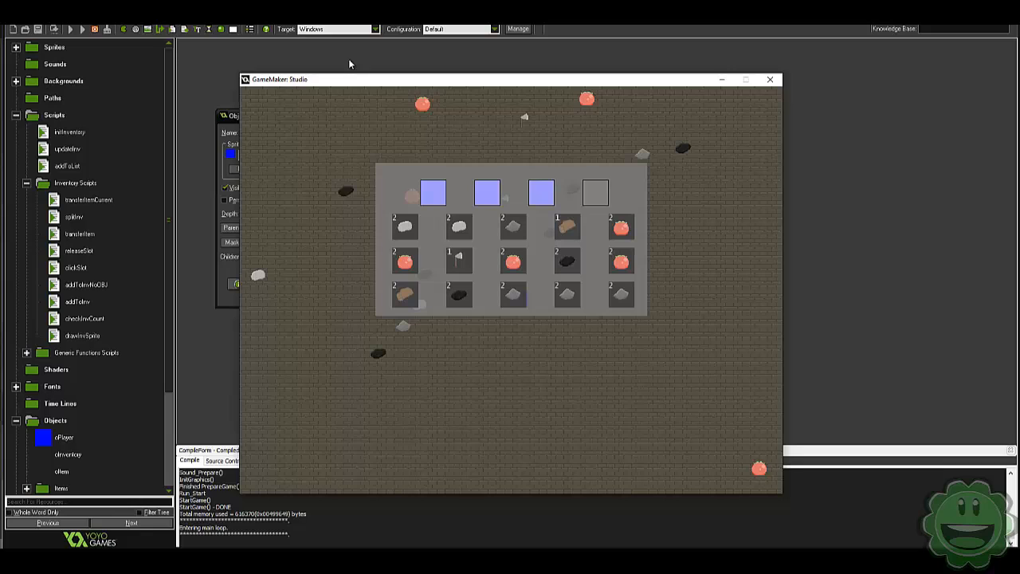
{"action": "mouse_move", "coordinate": [402, 254]}
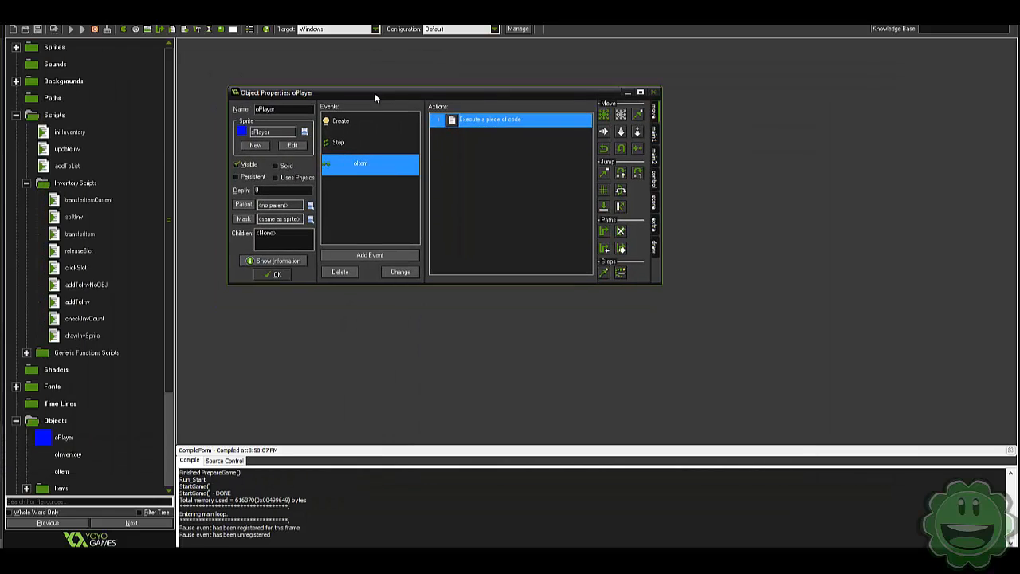
{"action": "mouse_move", "coordinate": [413, 158]}
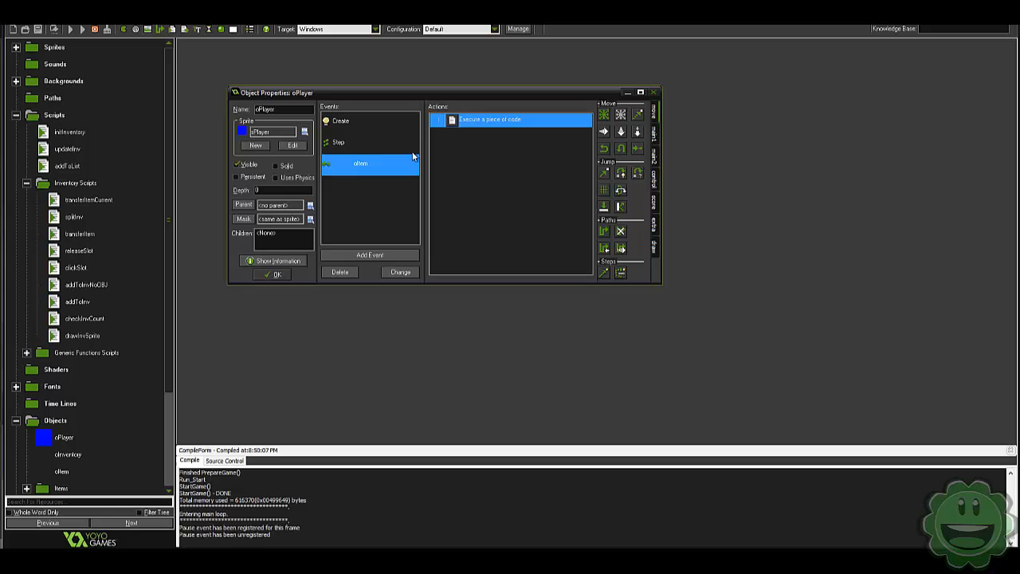
{"action": "double_click", "coordinate": [510, 120]}
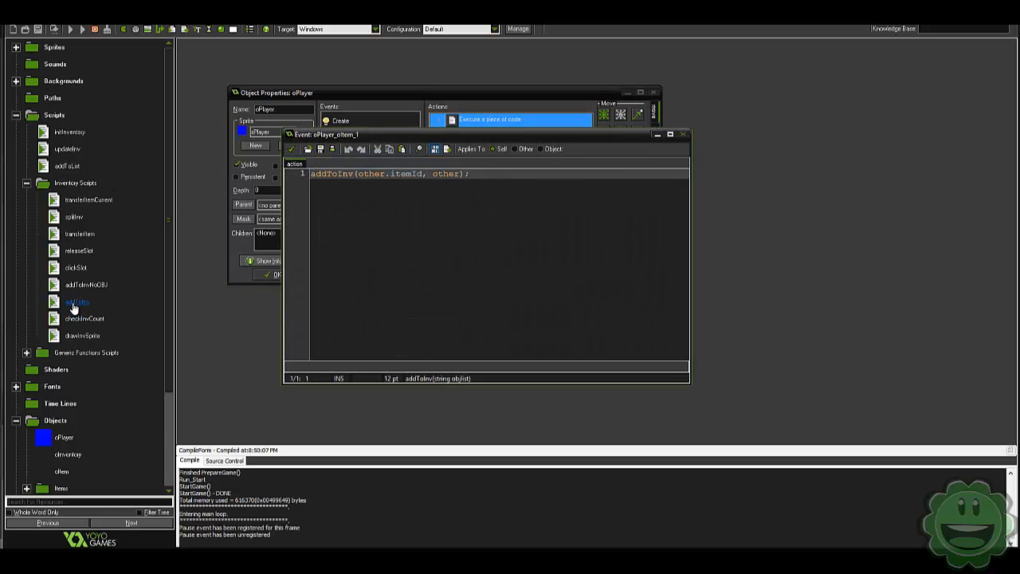
{"action": "double_click", "coordinate": [76, 301]}
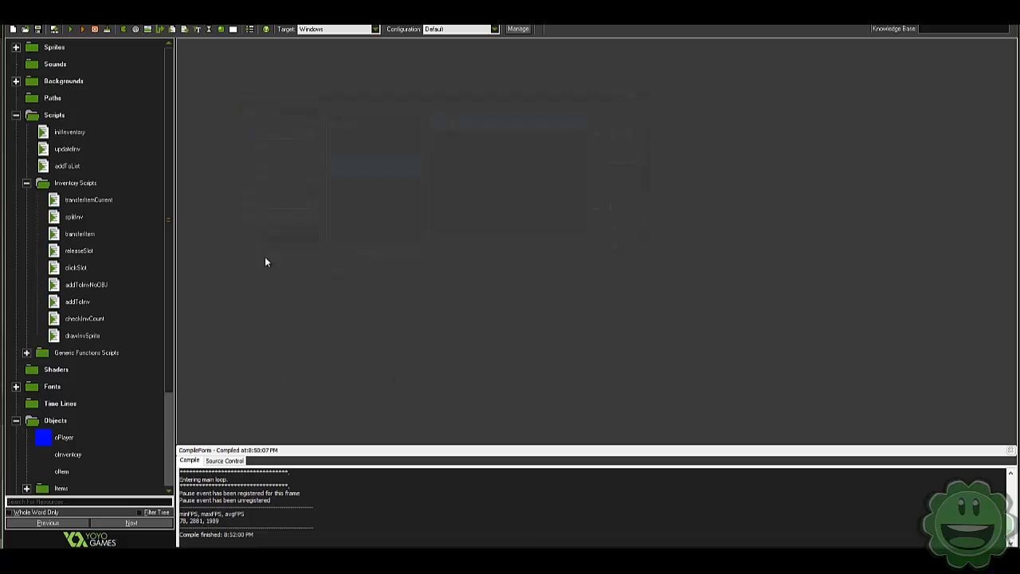
{"action": "mouse_move", "coordinate": [260, 269]}
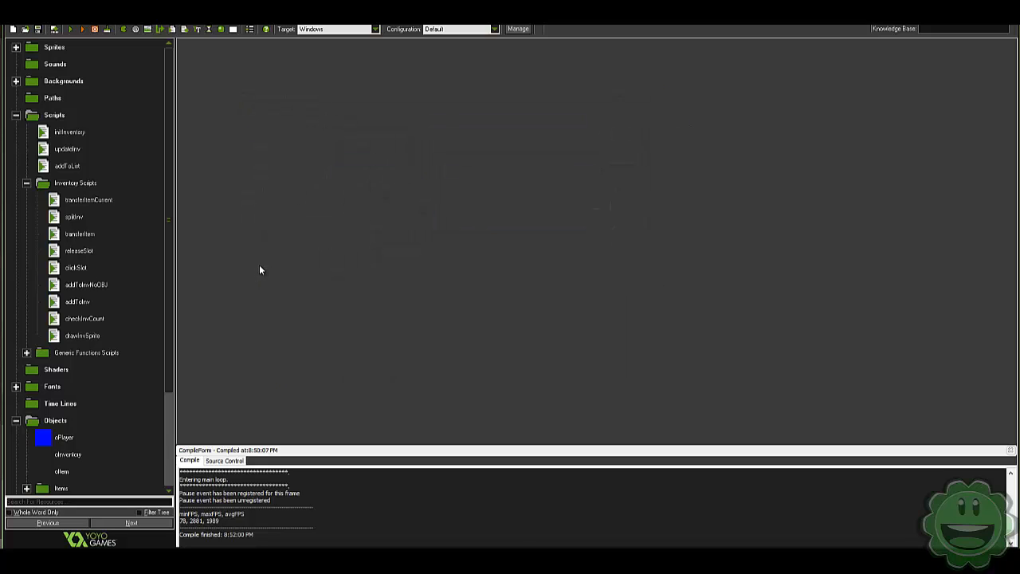
{"action": "mouse_move", "coordinate": [116, 268]}
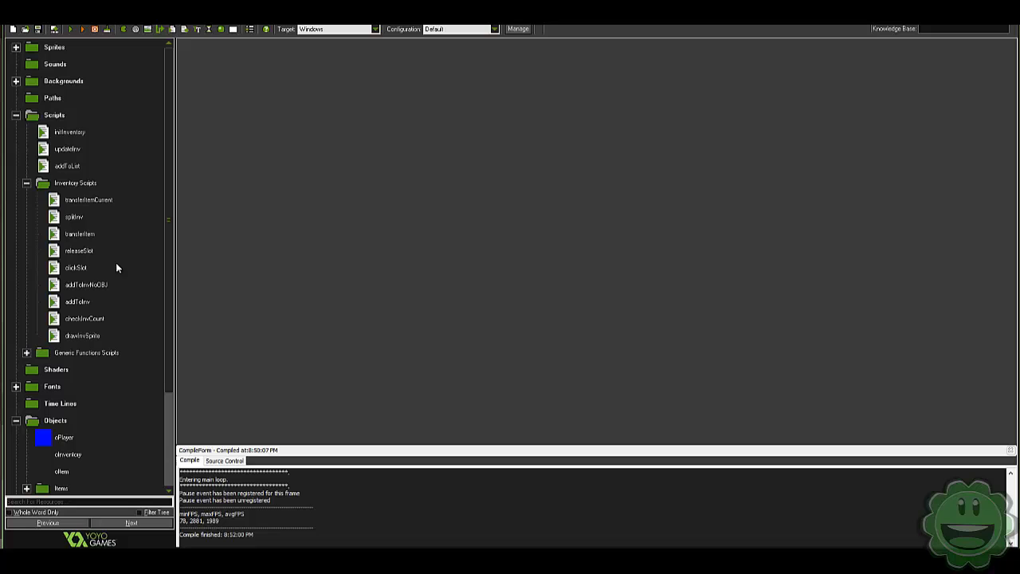
In the addToInv script, change the slotCount stack limit to 8
{"action": "left_click", "coordinate": [76, 302]}
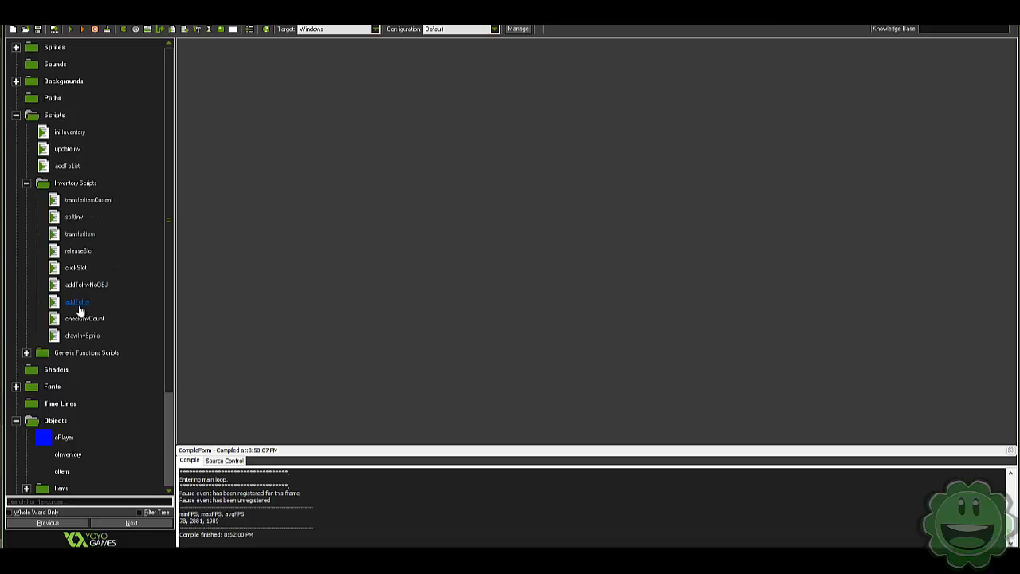
{"action": "double_click", "coordinate": [77, 301]}
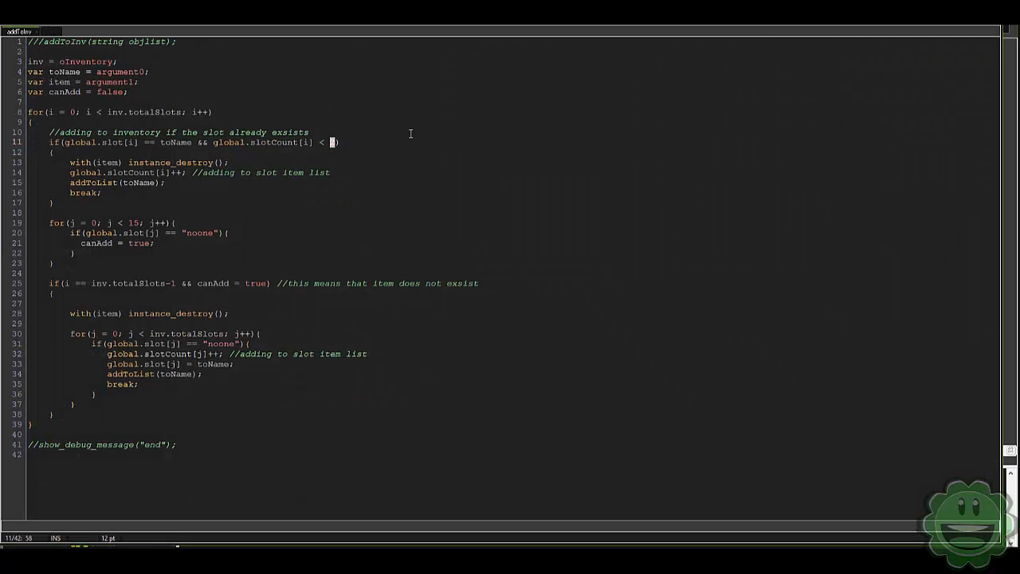
{"action": "type", "text": "8"}
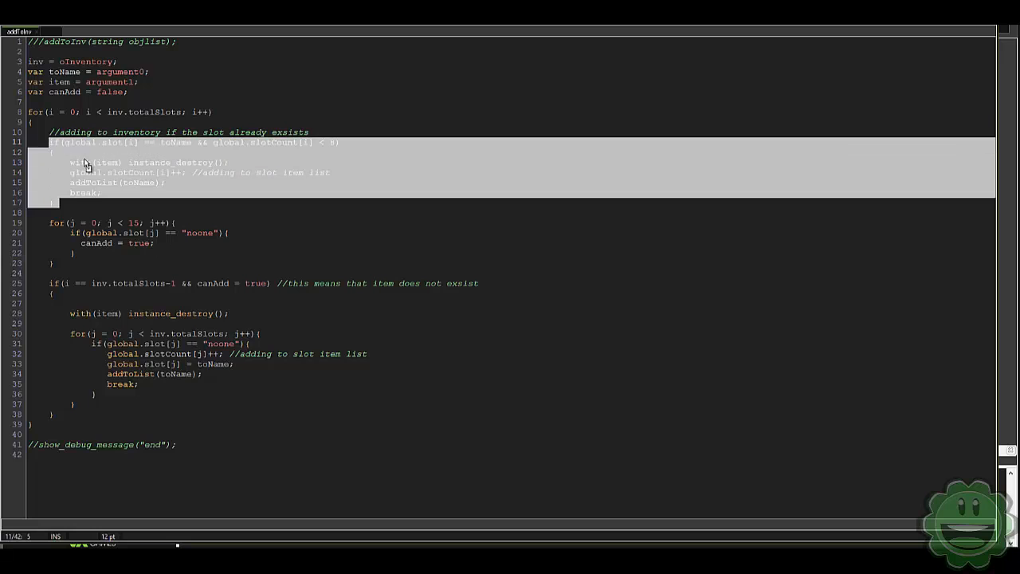
{"action": "left_click", "coordinate": [121, 151]}
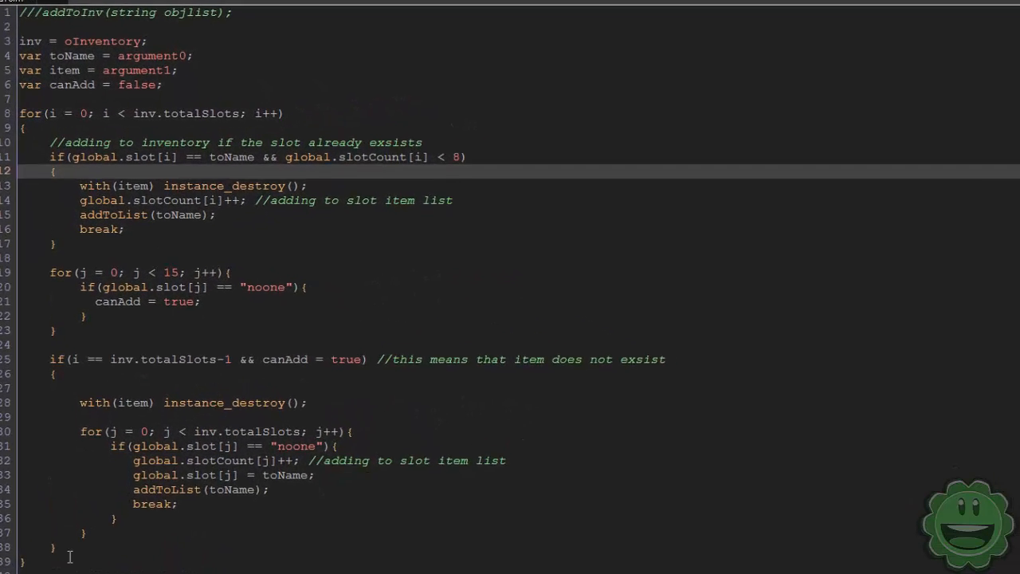
Wrap the stacking loop in if(item != "hatchet") so hatchets never stack
{"action": "scroll", "scroll_direction": "down", "scroll_amount": 3}
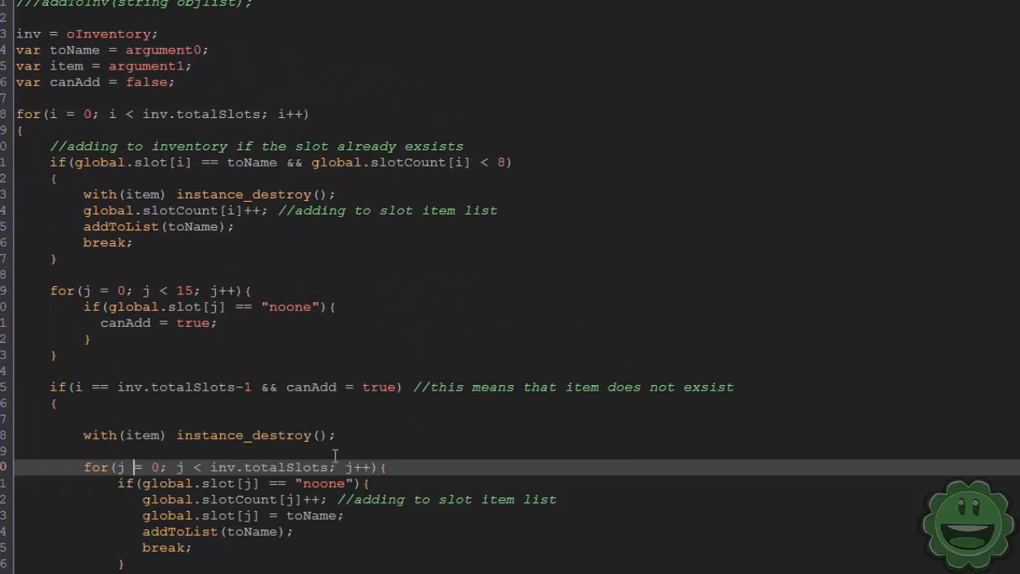
{"action": "left_click", "coordinate": [239, 434]}
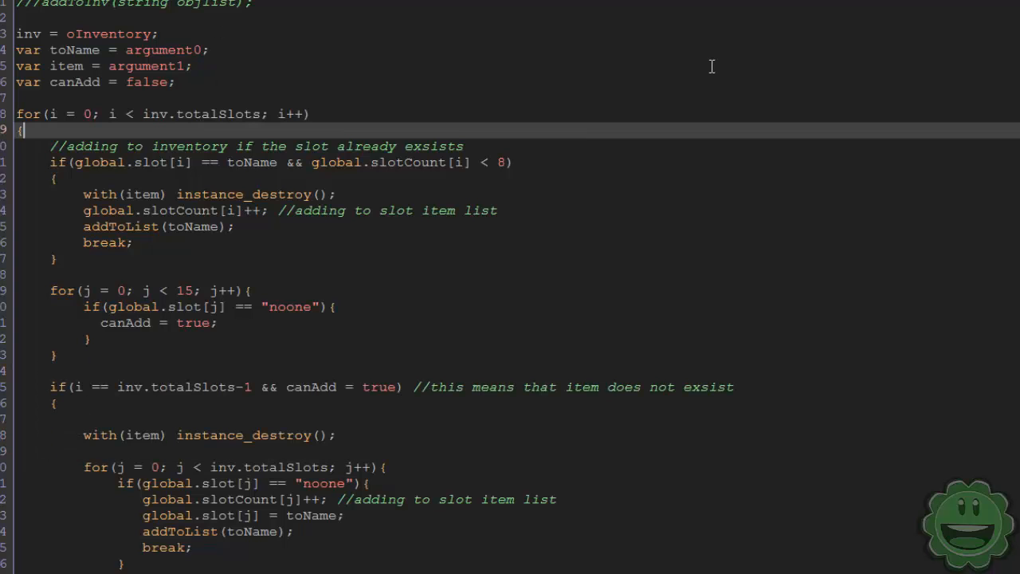
{"action": "type", "text": "if"}
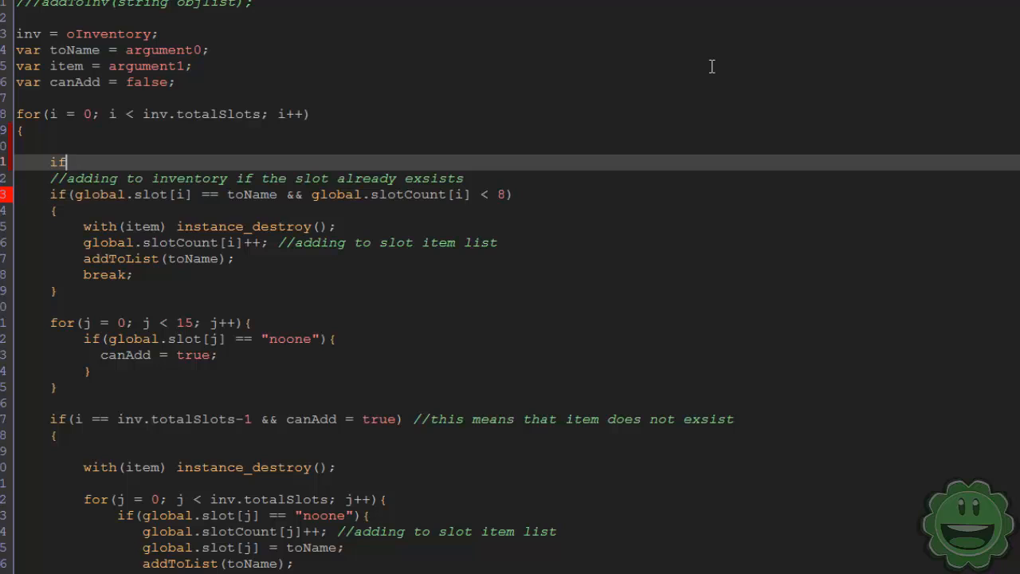
{"action": "type", "text": "(item"}
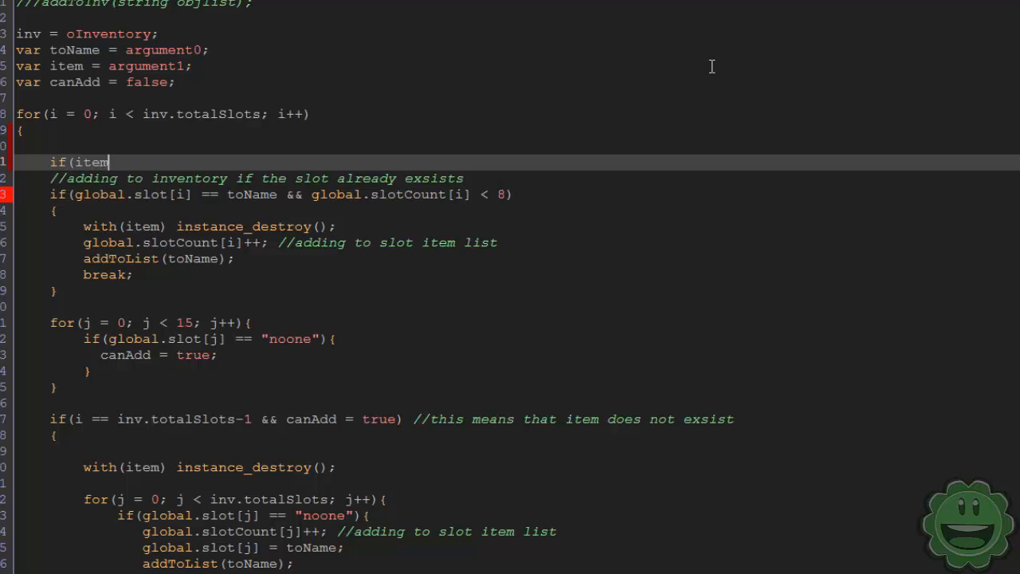
{"action": "type", "text": "!= \""}
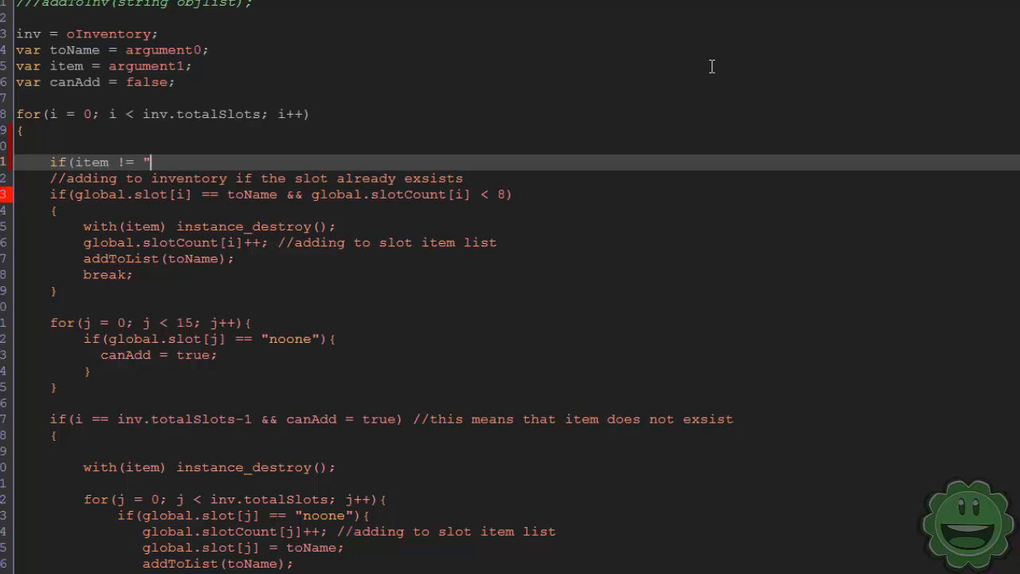
{"action": "type", "text": "hatchet\")"}
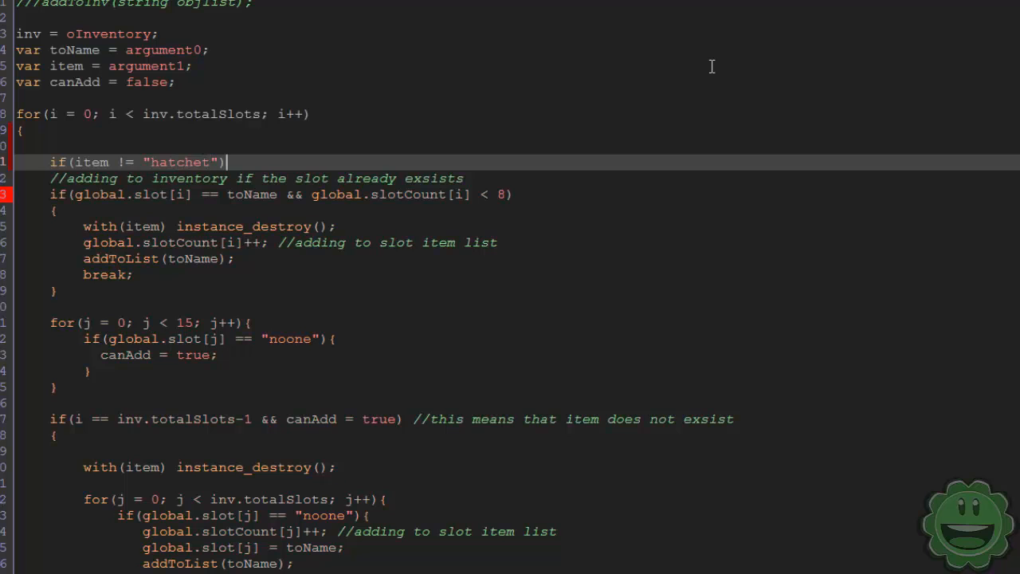
{"action": "key", "text": "Enter"}
{"action": "type", "text": "{"}
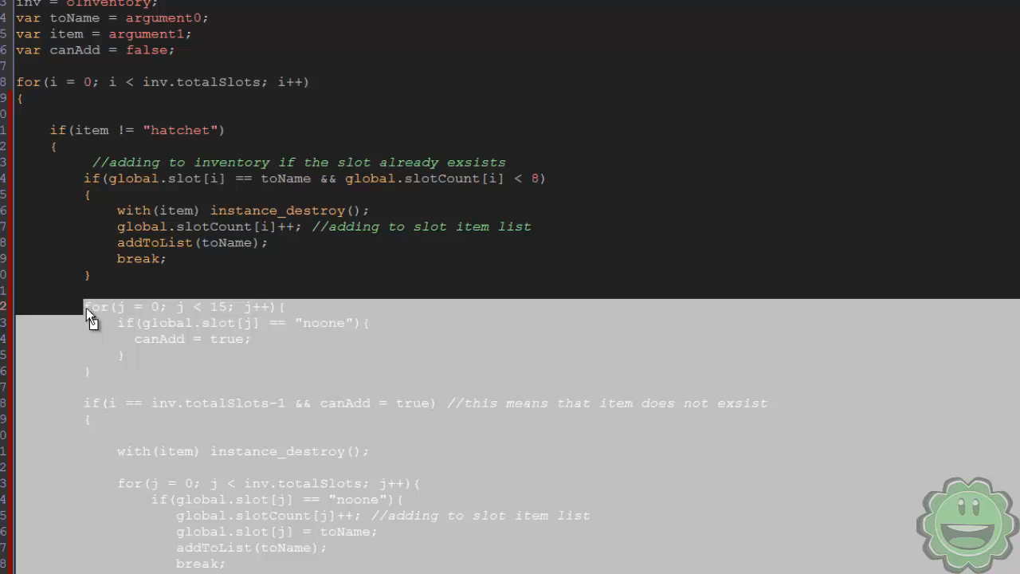
{"action": "scroll", "scroll_direction": "down", "scroll_amount": 3}
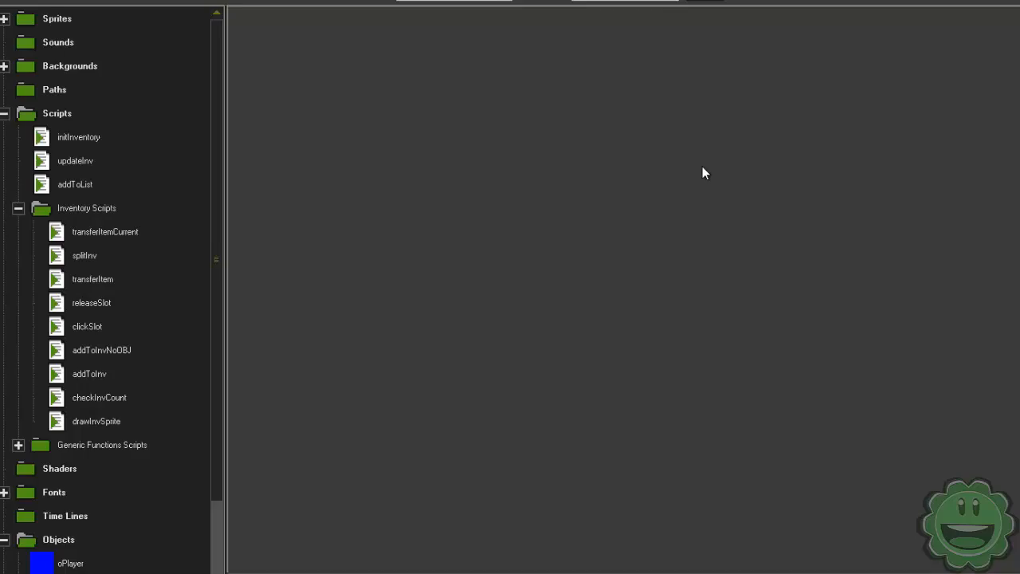
After a test run, make addToInv's hatchet condition check toName instead of item
{"action": "left_click", "coordinate": [83, 16]}
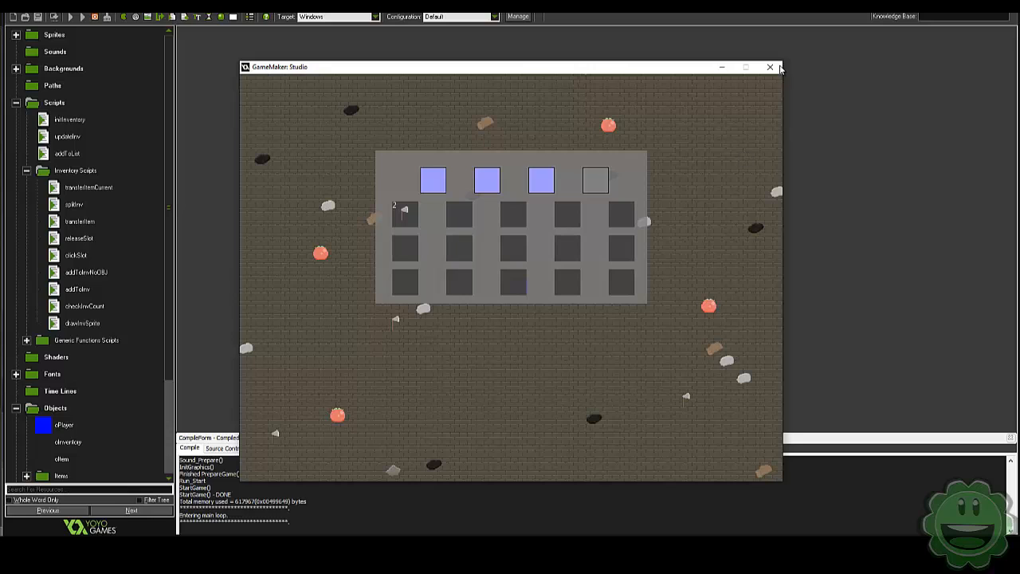
{"action": "left_click", "coordinate": [768, 67]}
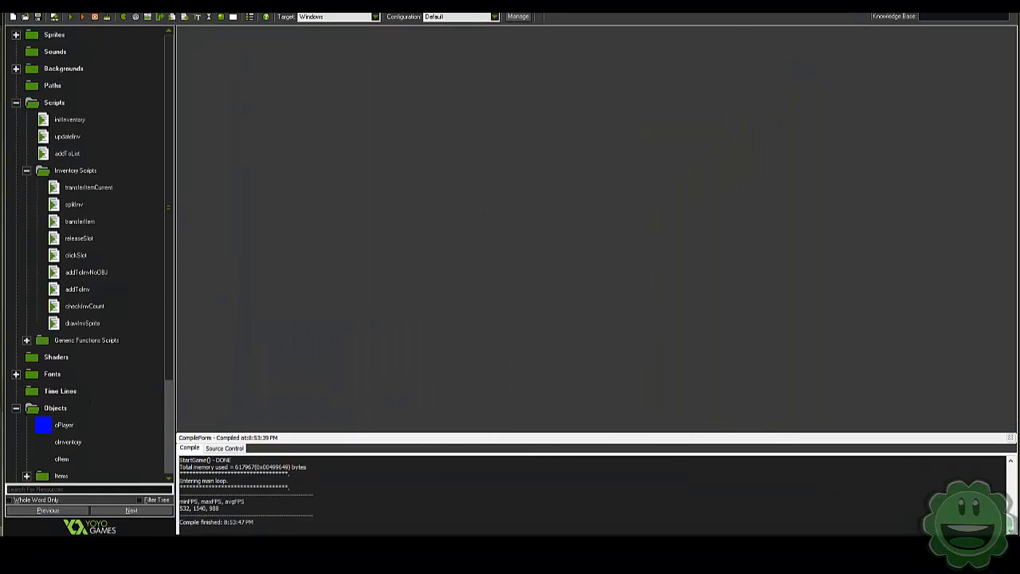
{"action": "double_click", "coordinate": [76, 289]}
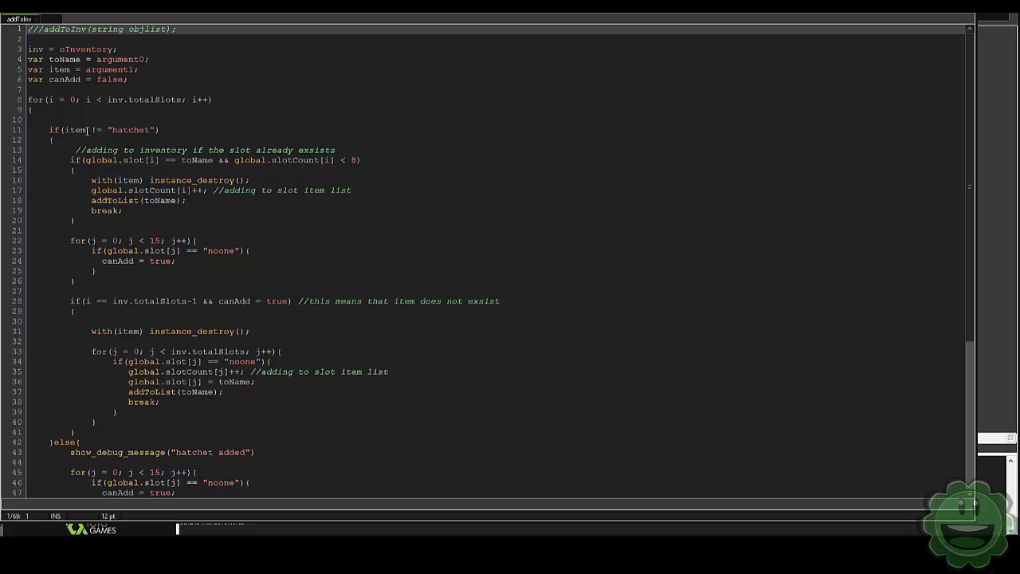
{"action": "type", "text": "toName"}
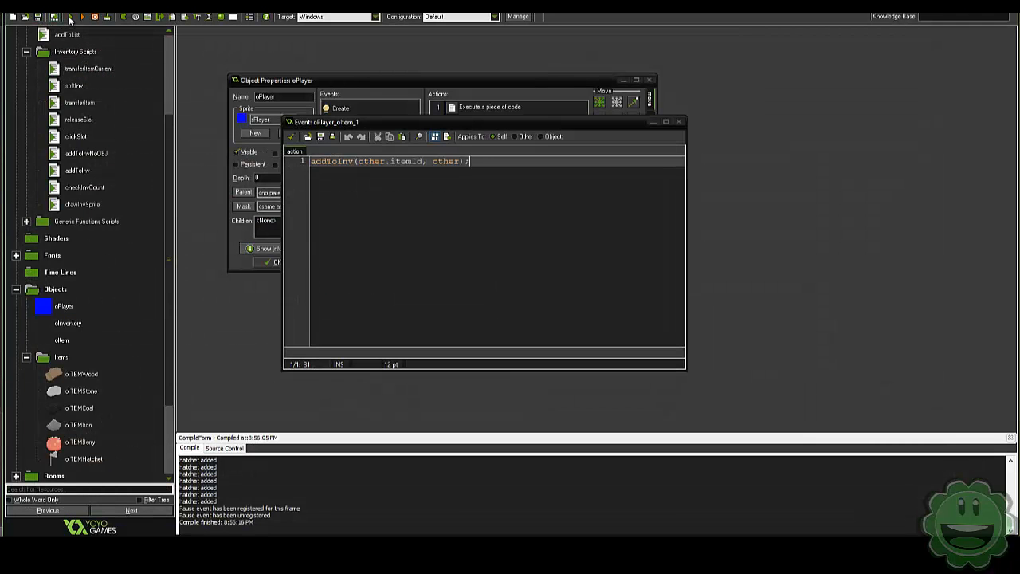
Run the game again to test collecting items into separate slots
{"action": "left_click", "coordinate": [70, 16]}
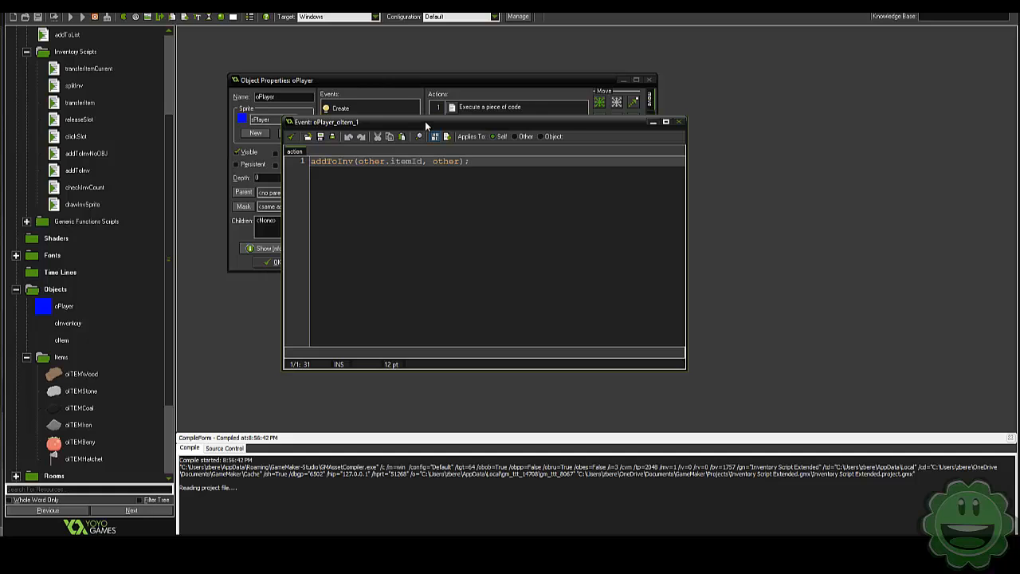
{"action": "left_click", "coordinate": [70, 15]}
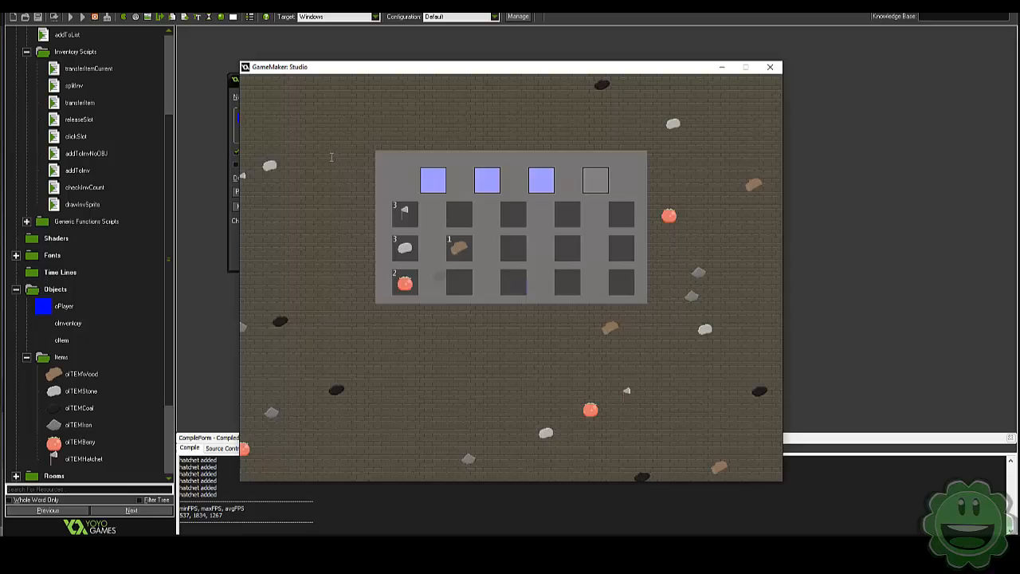
Review the updateInv script, deleting the hatchet sprite name on line 118
{"action": "double_click", "coordinate": [63, 306]}
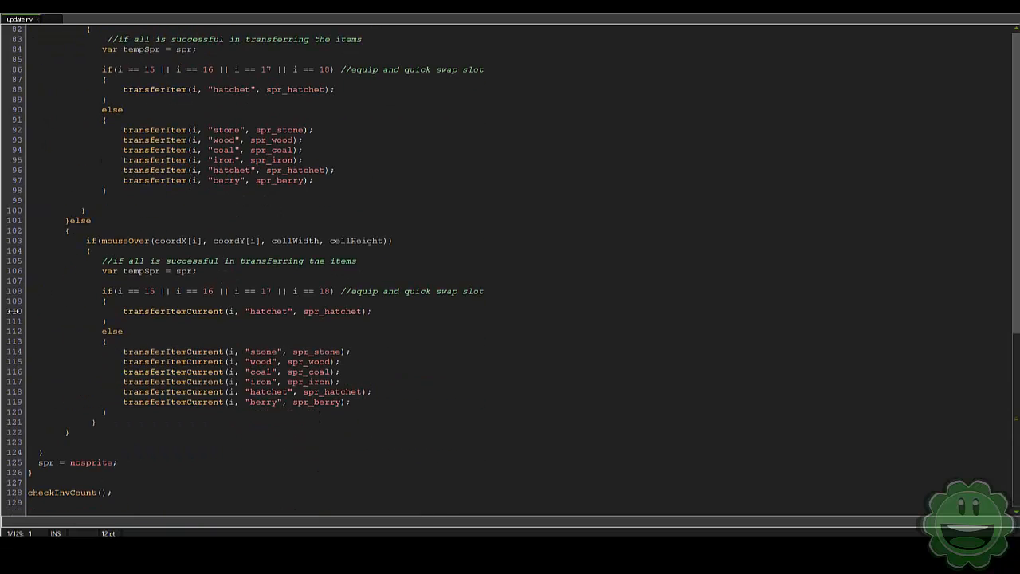
{"action": "double_click", "coordinate": [333, 392]}
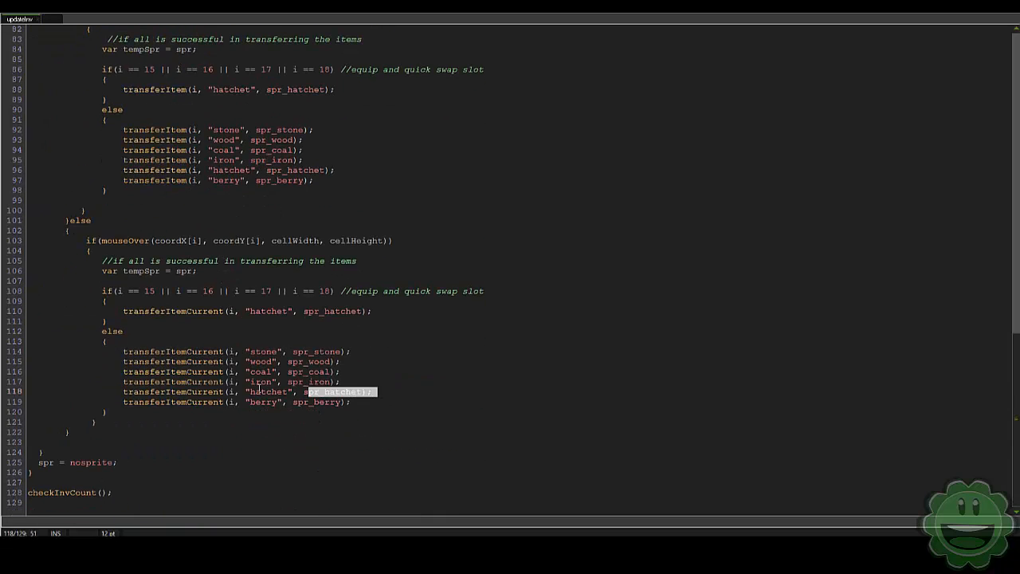
{"action": "key", "text": "Delete"}
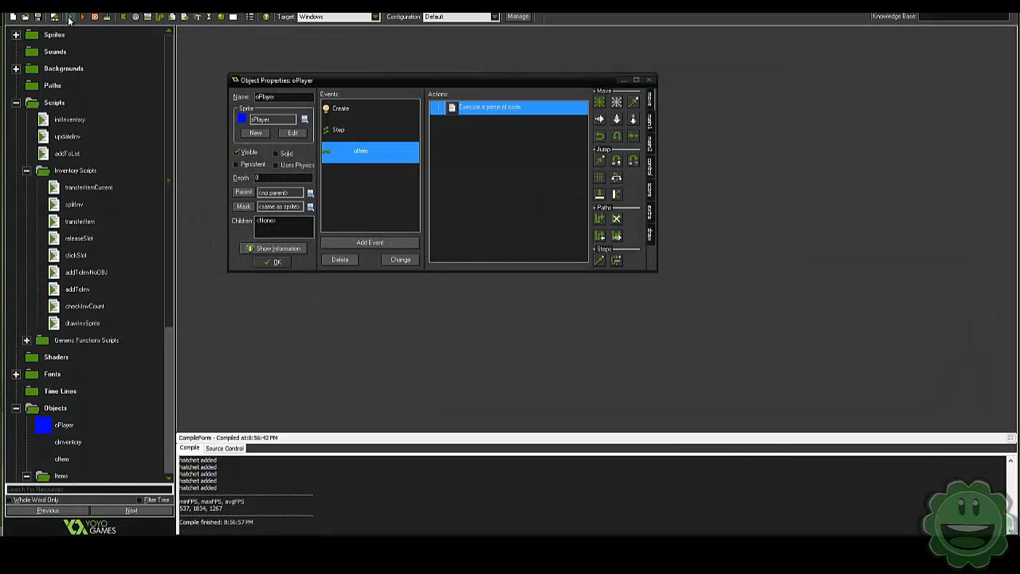
{"action": "left_click", "coordinate": [83, 16]}
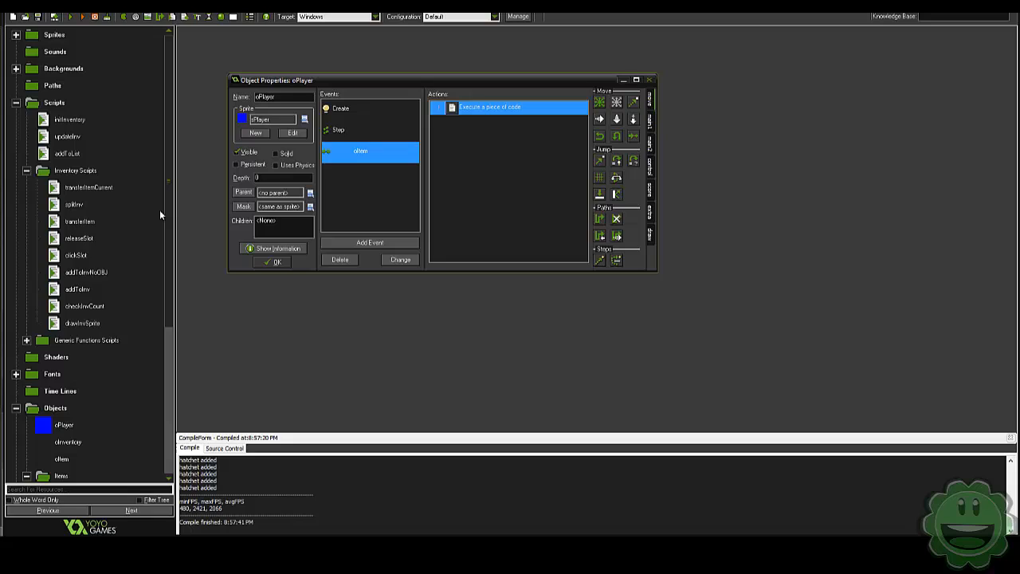
{"action": "mouse_move", "coordinate": [127, 181]}
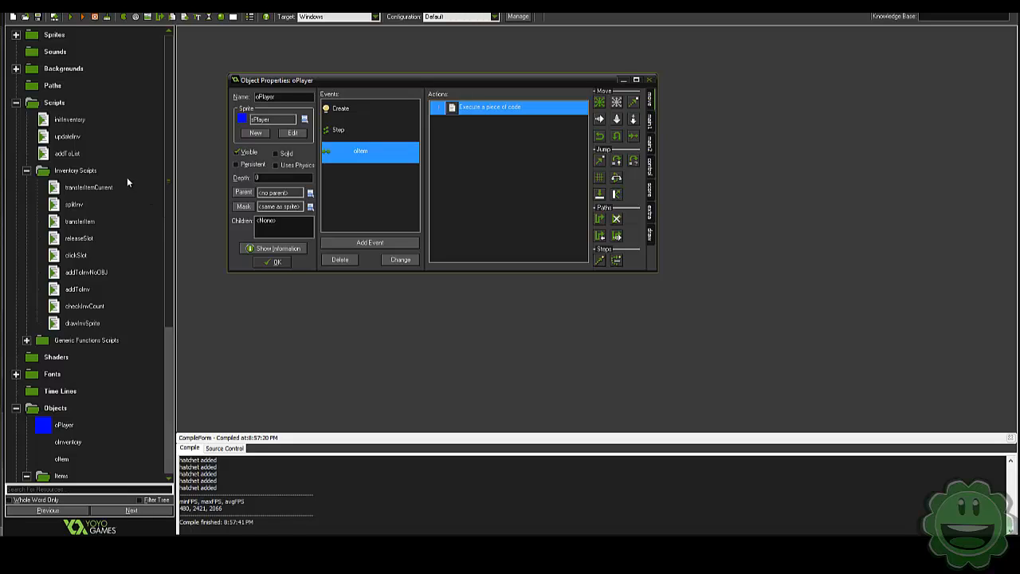
{"action": "scroll", "scroll_direction": "down", "scroll_amount": 3}
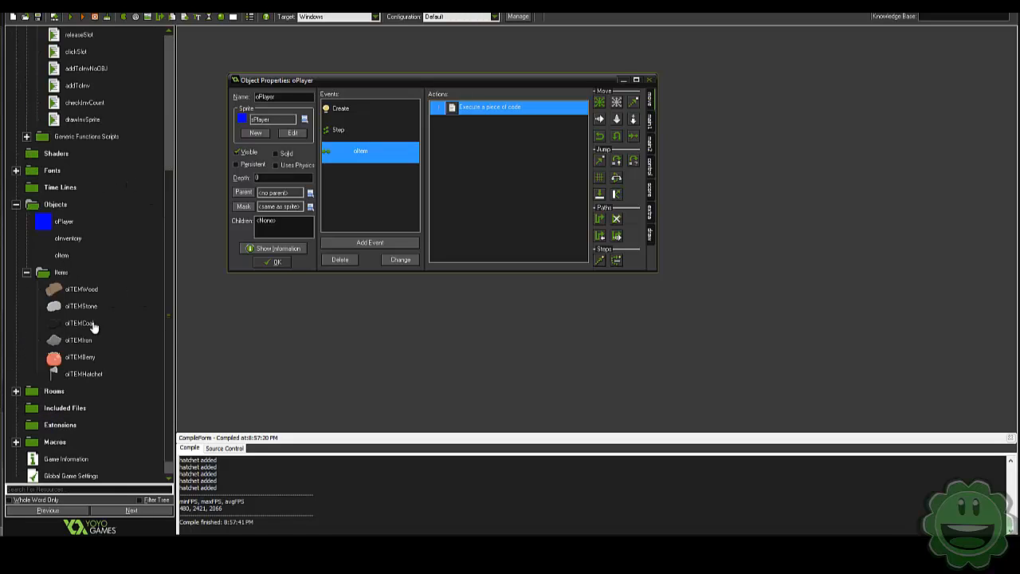
Review oInventory's Create event, setting the slot health value to 32
{"action": "double_click", "coordinate": [67, 238]}
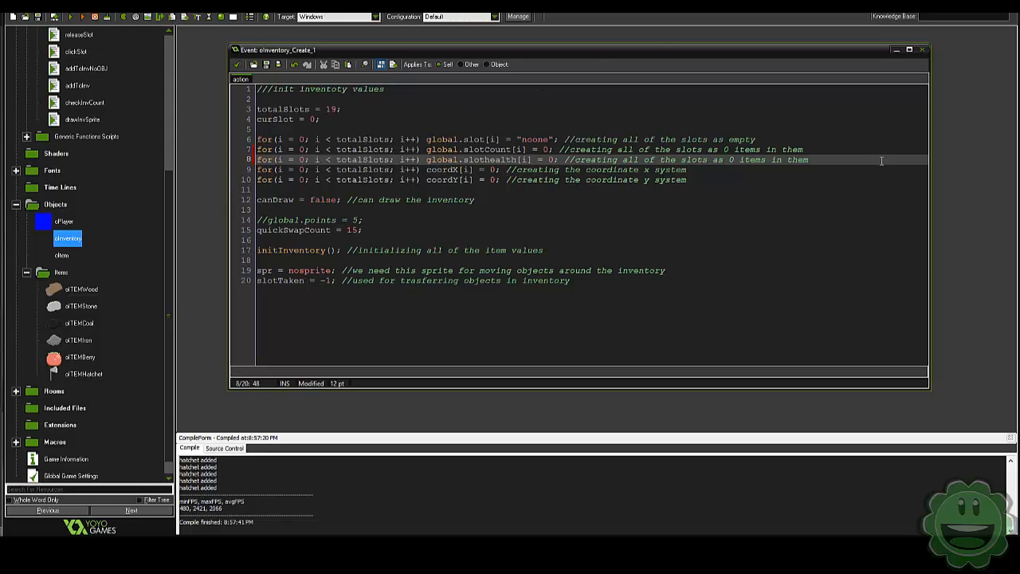
{"action": "type", "text": "32"}
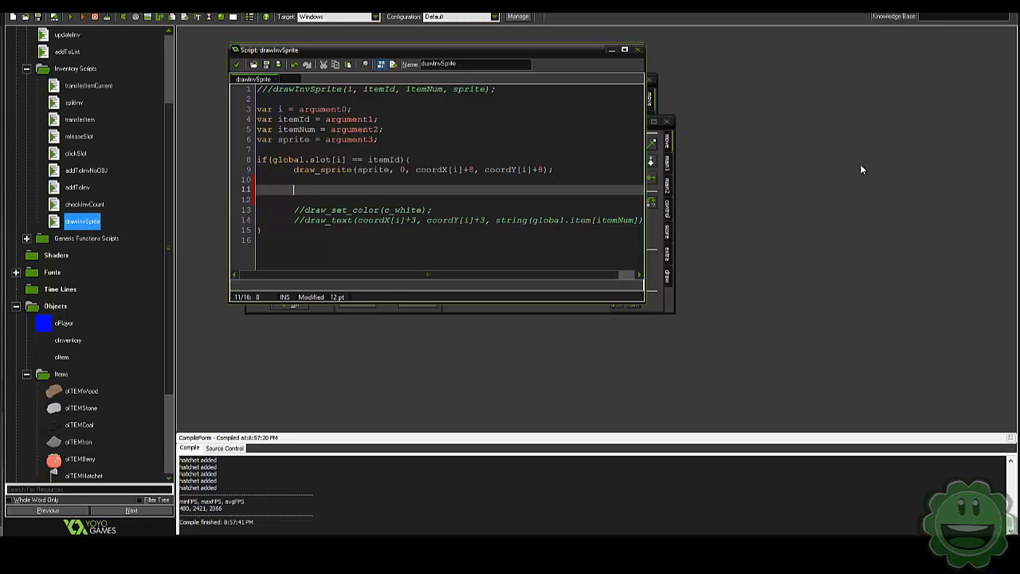
In drawInvSprite add if(itemId == "hatchet") with a draw_set_color call for the health bar
{"action": "type", "text": "if(item"}
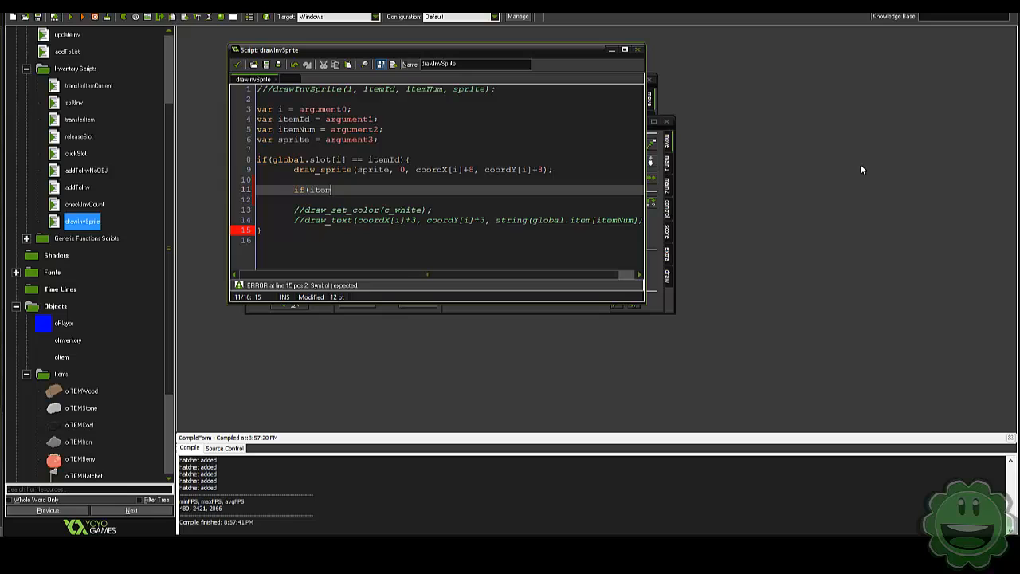
{"action": "type", "text": "D ="}
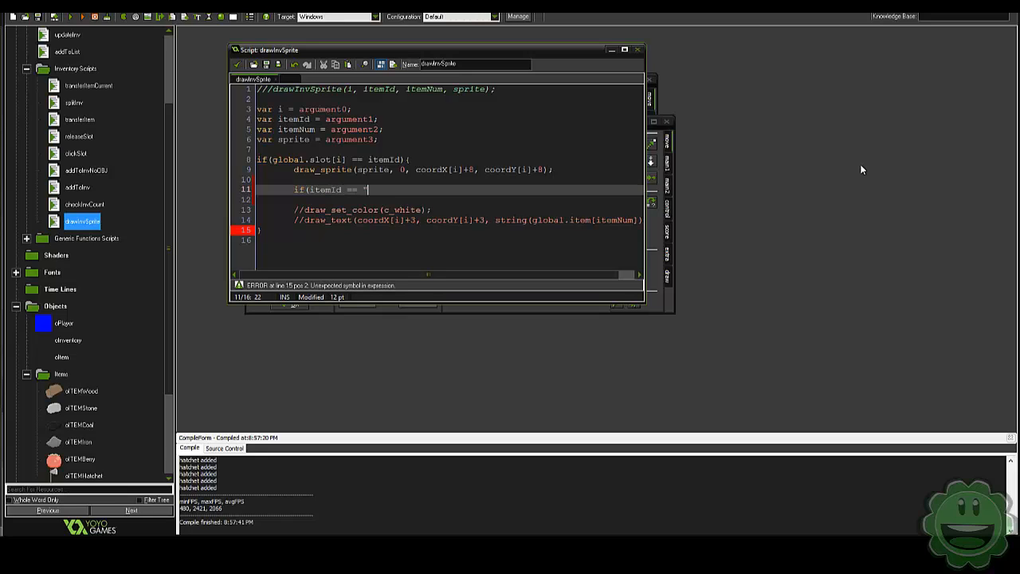
{"action": "type", "text": "hatchet\")"}
{"action": "left_click", "coordinate": [448, 199]}
{"action": "type", "text": "{"}
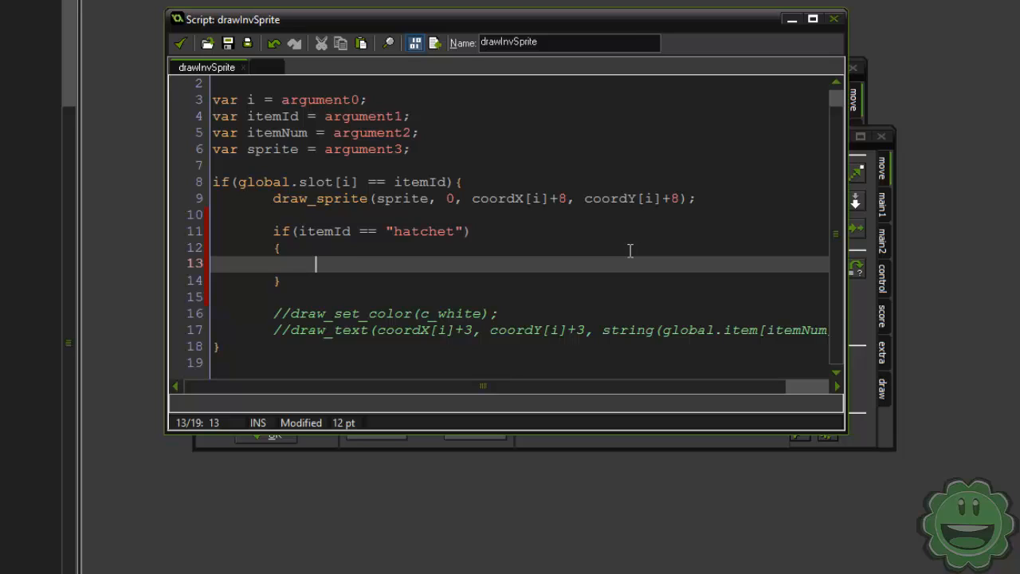
{"action": "type", "text": "//drawing healthbar"}
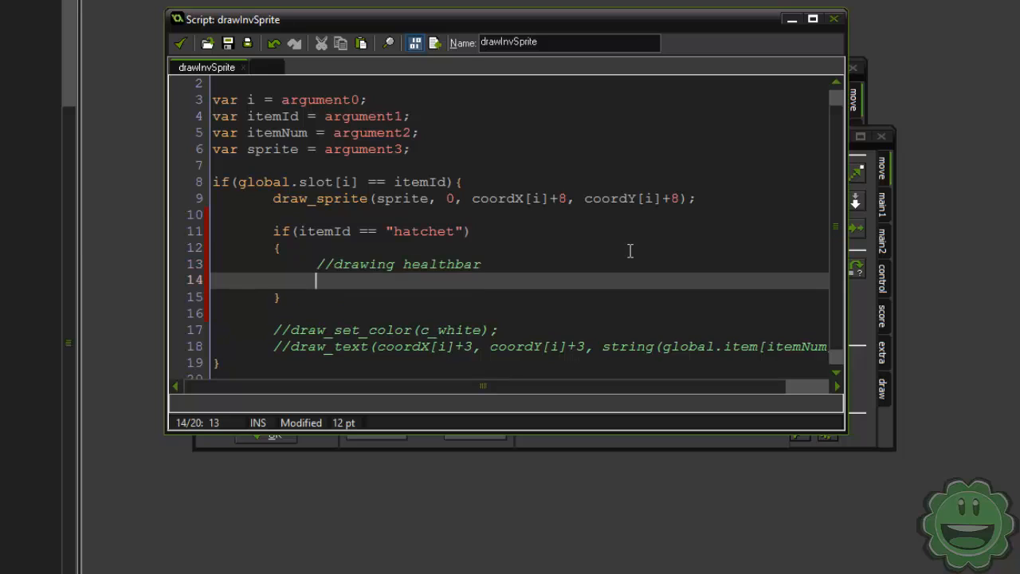
{"action": "type", "text": "draw_"}
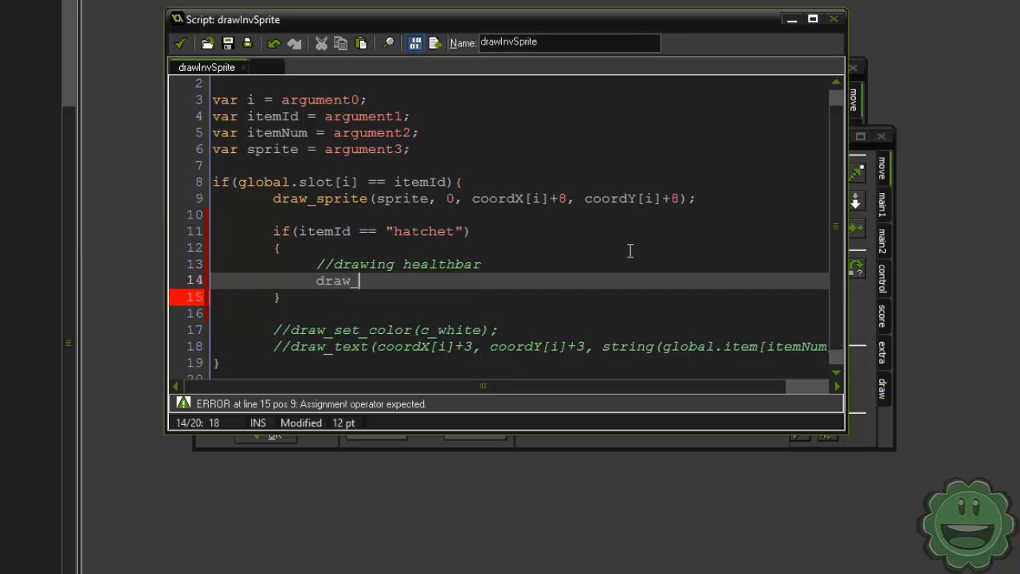
{"action": "type", "text": "set_color(c_)"}
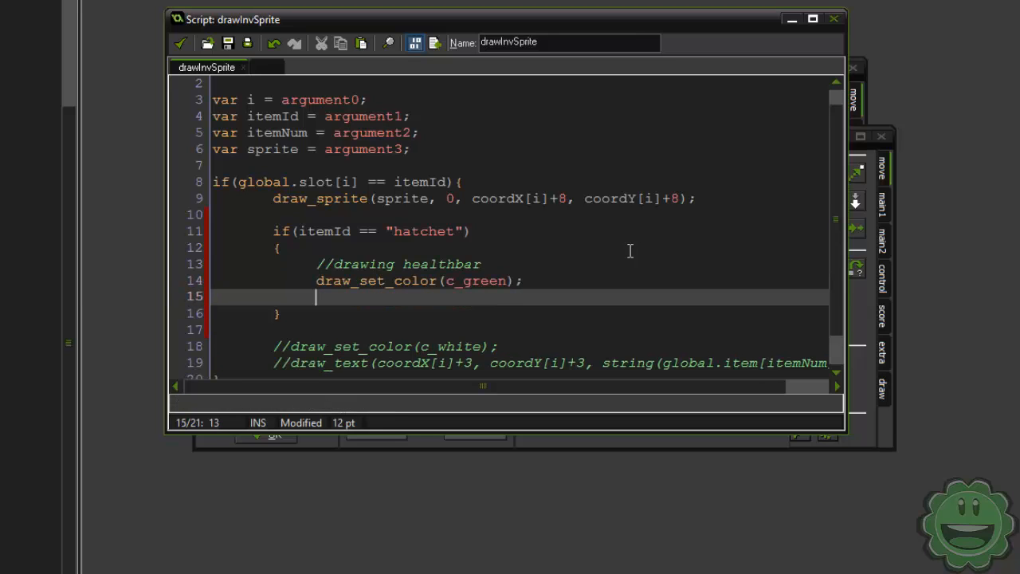
Draw the green bar rectangle from coordX[i]+8, coordY[i]+32 sized by global slot health, with a fixed outline, and save
{"action": "type", "text": "draw_rect"}
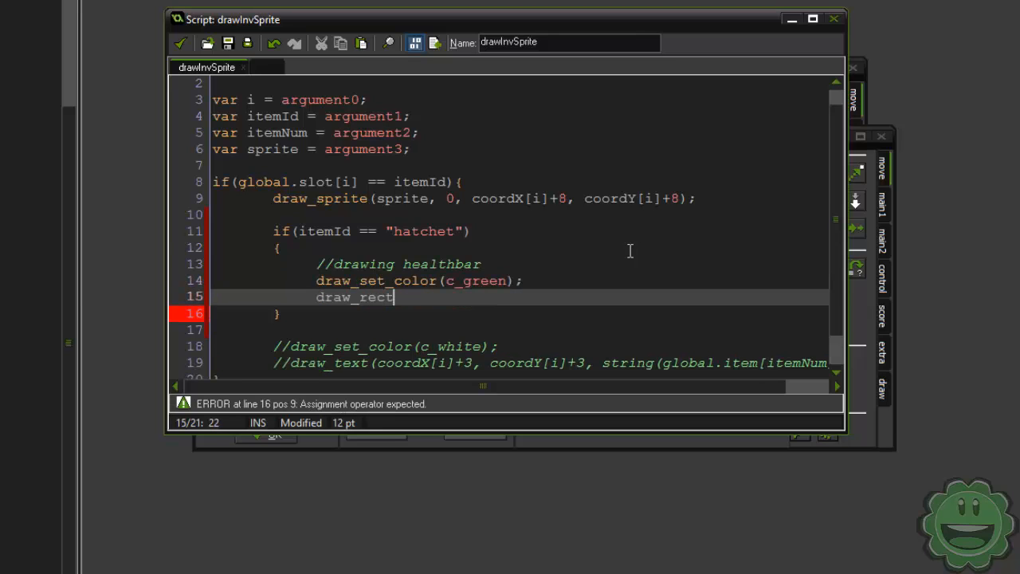
{"action": "type", "text": "angle(x"}
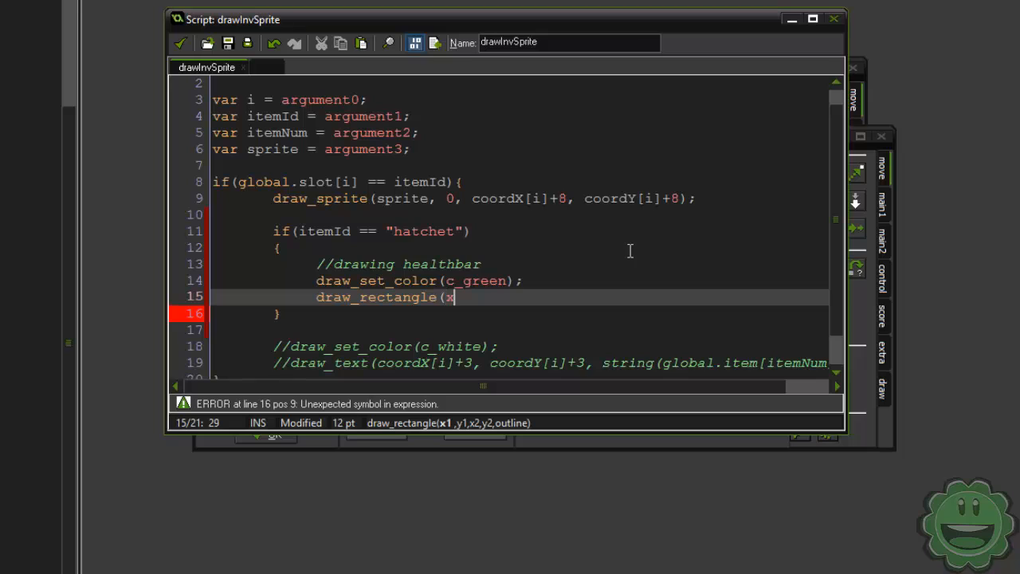
{"action": "type", "text": "coord"}
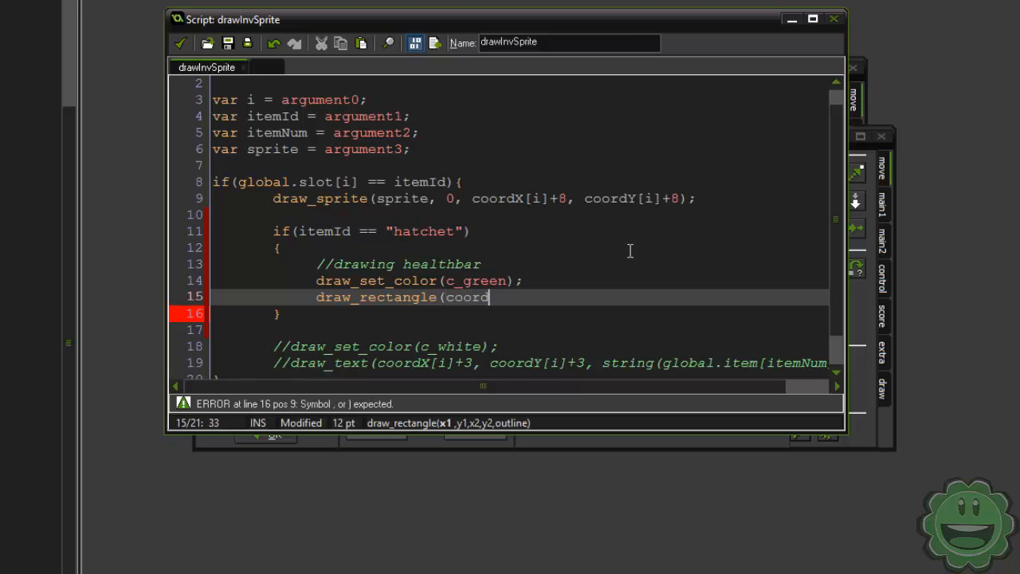
{"action": "type", "text": "X[i]"}
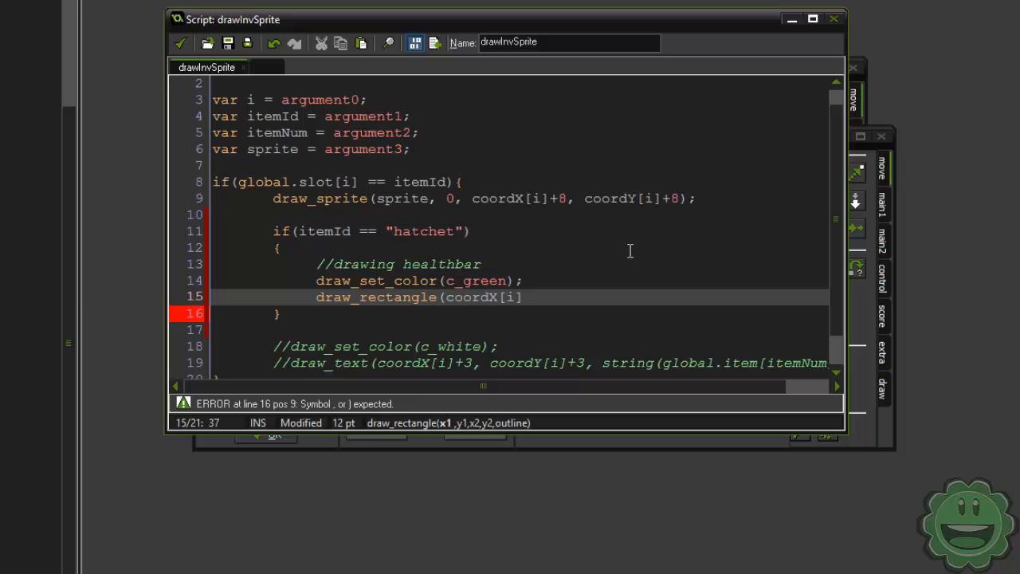
{"action": "type", "text": "+8,"}
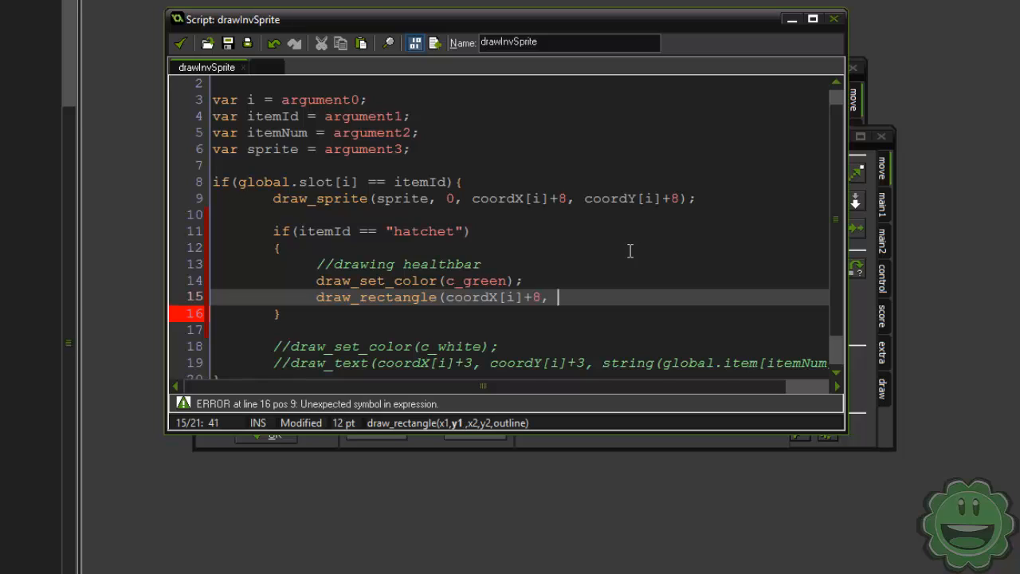
{"action": "type", "text": "coordY[i"}
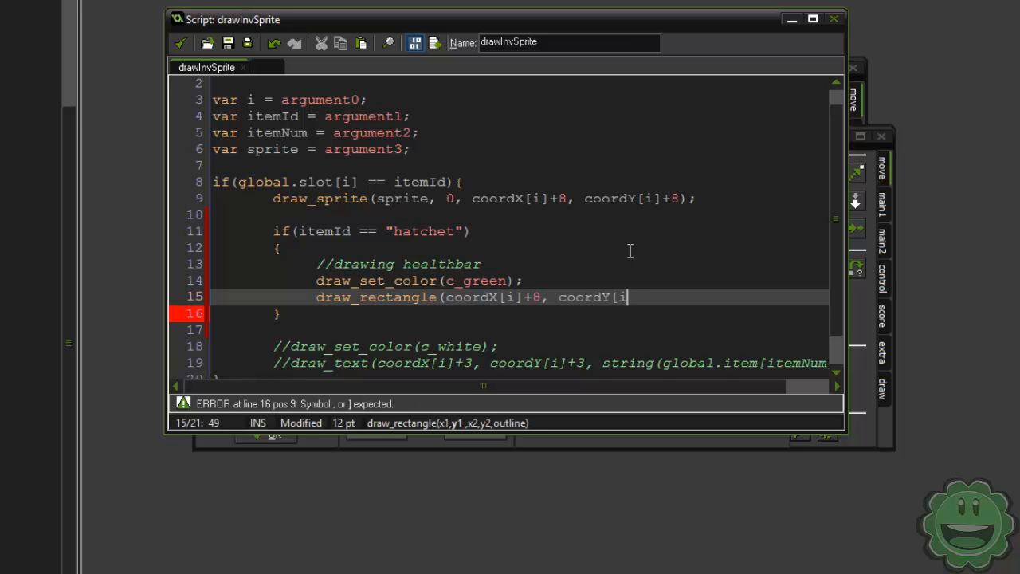
{"action": "type", "text": "]+32,"}
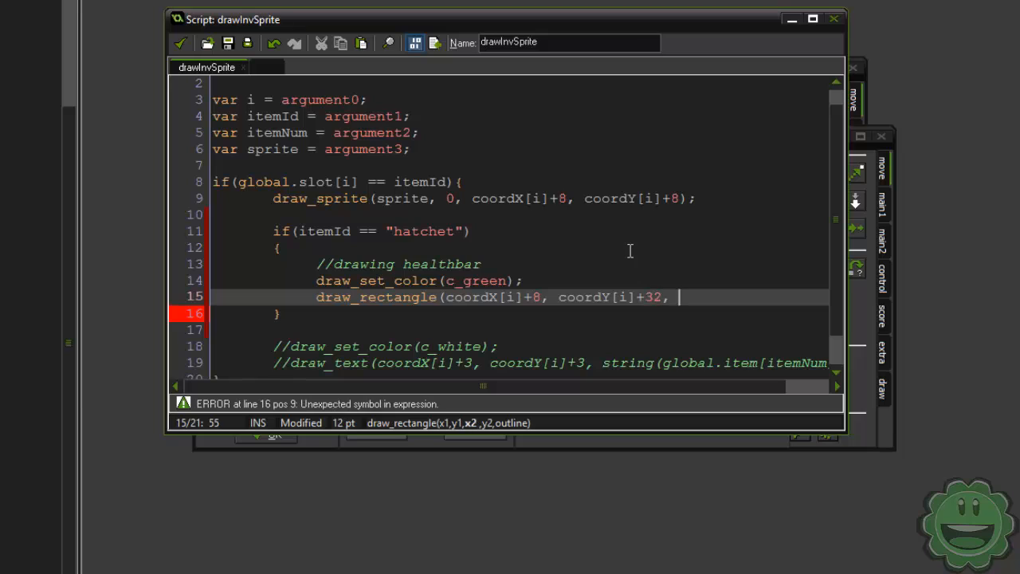
{"action": "type", "text": "coordX[i"}
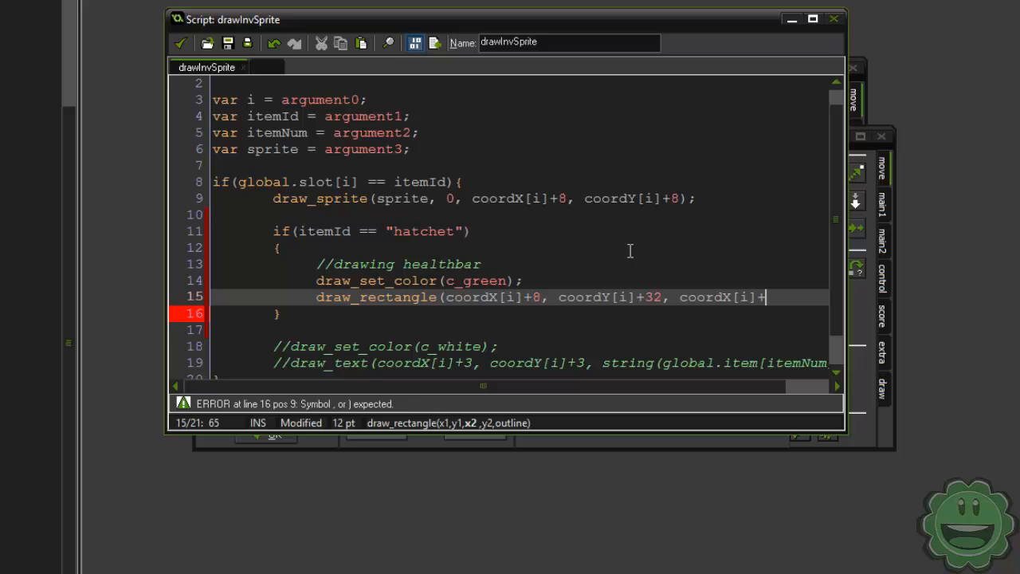
{"action": "type", "text": "+global.slotHealth[i], coordY[i]+46, false);"}
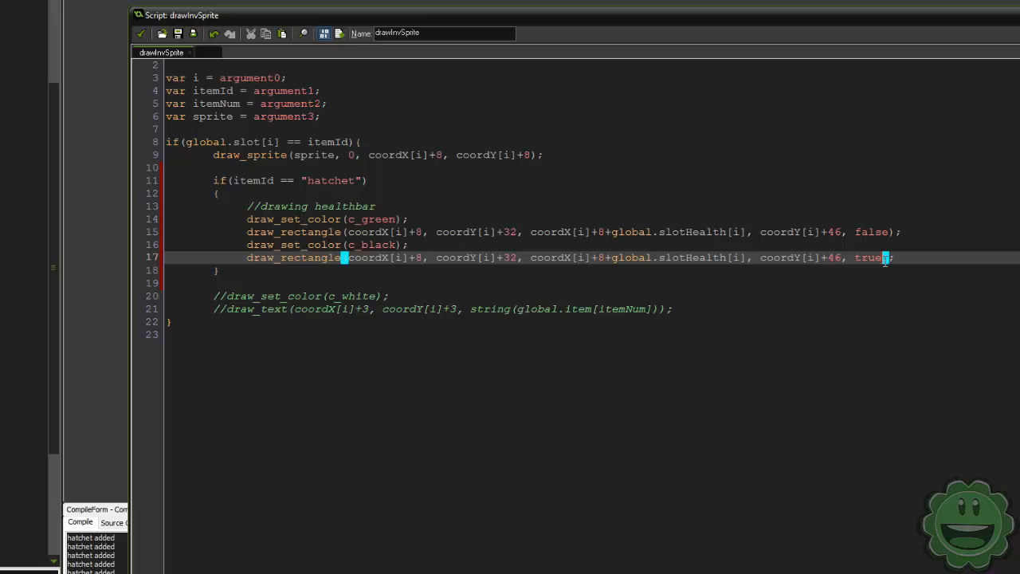
{"action": "double_click", "coordinate": [678, 257]}
{"action": "type", "text": "32"}
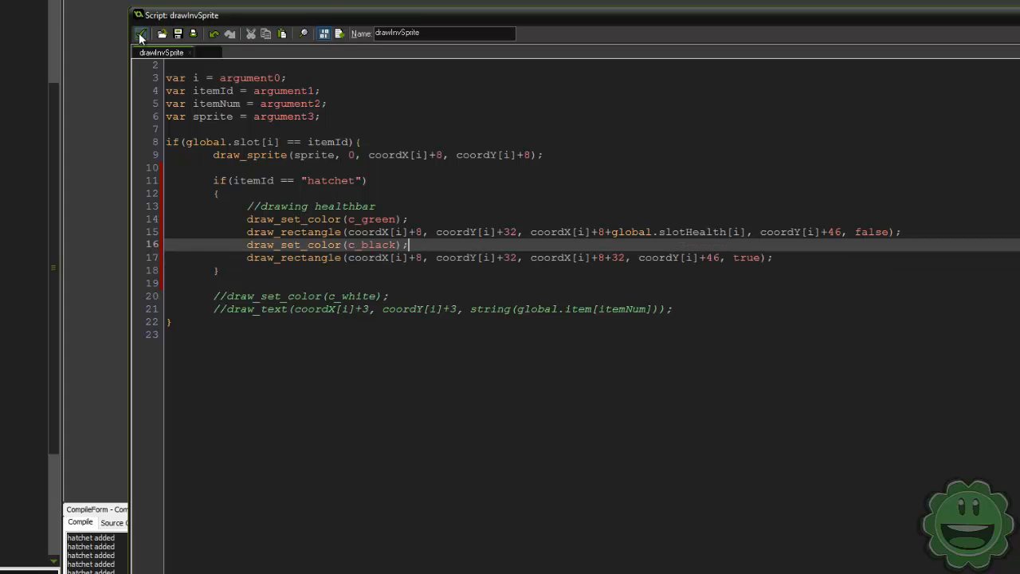
{"action": "left_click", "coordinate": [140, 32]}
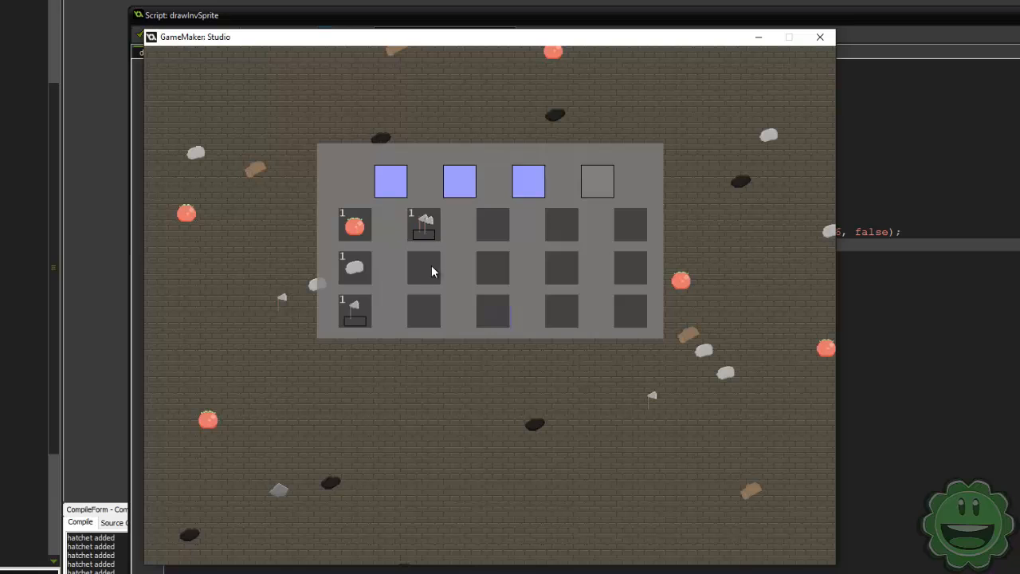
Test moving hatchets around the inventory and fix the init values in oInventory's Create code
{"action": "left_click_drag", "start_coordinate": [424, 223], "coordinate": [493, 271]}
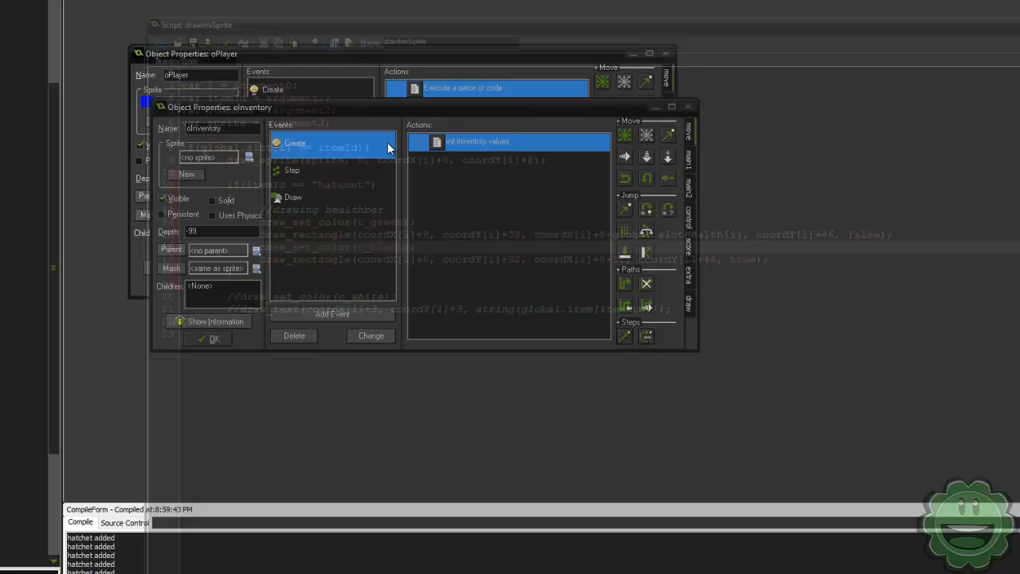
{"action": "double_click", "coordinate": [508, 140]}
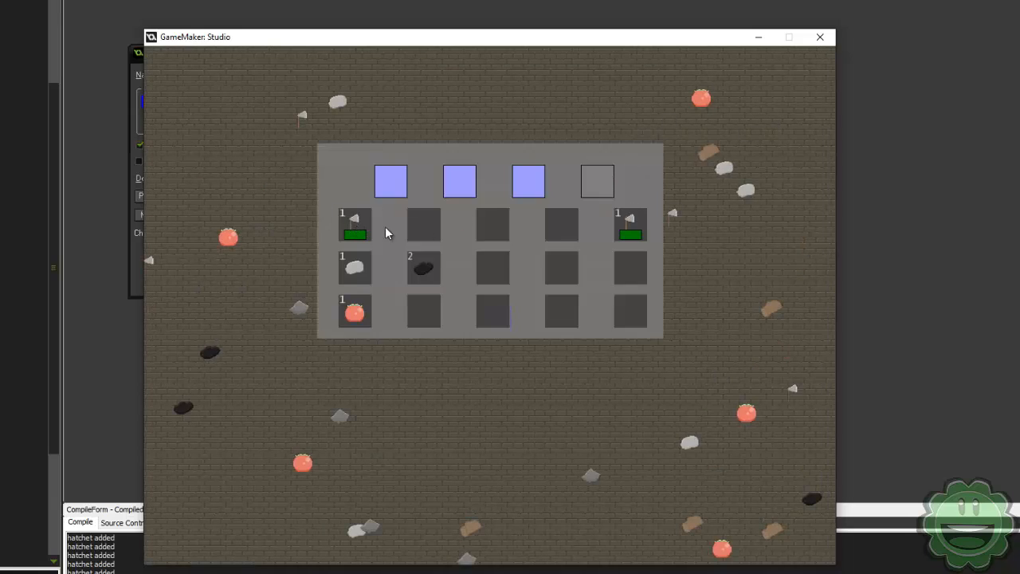
{"action": "left_click_drag", "start_coordinate": [354, 226], "coordinate": [492, 268]}
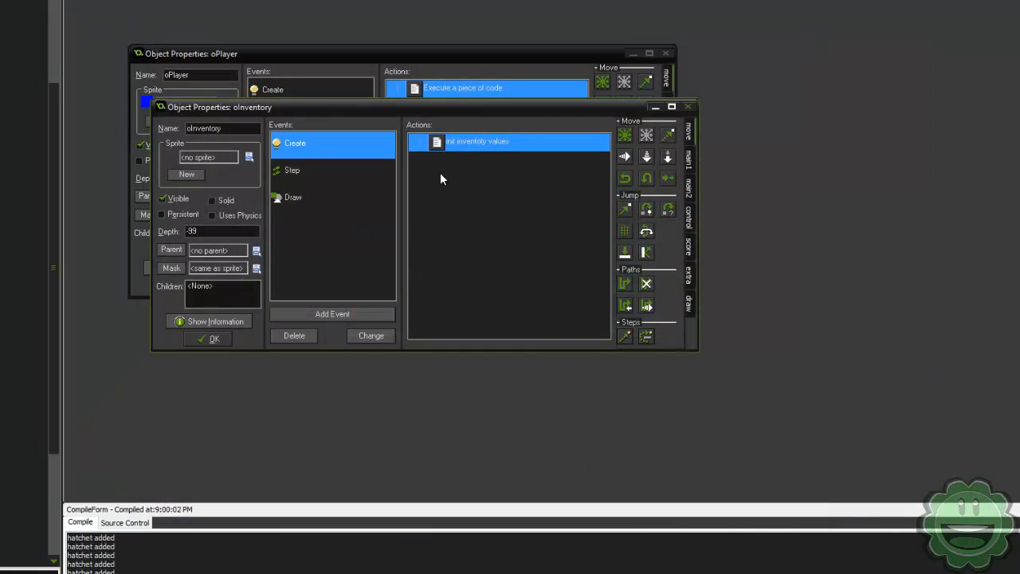
{"action": "mouse_move", "coordinate": [99, 167]}
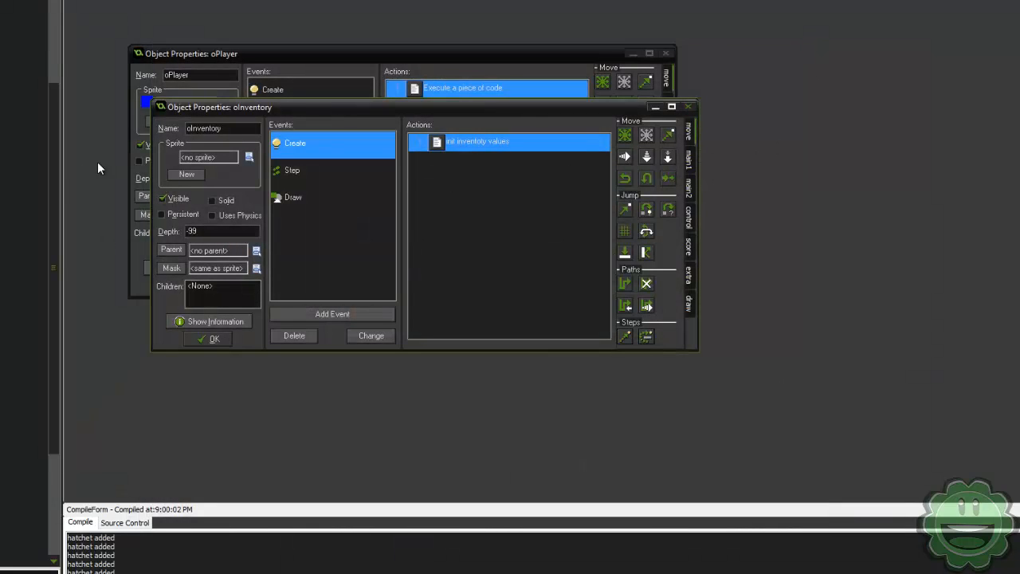
{"action": "mouse_move", "coordinate": [7, 194]}
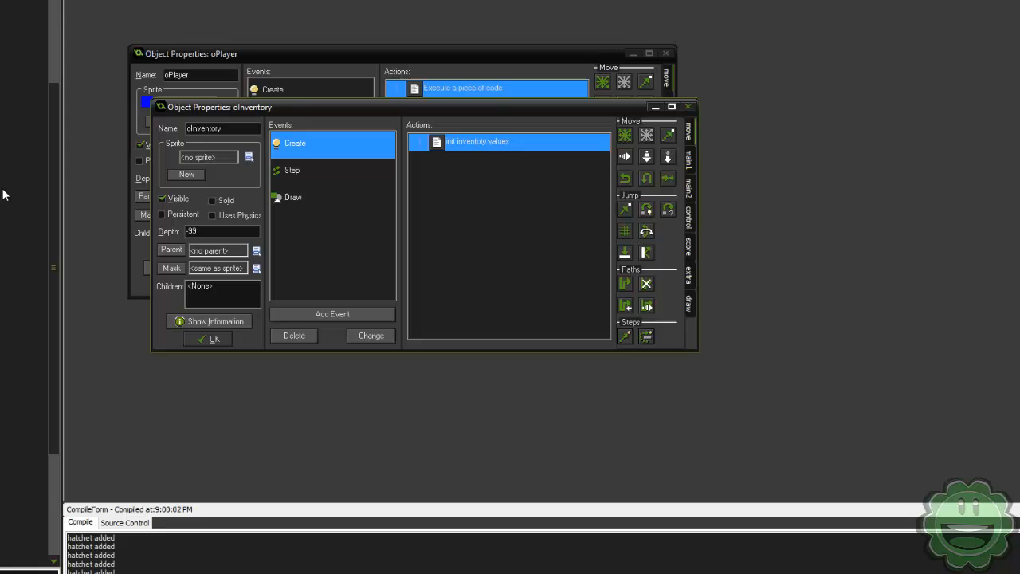
{"action": "mouse_move", "coordinate": [86, 175]}
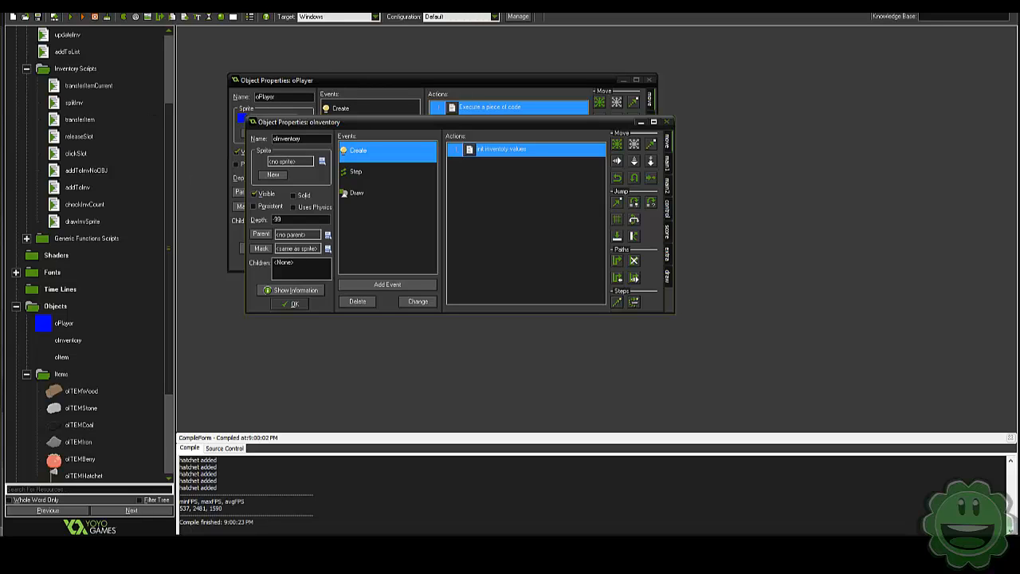
{"action": "mouse_move", "coordinate": [182, 170]}
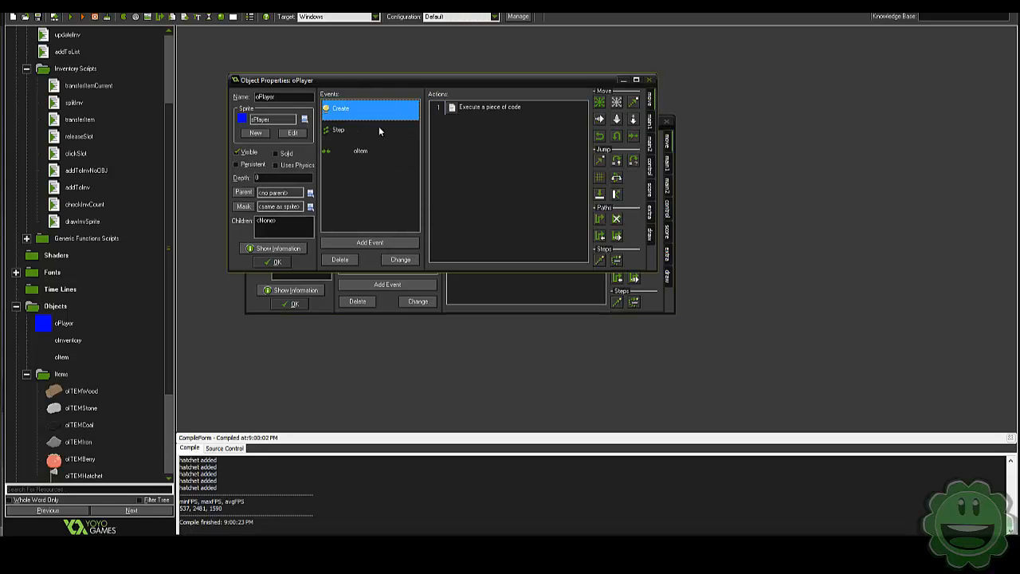
In oPlayer's Step event add an if(keyboard_check_pressed(vk_space)) check inside the hatchet block
{"action": "double_click", "coordinate": [338, 129]}
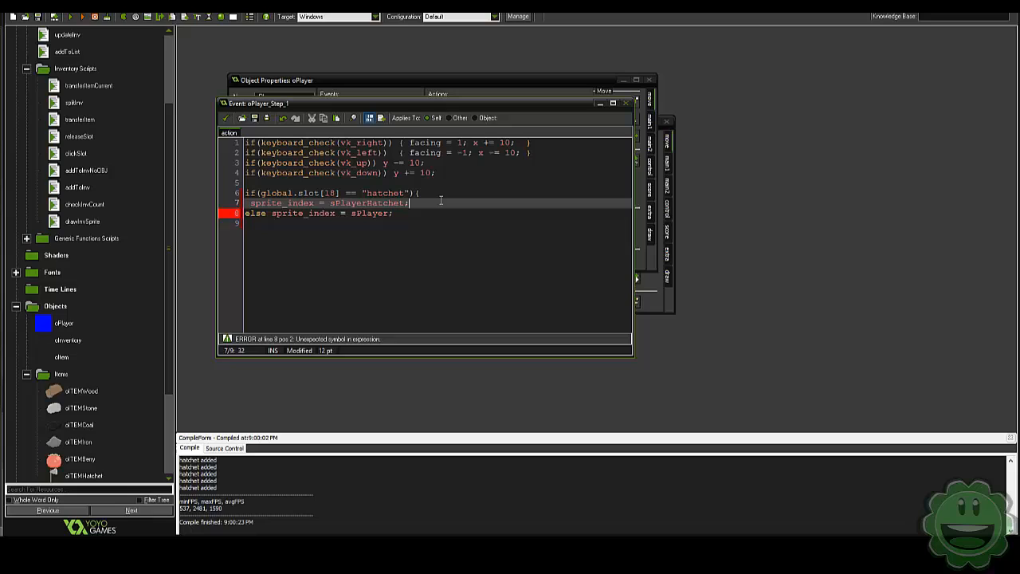
{"action": "key", "text": "Return"}
{"action": "type", "text": "}"}
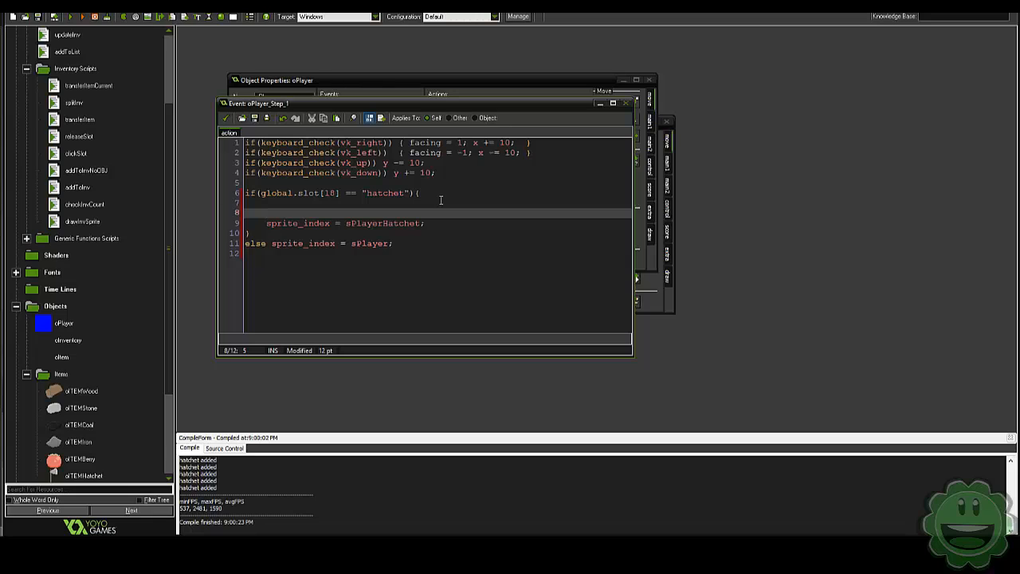
{"action": "type", "text": "if(ketyboard_check_pressed("}
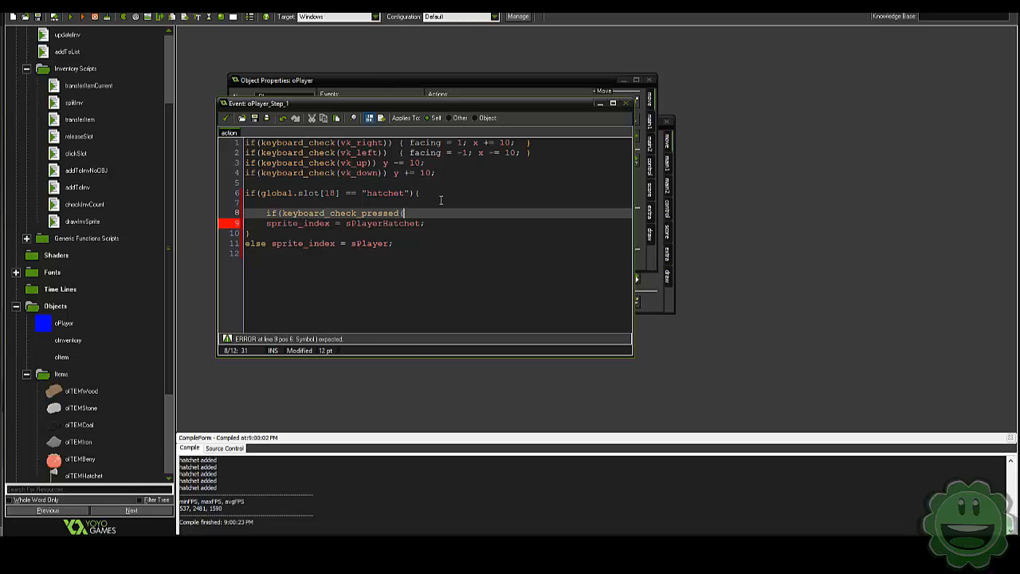
{"action": "type", "text": "vk_space)){"}
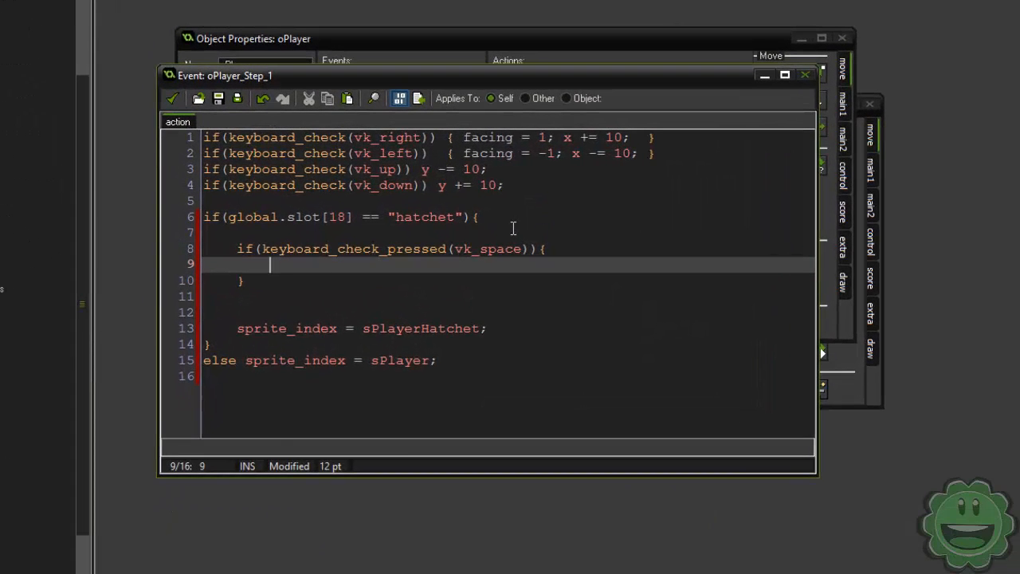
Inside it, subtract 7 from global.slotHealth[18]
{"action": "type", "text": "global.s"}
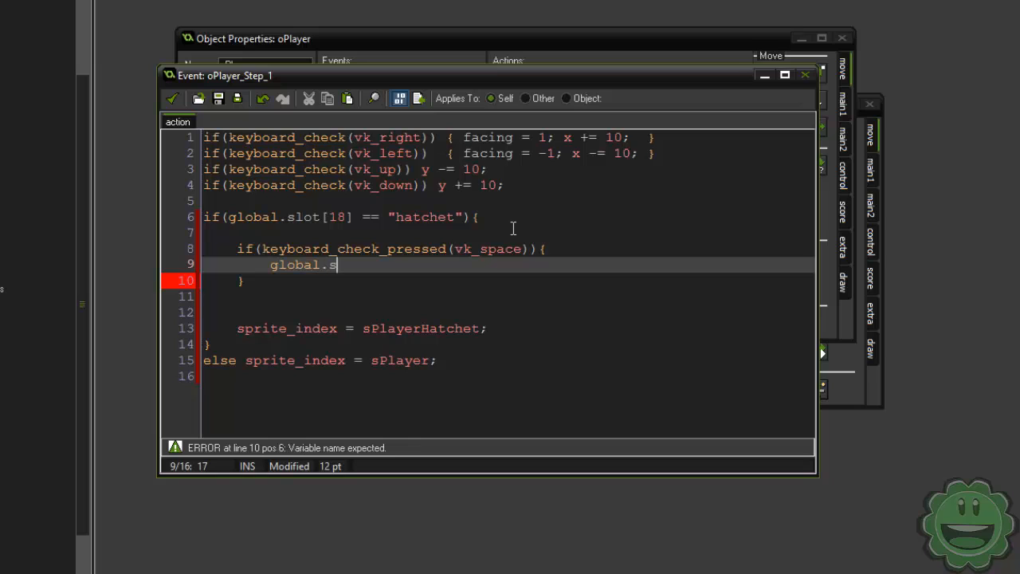
{"action": "type", "text": "lot["}
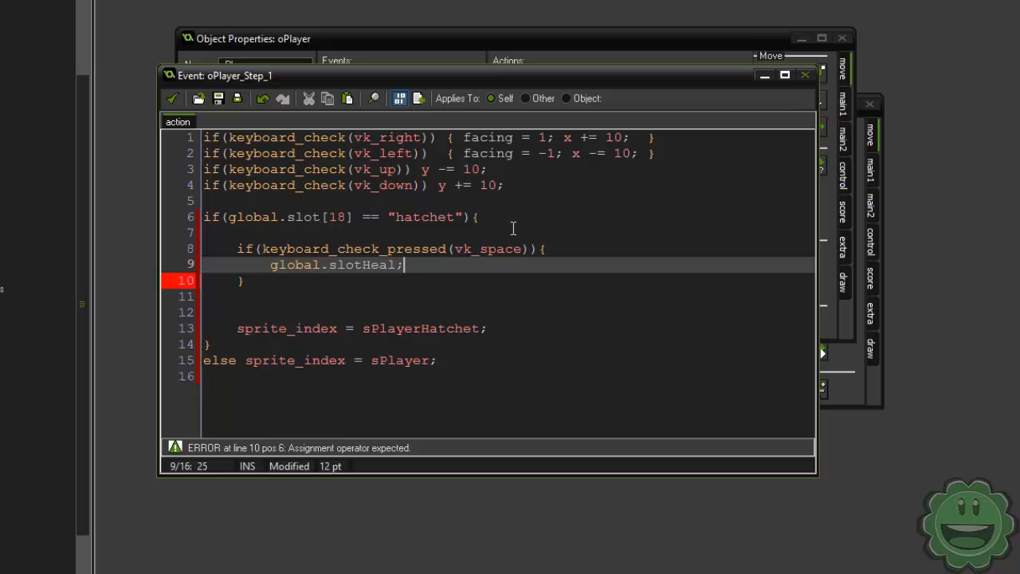
{"action": "type", "text": "ealth[1"}
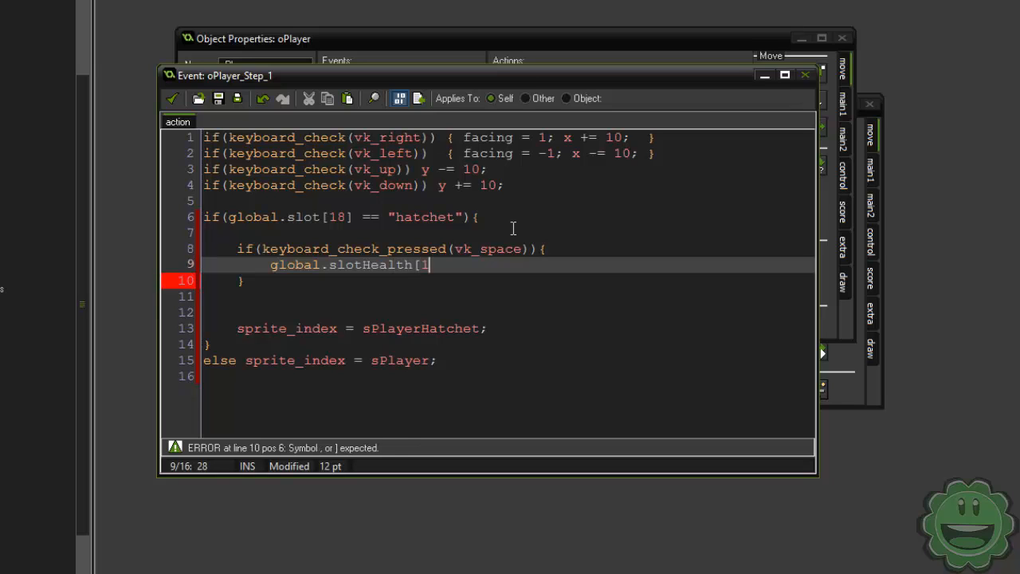
{"action": "type", "text": "8] -"}
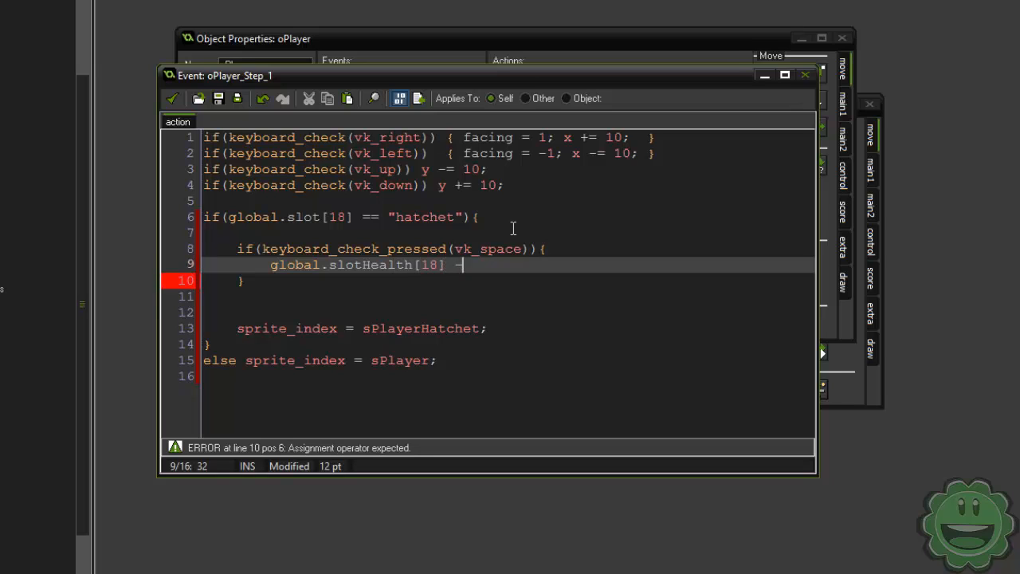
{"action": "type", "text": "="}
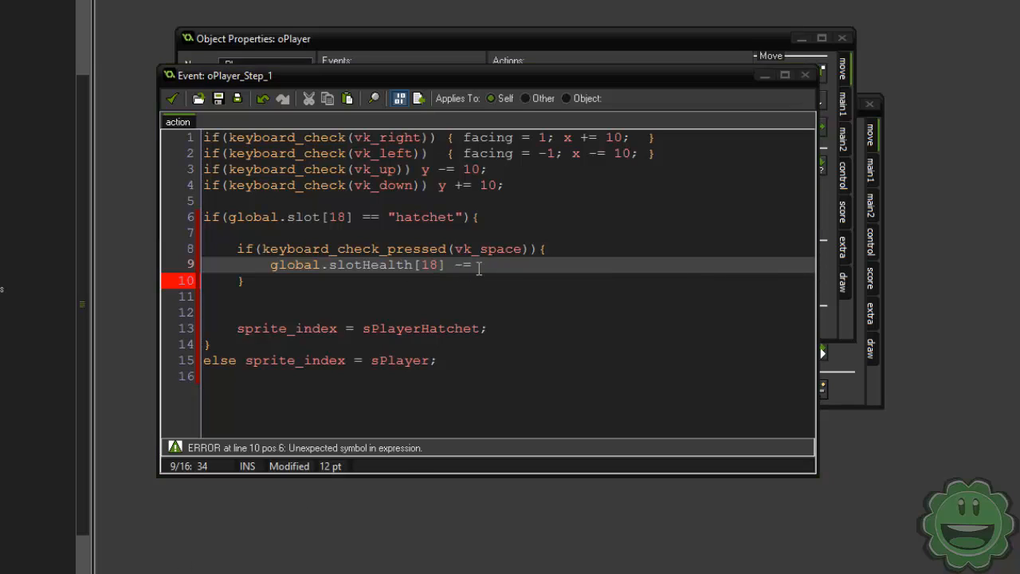
{"action": "type", "text": "7"}
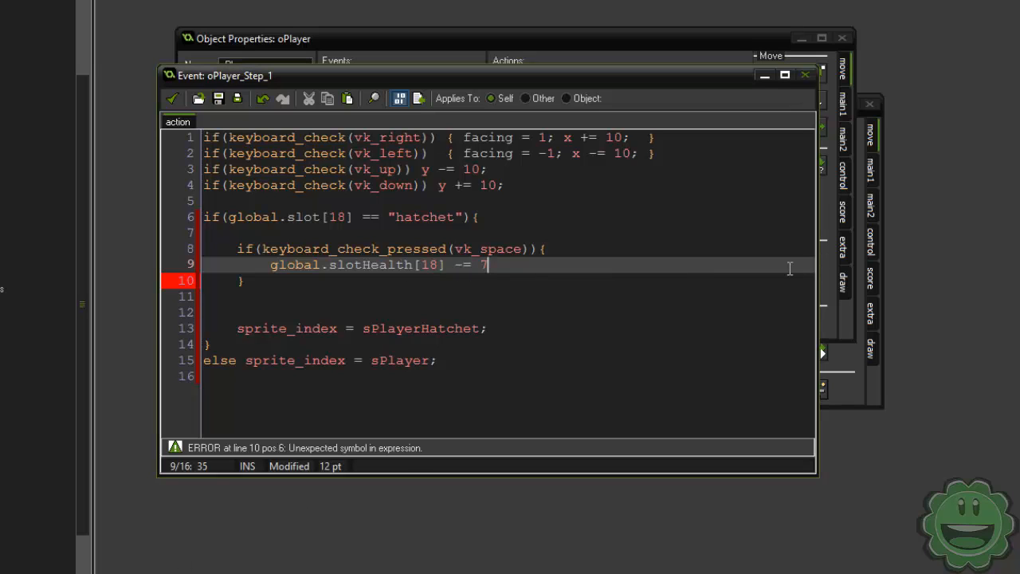
{"action": "type", "text": ";"}
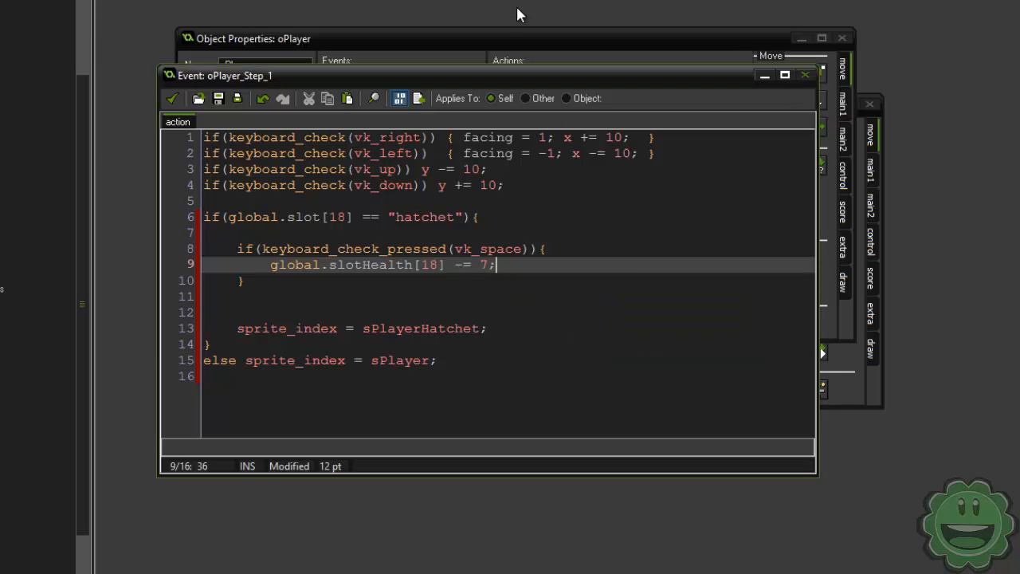
{"action": "mouse_move", "coordinate": [593, 32]}
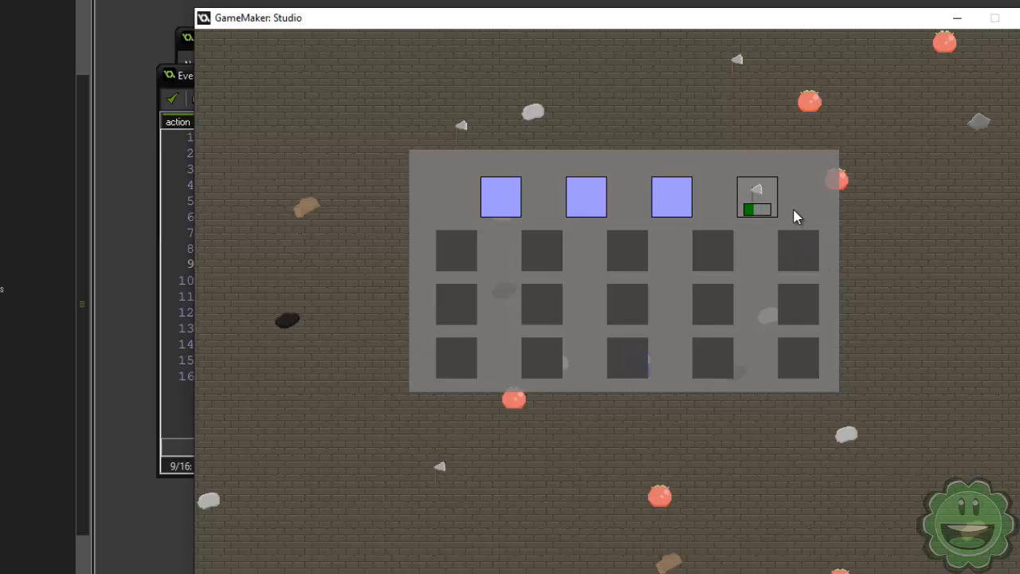
{"action": "mouse_move", "coordinate": [705, 253]}
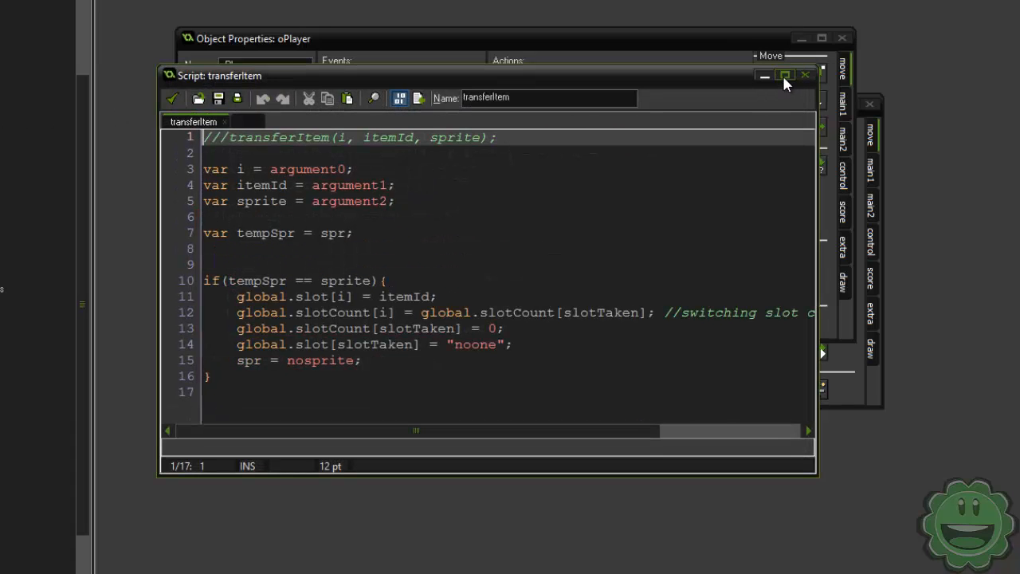
In transferItem add global.slotHealth[i] = global.slotHealth[slotTaken]; to copy health to the new slot
{"action": "left_click", "coordinate": [784, 75]}
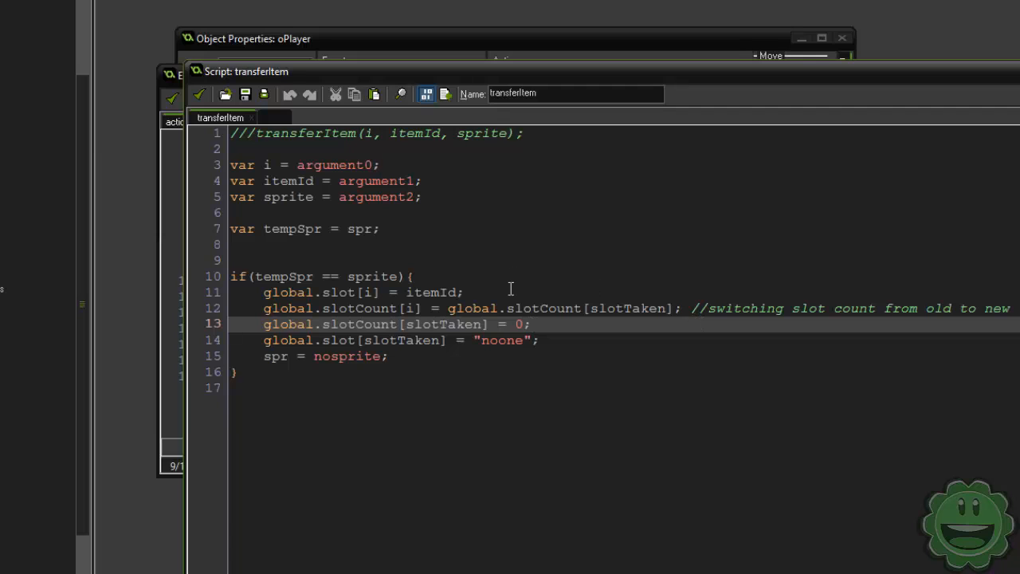
{"action": "left_click", "coordinate": [470, 292]}
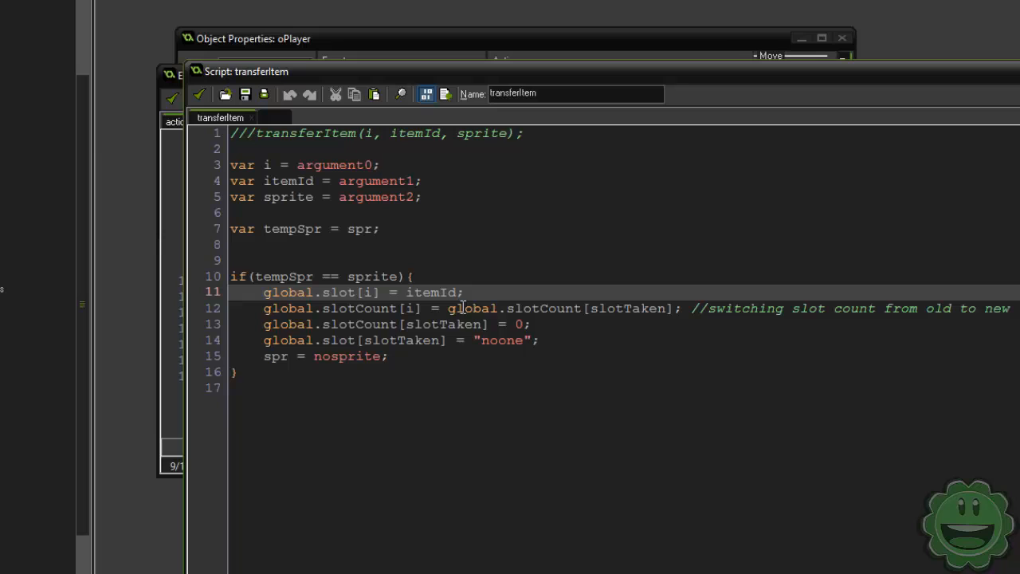
{"action": "mouse_move", "coordinate": [300, 301]}
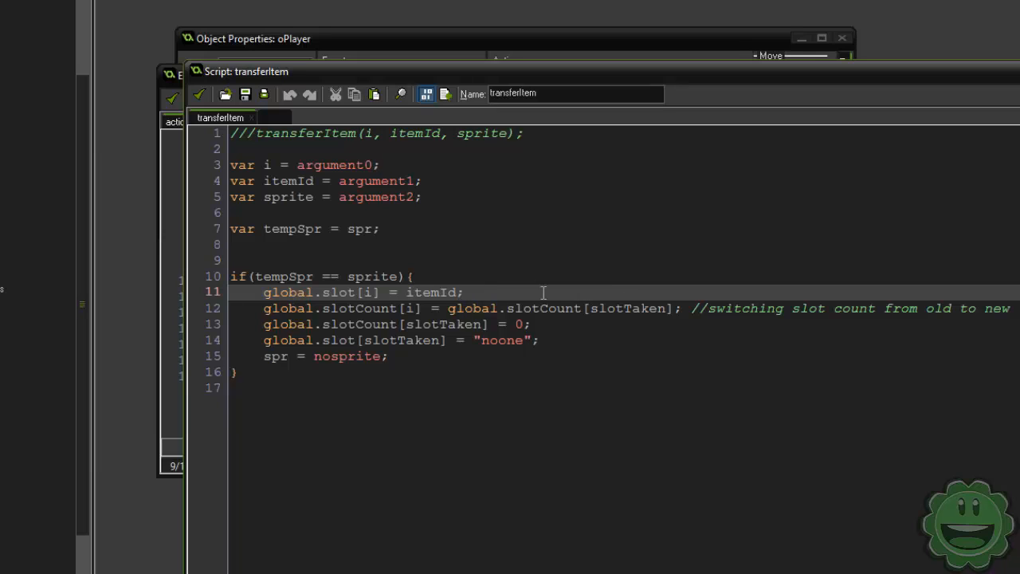
{"action": "mouse_move", "coordinate": [614, 316]}
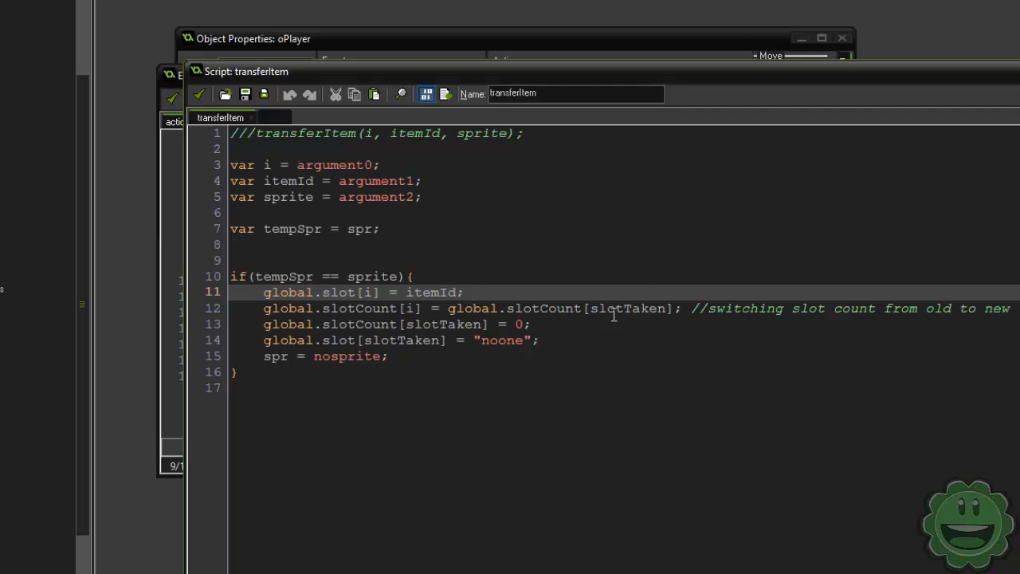
{"action": "mouse_move", "coordinate": [617, 293]}
{"action": "type", "text": "global.slotHealth[i"}
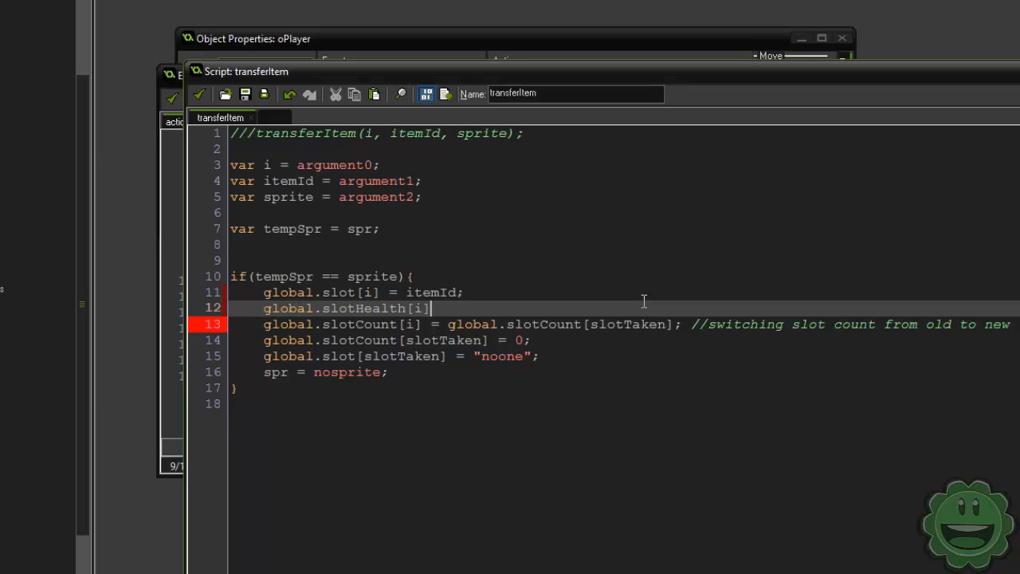
{"action": "type", "text": "= global"}
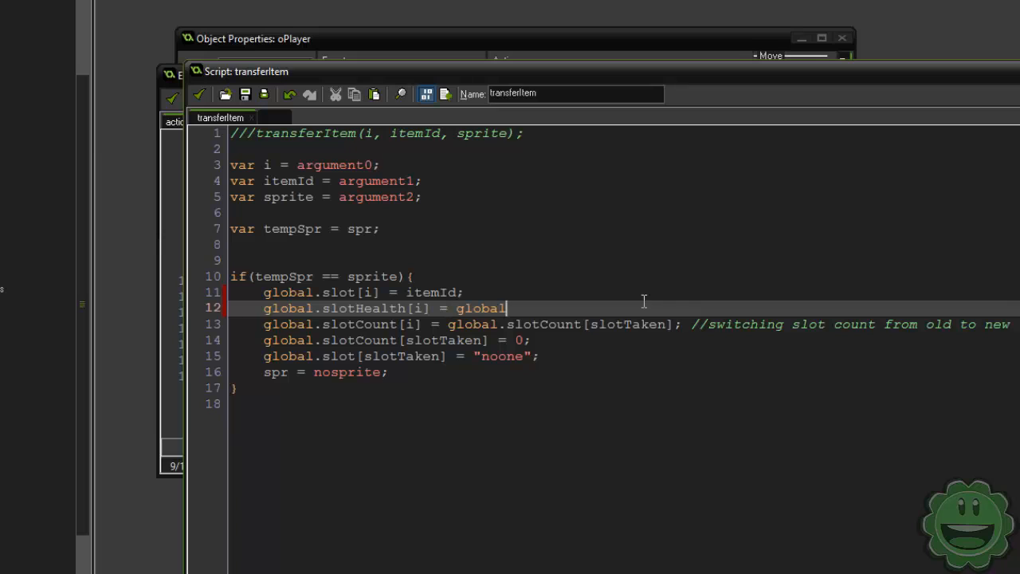
{"action": "type", "text": ".slotHealth["}
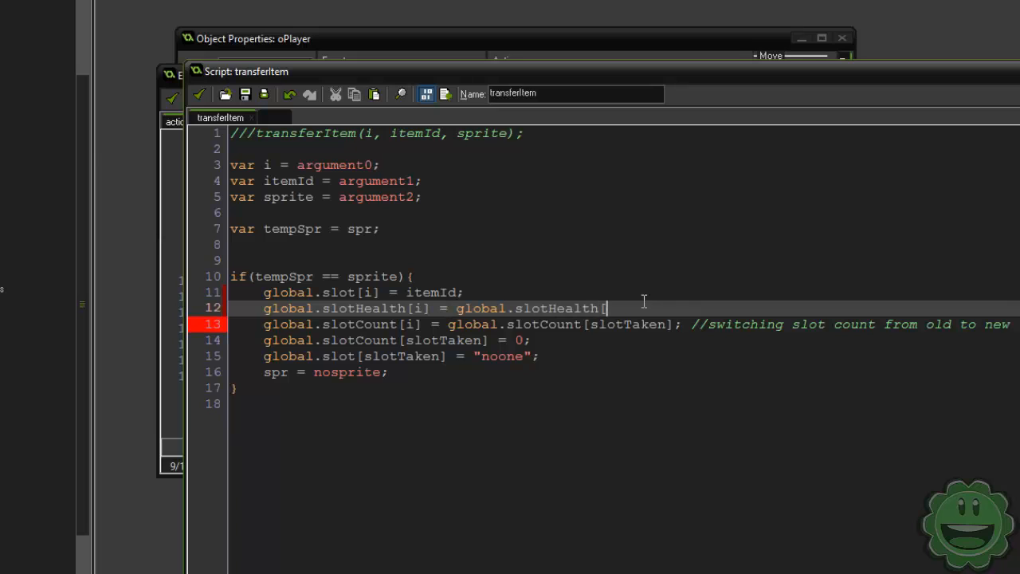
{"action": "type", "text": "slotTake"}
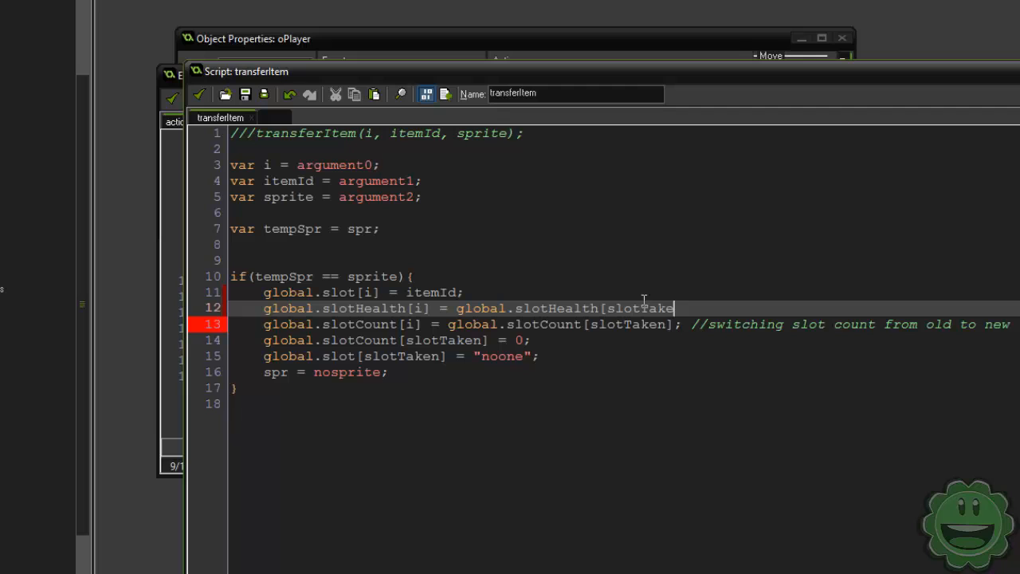
{"action": "type", "text": "n];"}
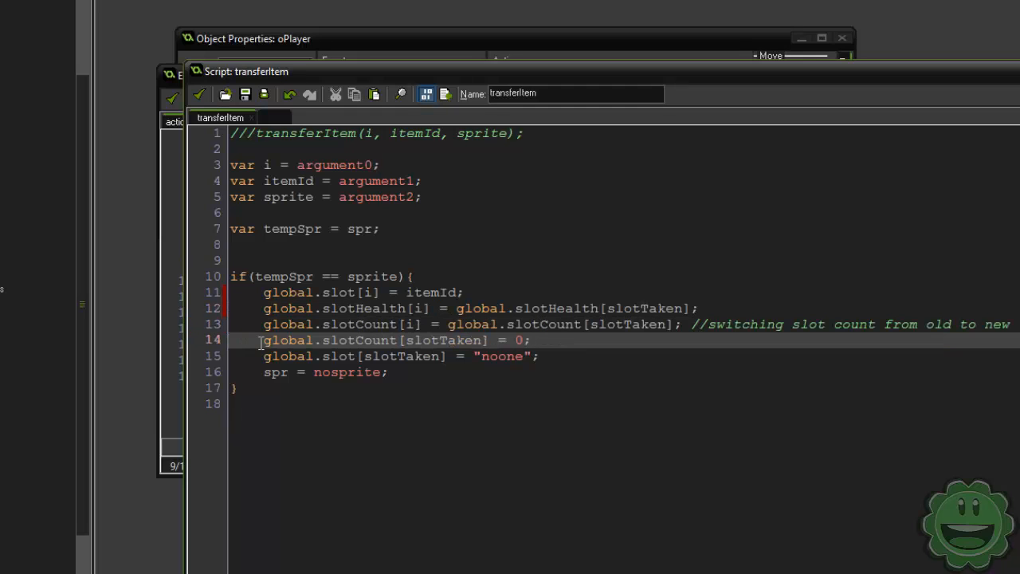
Reset the emptied slot with global.slotHealth[slotTaken] = 32;
{"action": "key", "text": "Return"}
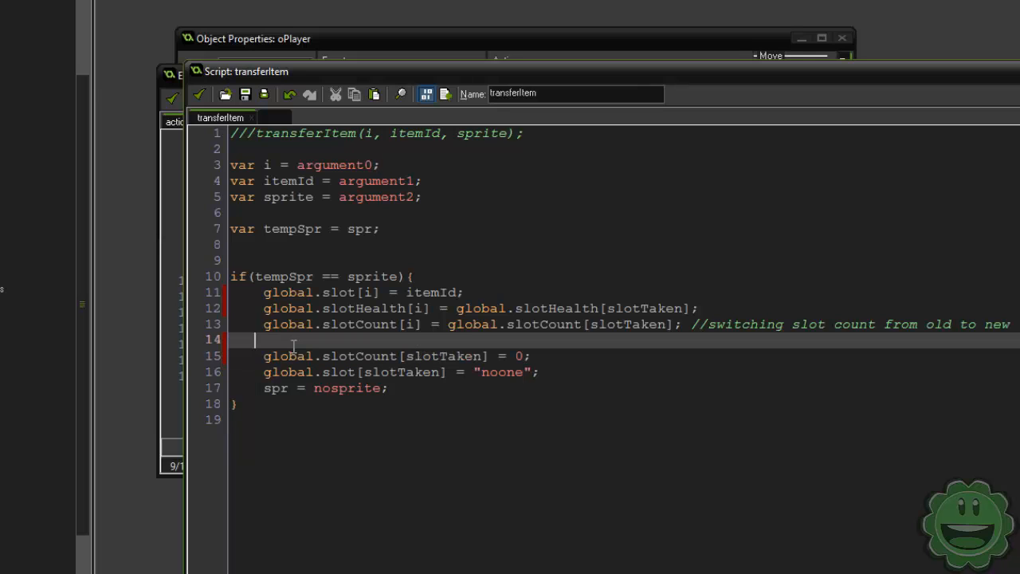
{"action": "type", "text": "global.slotHe"}
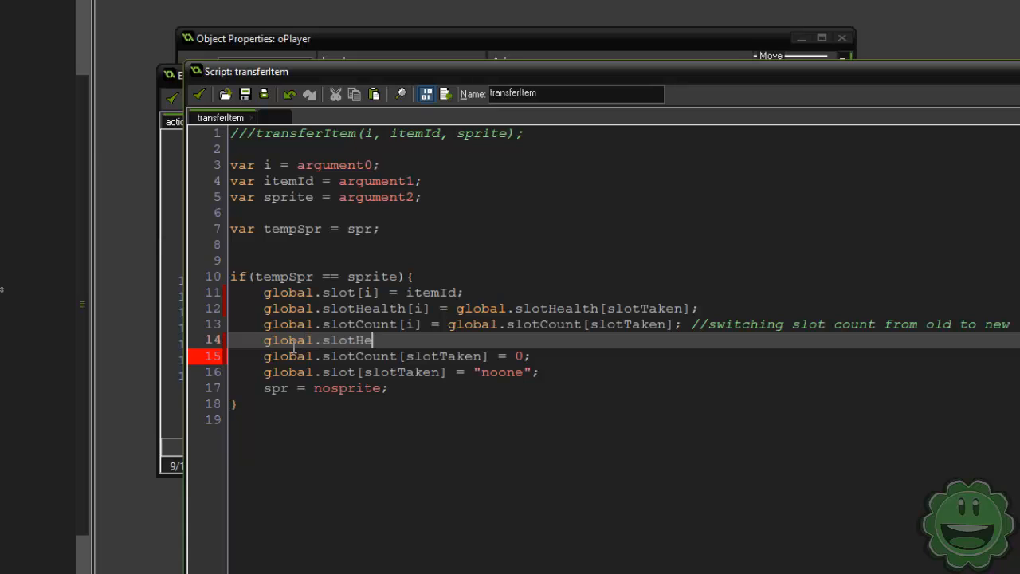
{"action": "type", "text": "alth[slotT"}
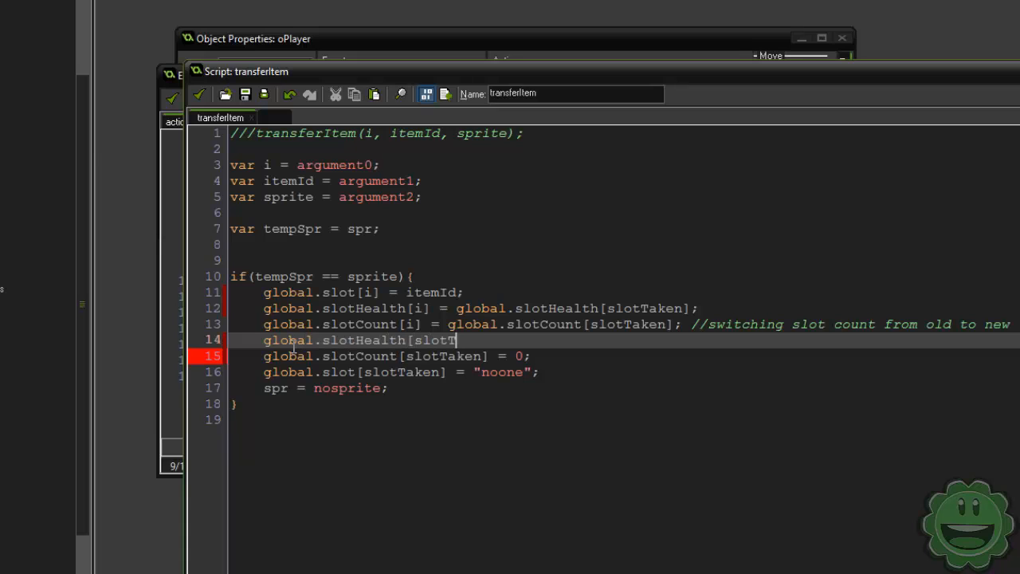
{"action": "type", "text": "ake"}
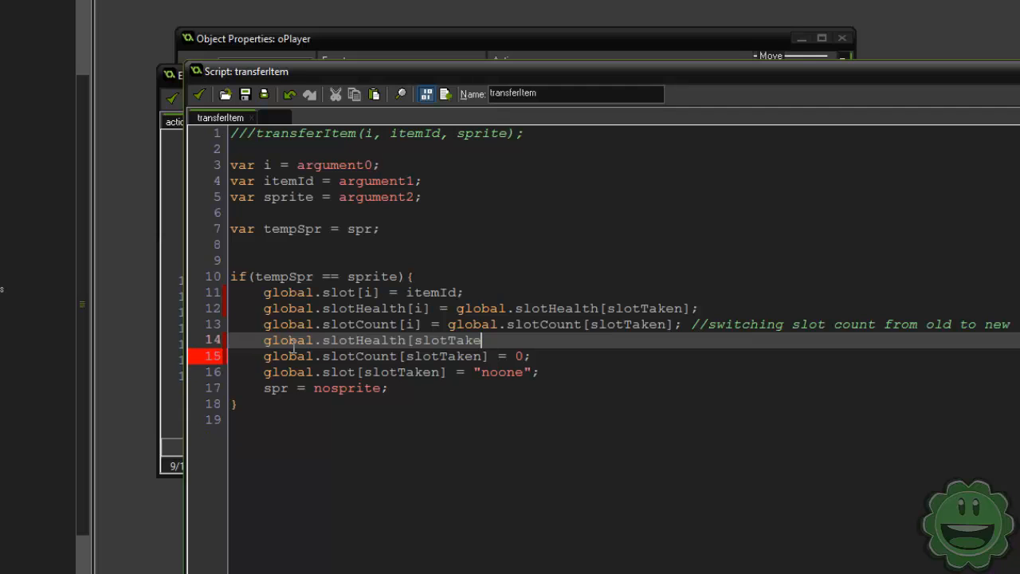
{"action": "type", "text": "n] = 32;"}
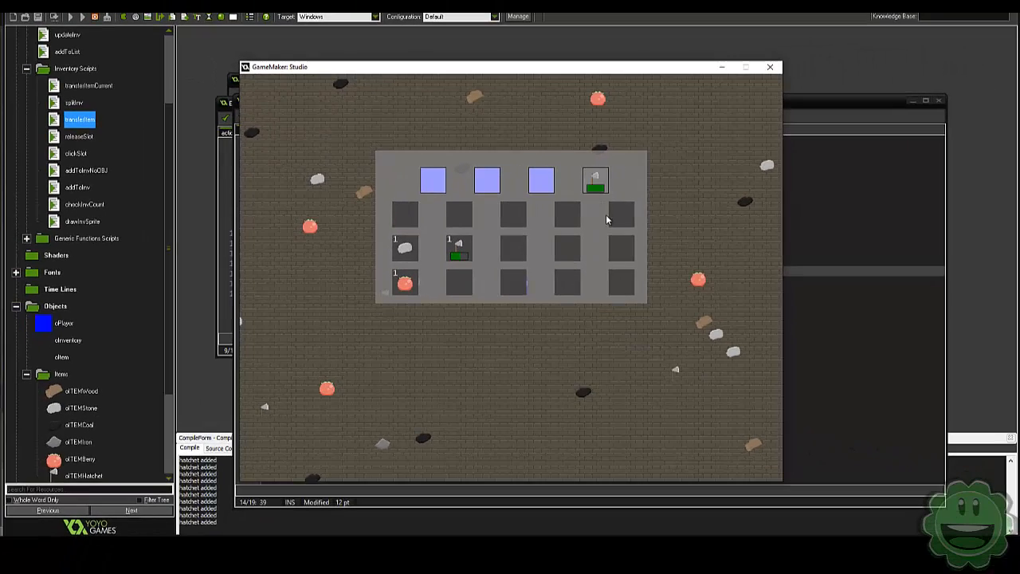
Drag the equipped hatchet into an inventory grid slot, checking its green health bar follows
{"action": "left_click_drag", "start_coordinate": [596, 179], "coordinate": [567, 246]}
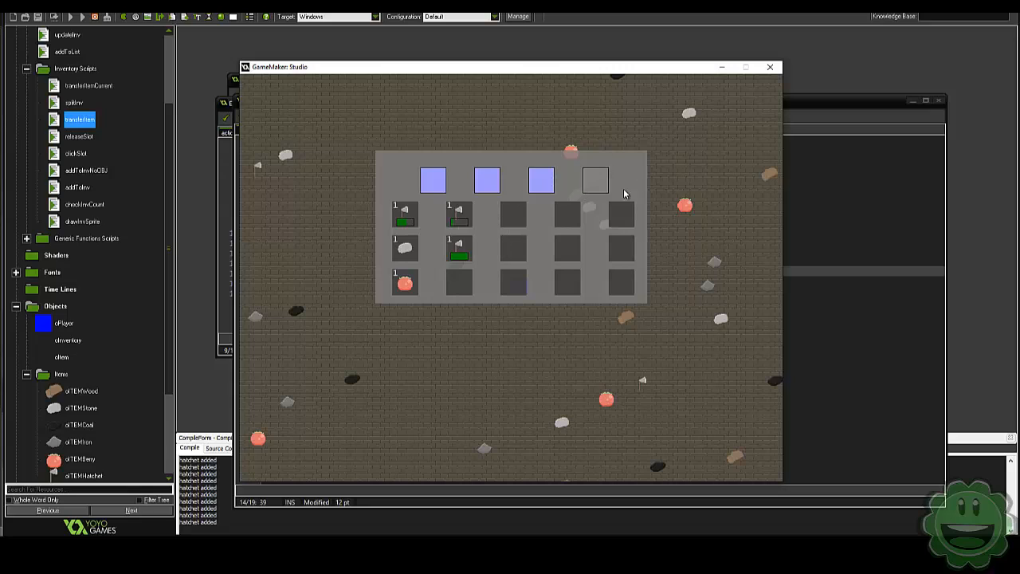
{"action": "mouse_move", "coordinate": [641, 168]}
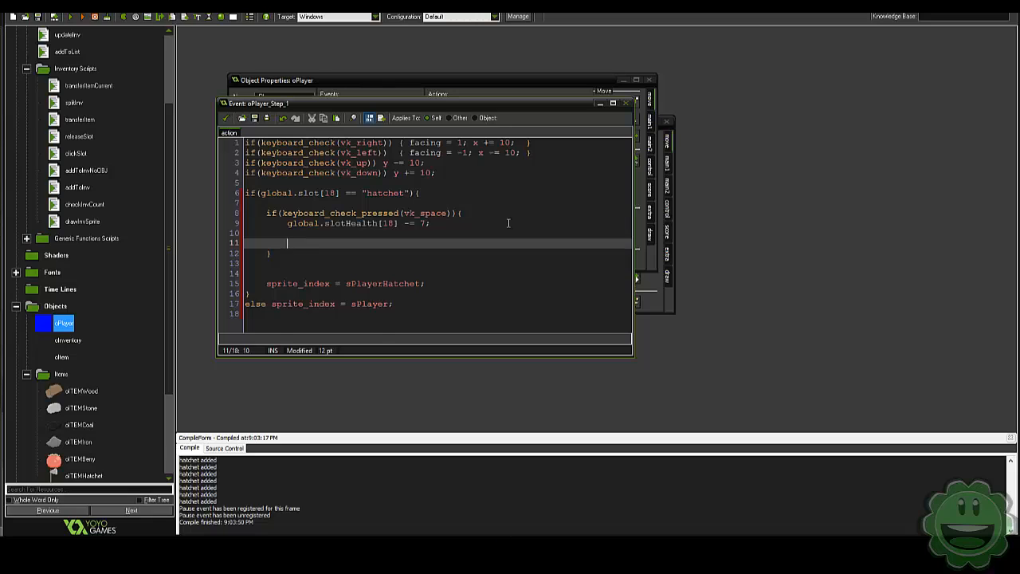
When slotHealth[18] reaches zero, set slot[18] to "noone", slotCount[18] to 0 and slotHealth[18] back to 32
{"action": "type", "text": "if(global."}
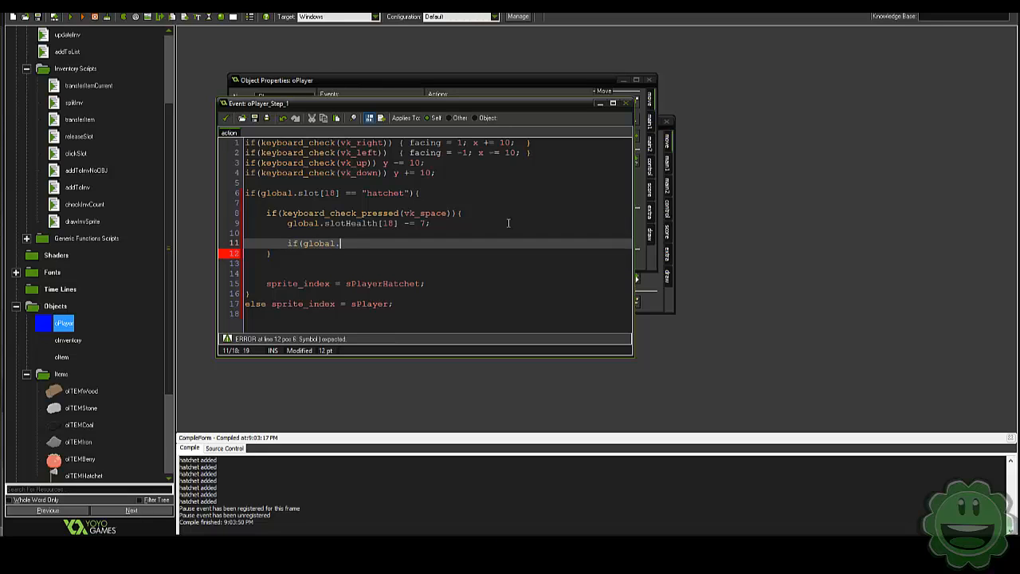
{"action": "type", "text": "slotHealth[18"}
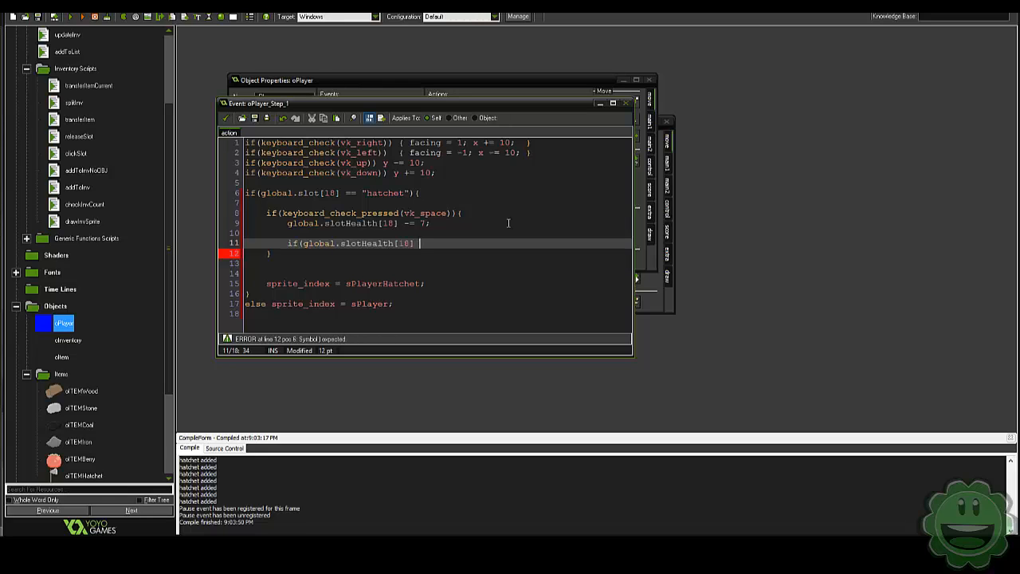
{"action": "type", "text": "<= 0"}
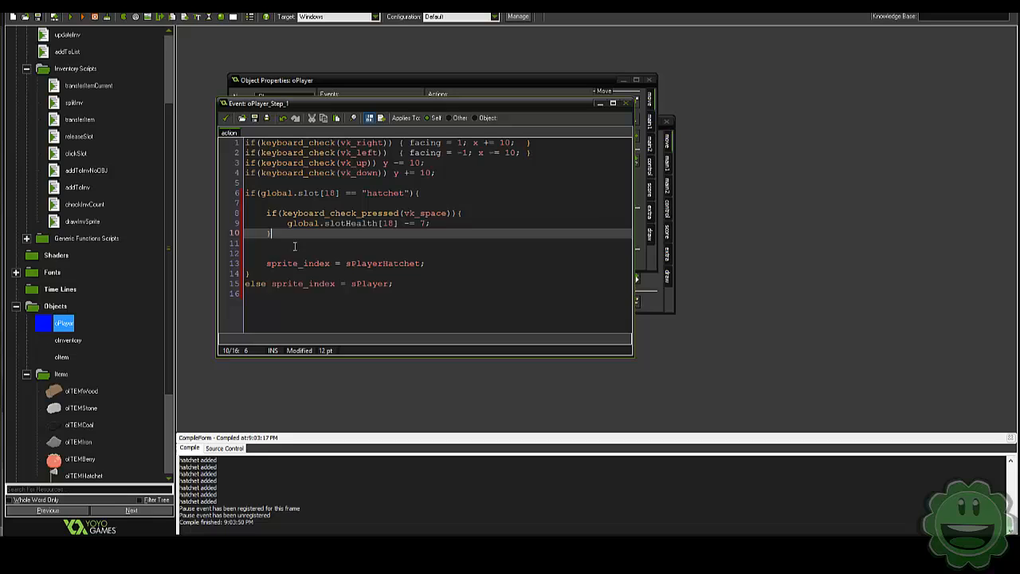
{"action": "type", "text": "if(global.slotHealth[10] <= 0){"}
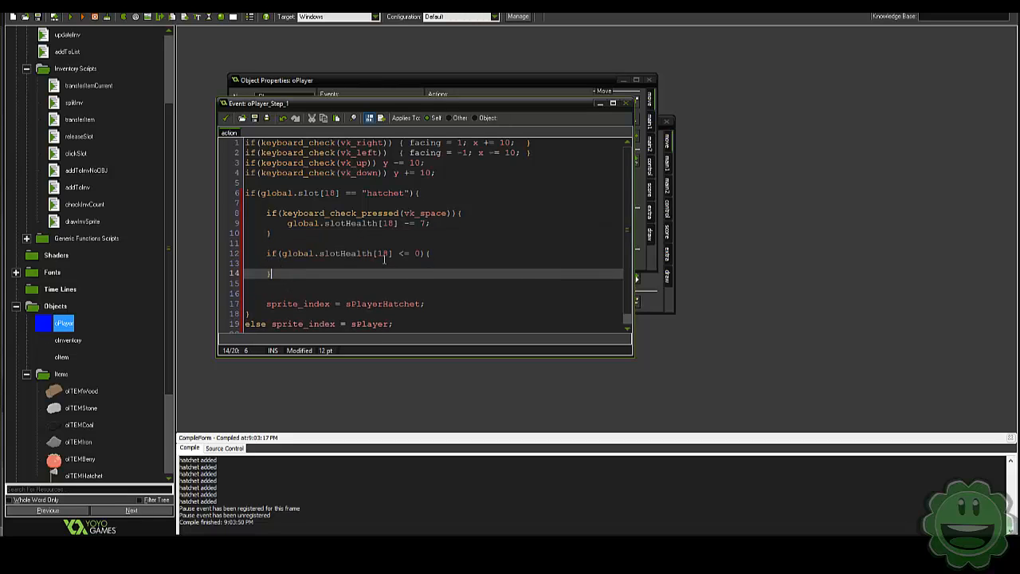
{"action": "type", "text": "global.slot[18] ="}
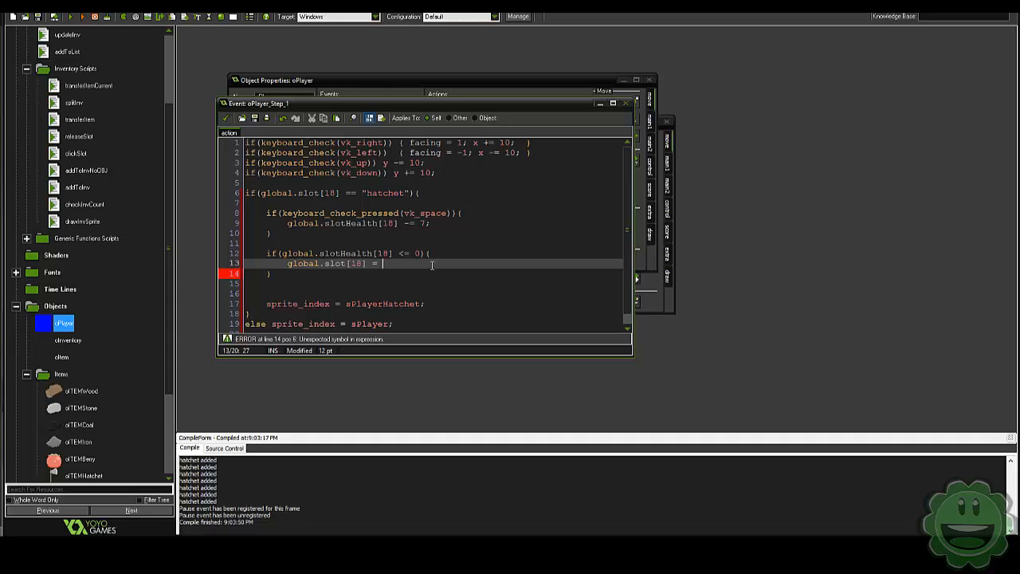
{"action": "type", "text": "\"noone\"0;"}
{"action": "type", "text": "g"}
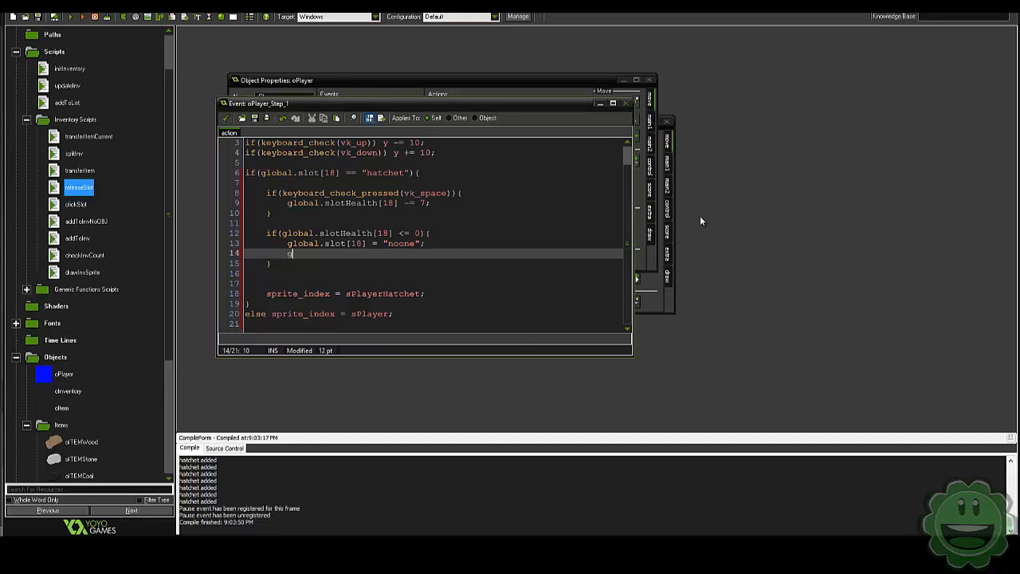
{"action": "type", "text": "lobal.slot"}
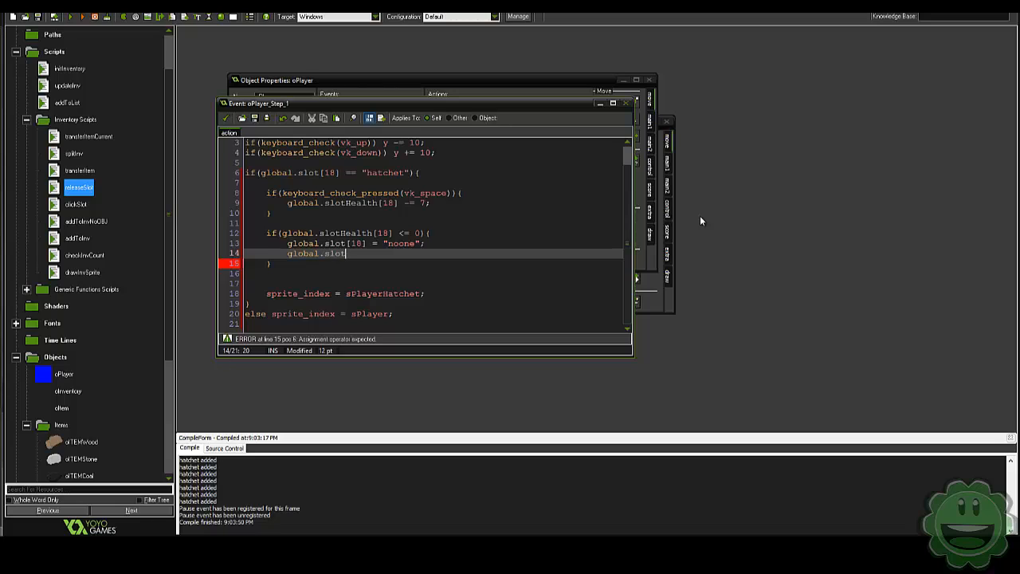
{"action": "type", "text": "Count"}
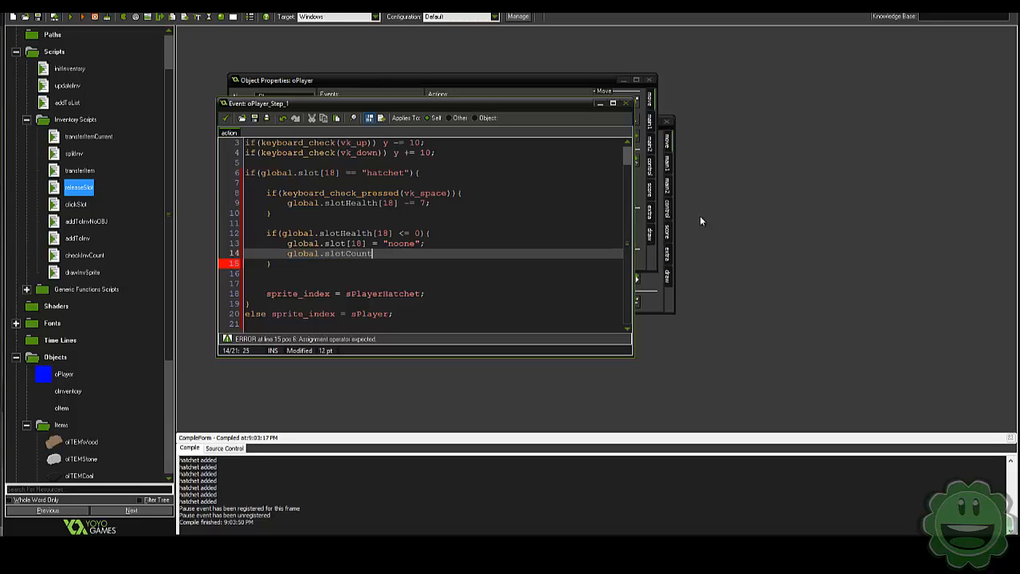
{"action": "type", "text": "[18] = 0;"}
{"action": "type", "text": "global.slotHealth"}
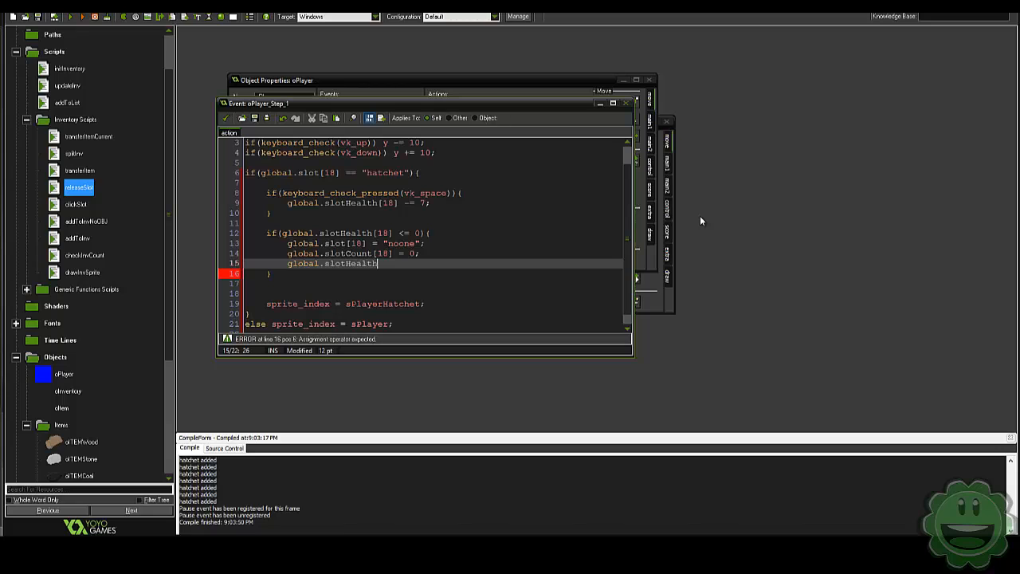
{"action": "type", "text": "[18] = 32;"}
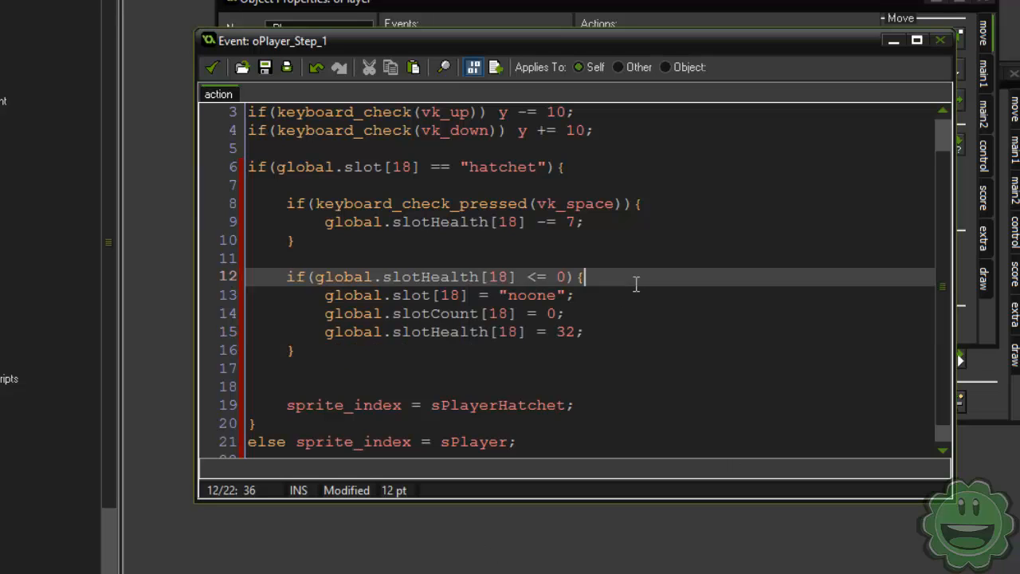
Also decrement global.item[4] inside the broken-hatchet block
{"action": "type", "text": "gl"}
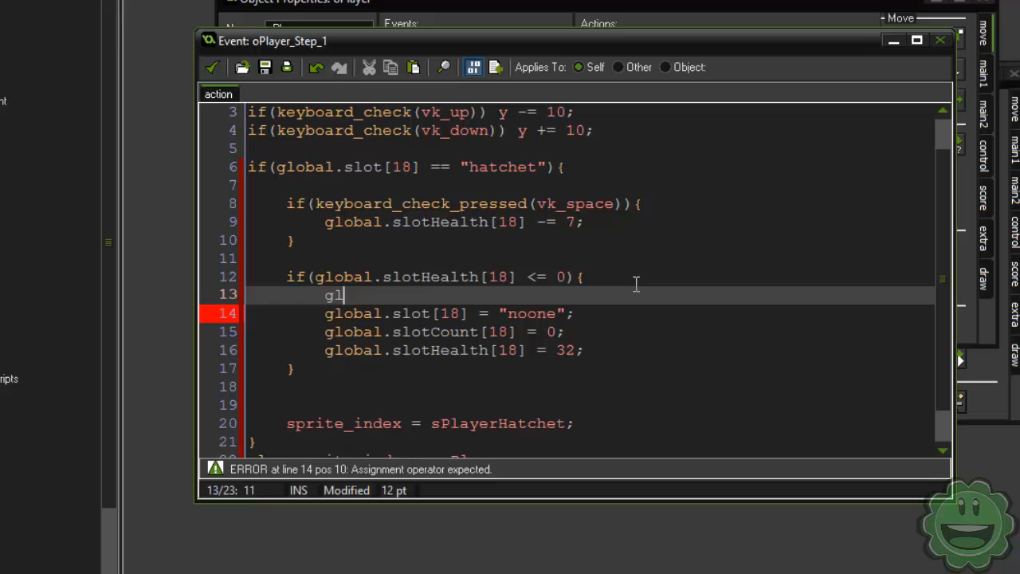
{"action": "type", "text": "obal.i"}
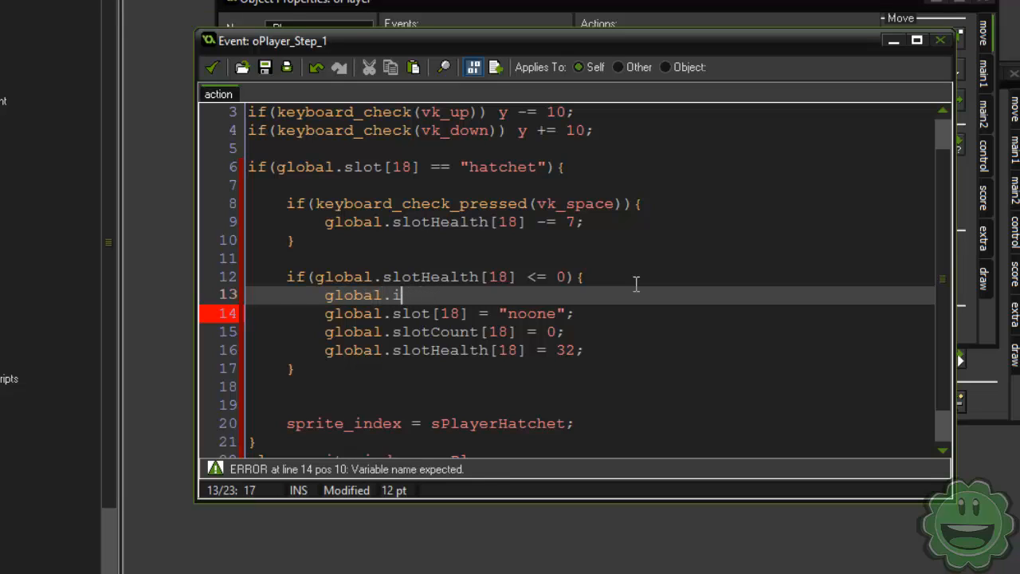
{"action": "type", "text": "tem["}
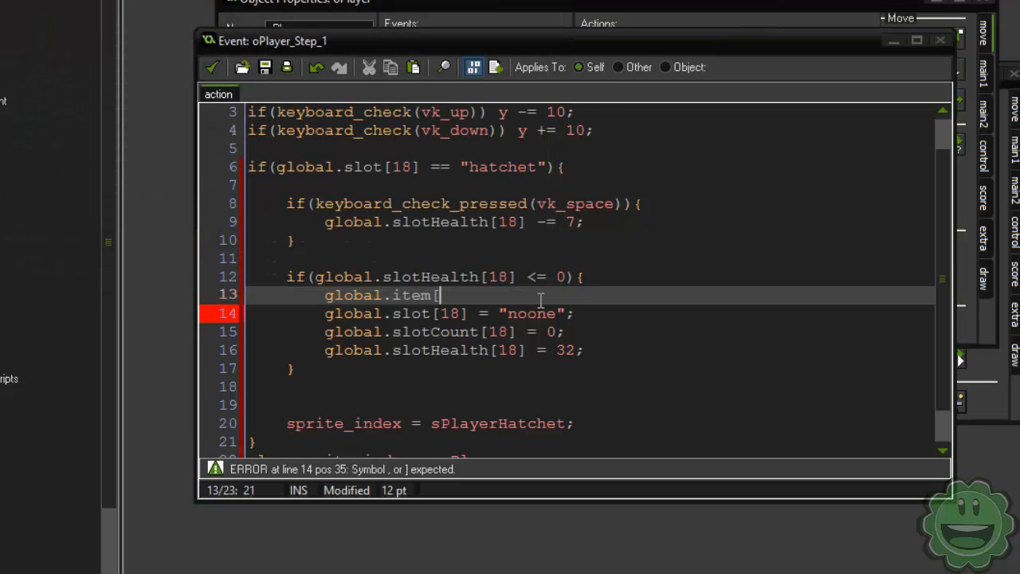
{"action": "type", "text": "4]"}
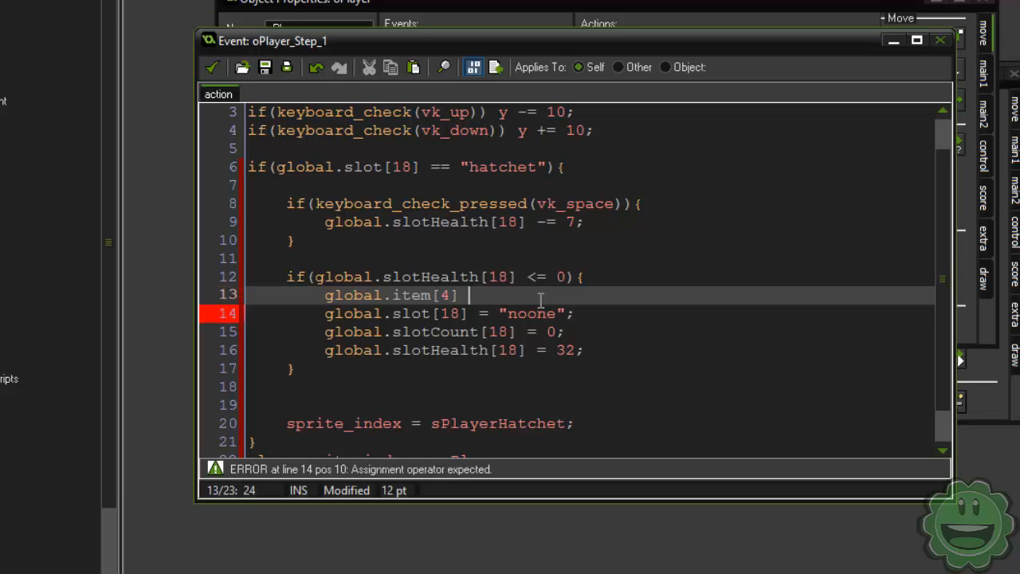
{"action": "type", "text": "--;"}
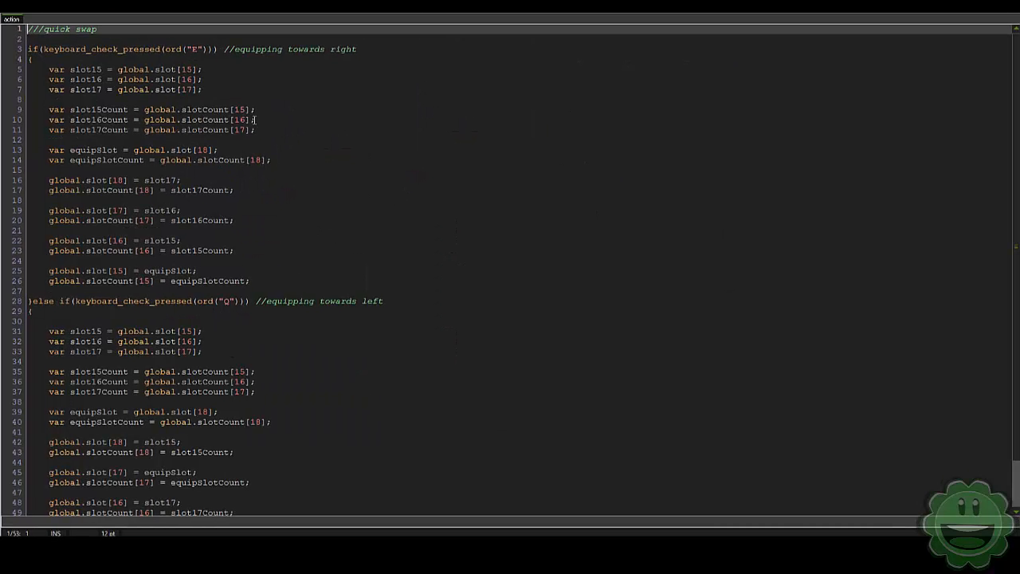
Add global.slotHealth[18] = slot17Health after the slot 18 count assignment
{"action": "left_click", "coordinate": [274, 131]}
{"action": "type", "text": "global.slotHe"}
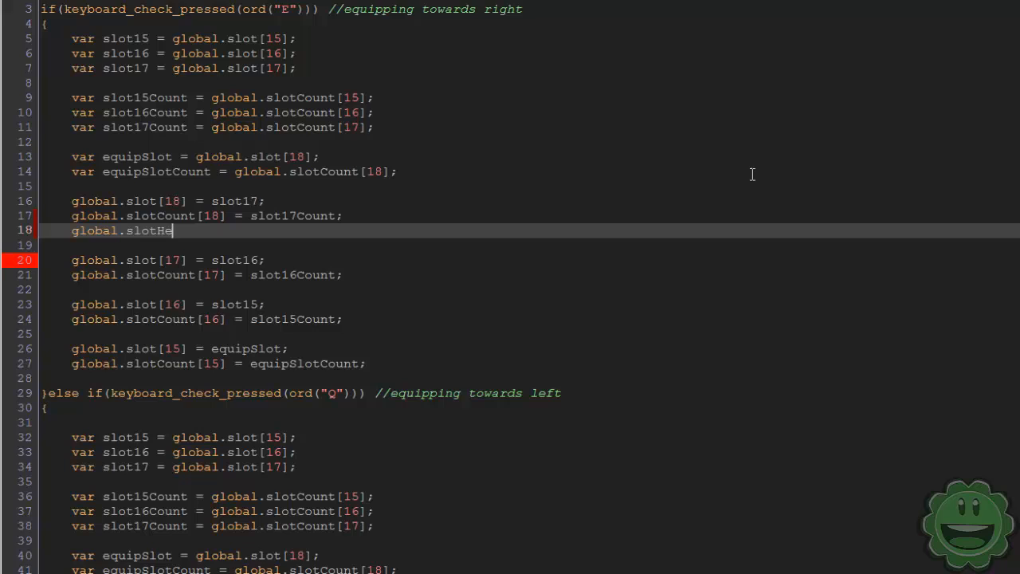
{"action": "type", "text": "alth[18] ="}
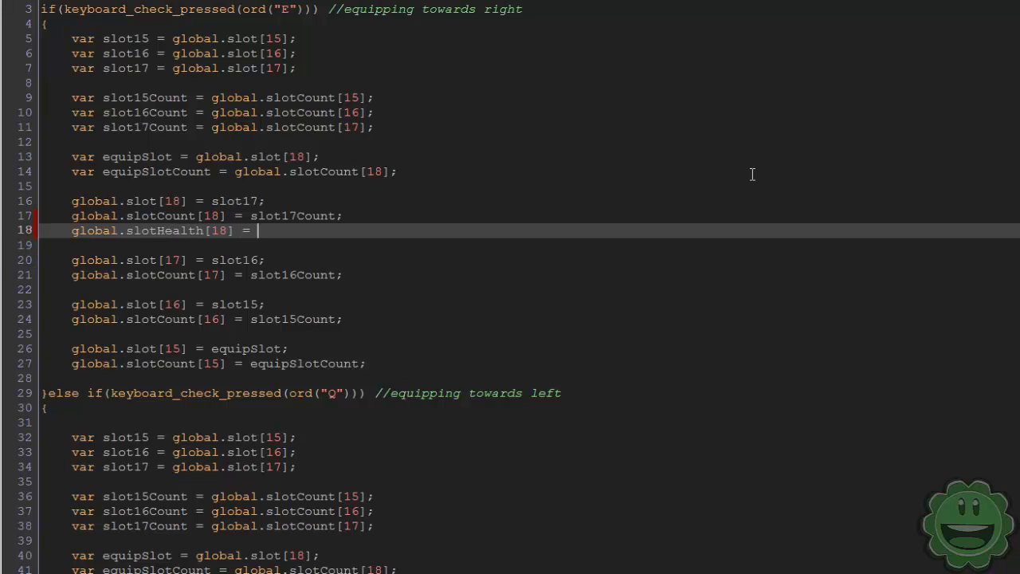
{"action": "type", "text": "slot"}
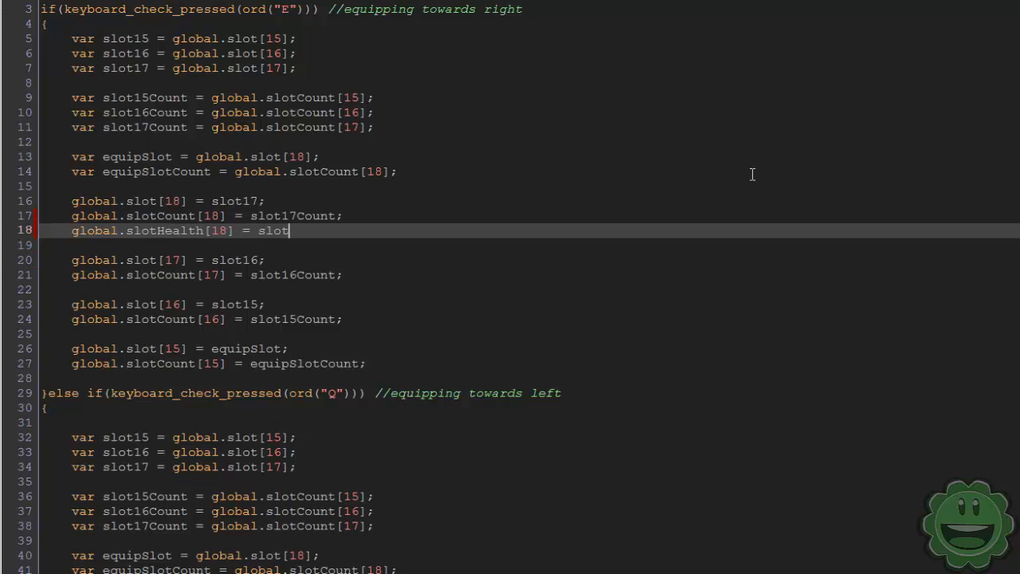
{"action": "type", "text": "17"}
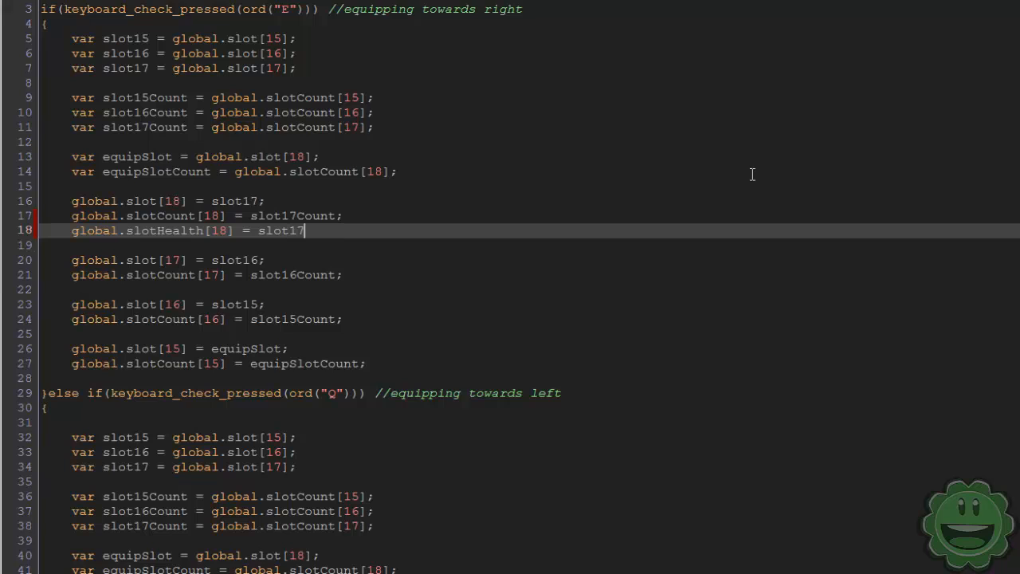
{"action": "type", "text": "Health;"}
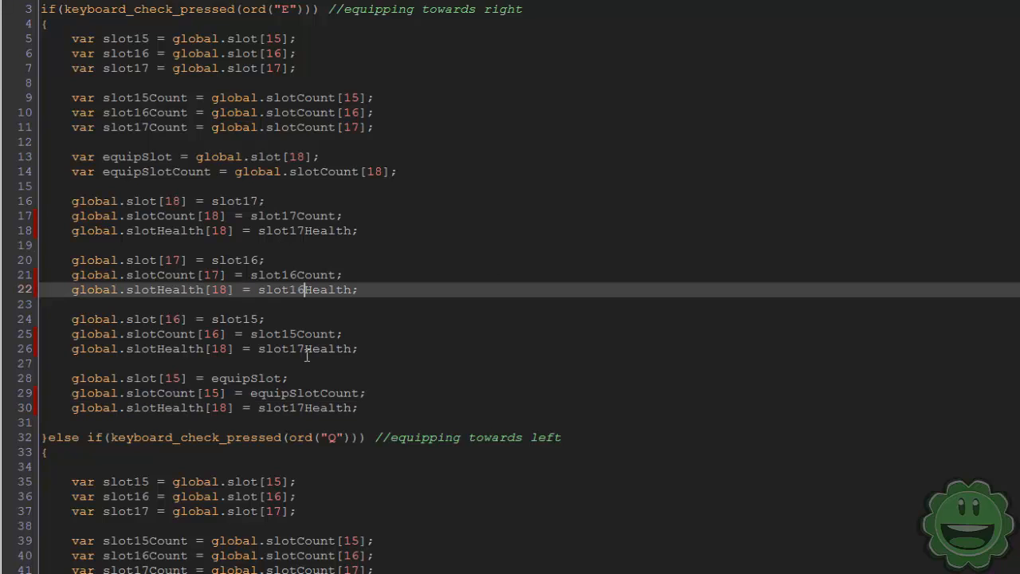
Fix indices on the slot 17 and 16 health lines and make slot 15 take equipSlotHealth
{"action": "left_click", "coordinate": [301, 347]}
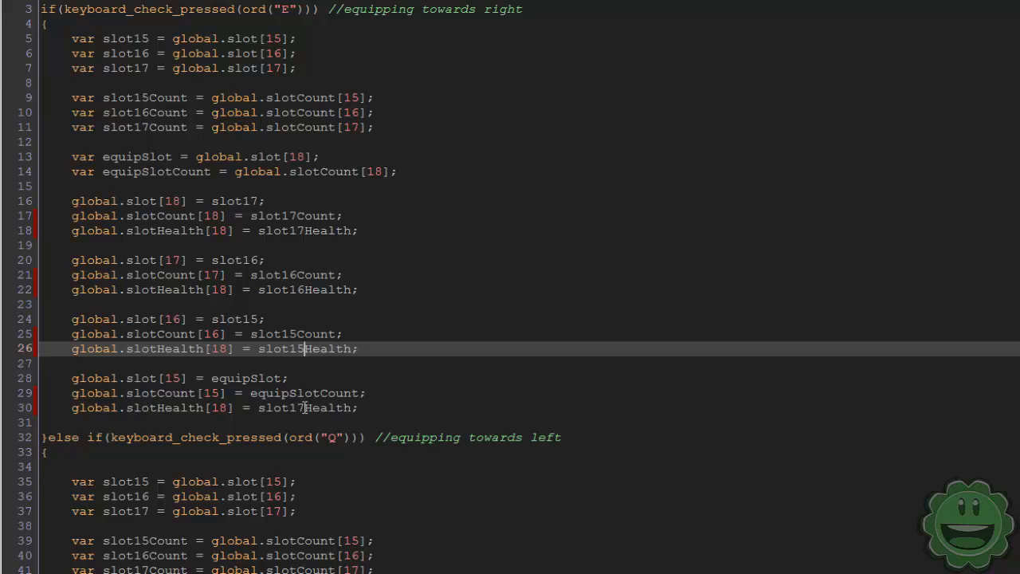
{"action": "left_click", "coordinate": [300, 408]}
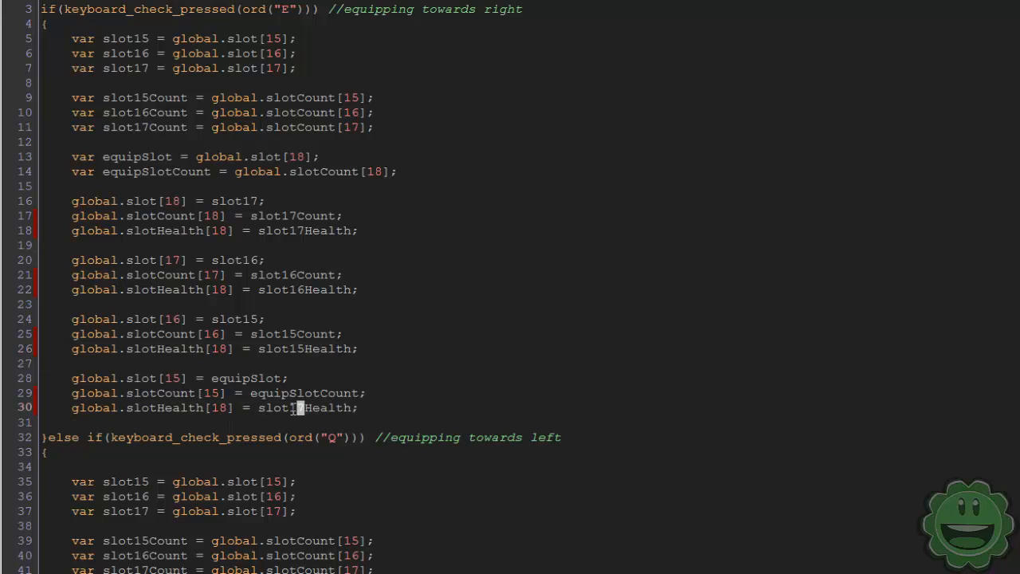
{"action": "double_click", "coordinate": [278, 408]}
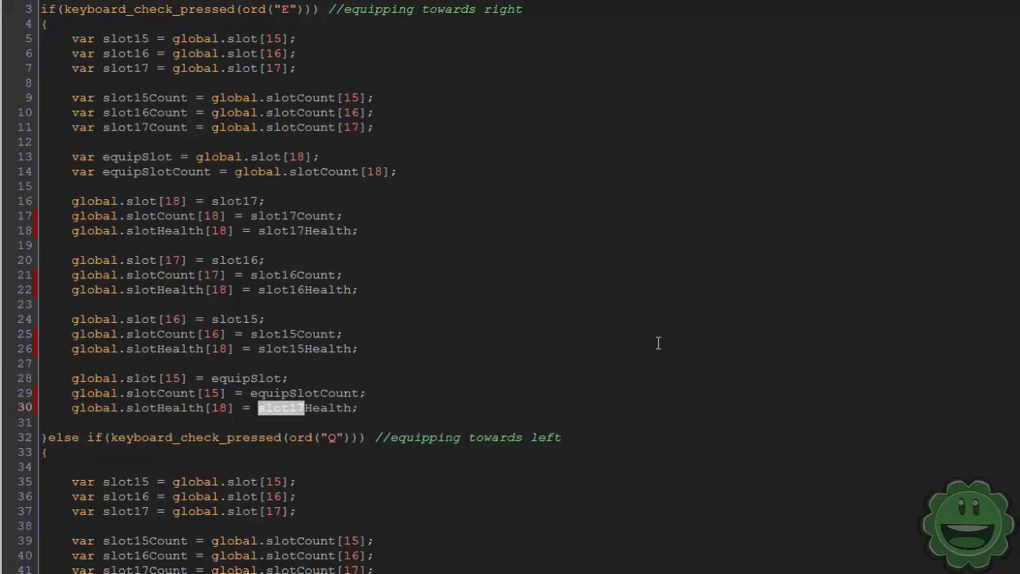
{"action": "type", "text": "equipS"}
{"action": "left_click", "coordinate": [216, 288]}
{"action": "type", "text": "7"}
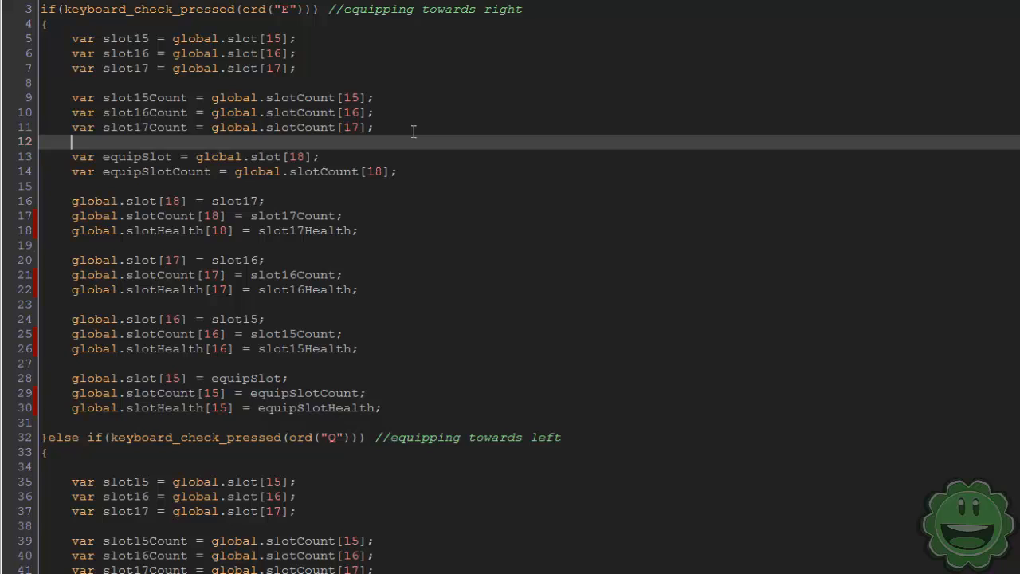
Declare var slot15Health = global.slotHealth[15] below the slot15Count line
{"action": "type", "text": "var"}
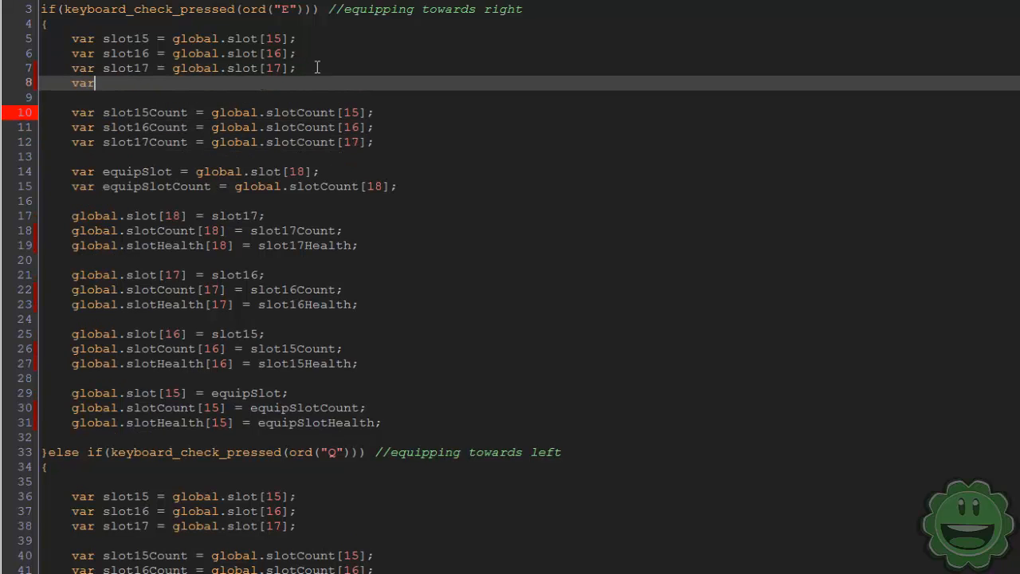
{"action": "type", "text": "slot"}
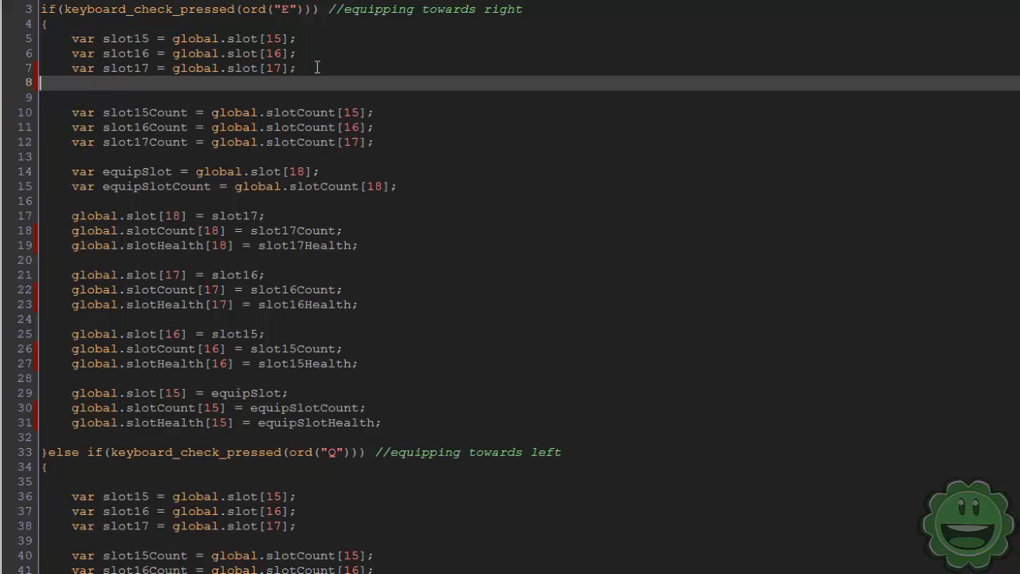
{"action": "key", "text": "Delete"}
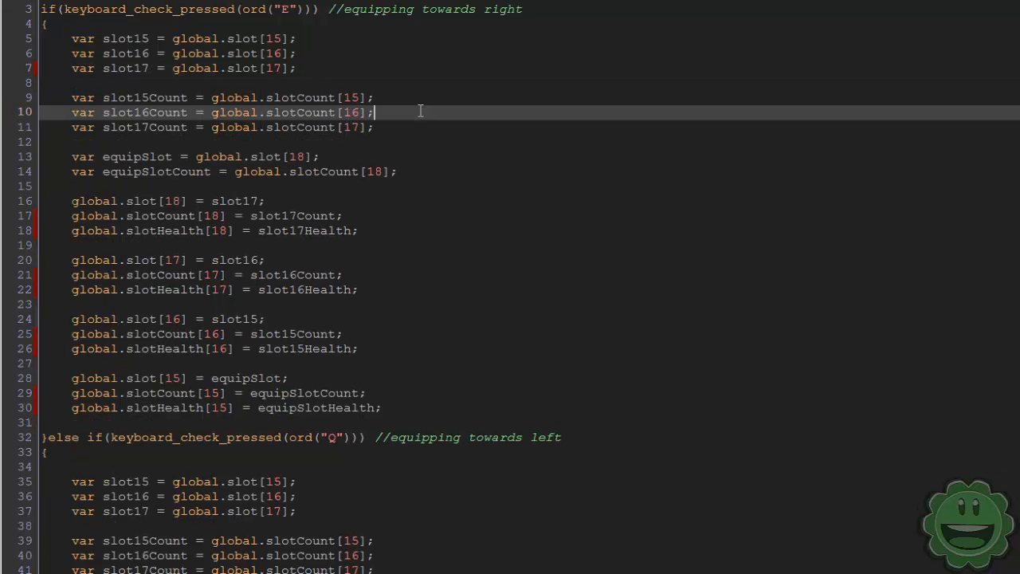
{"action": "left_click", "coordinate": [422, 97]}
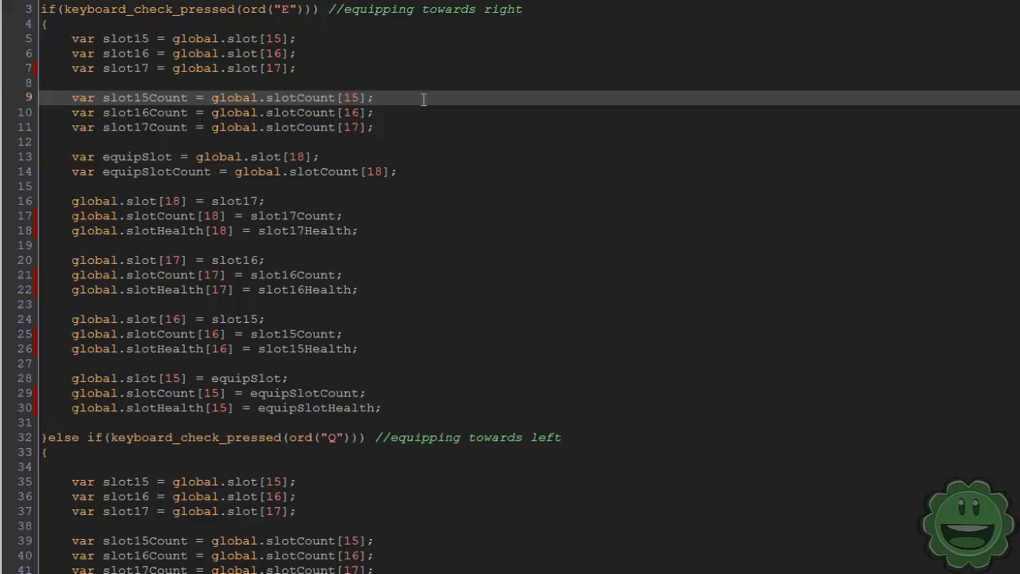
{"action": "key", "text": "Enter"}
{"action": "type", "text": "var slot"}
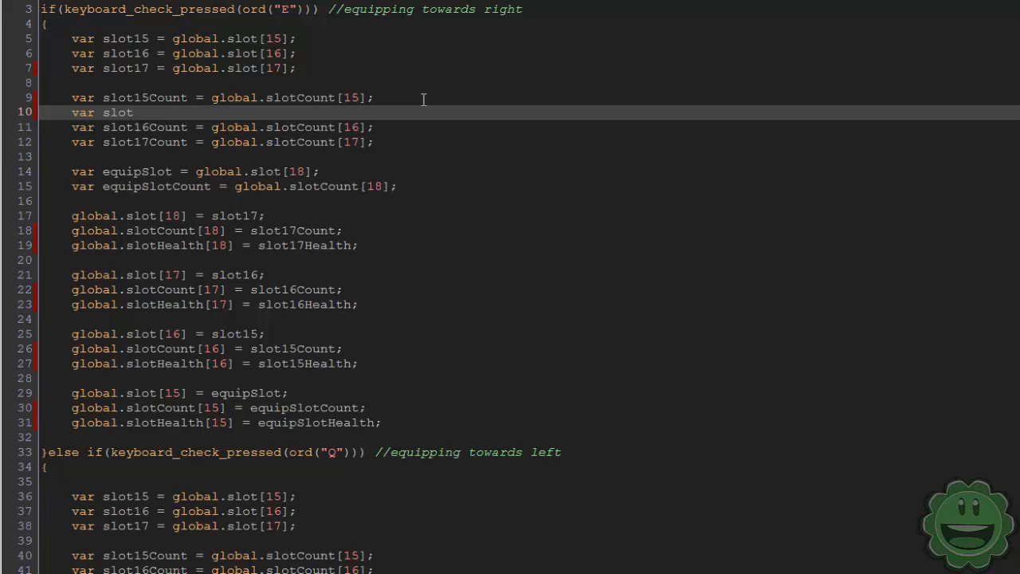
{"action": "type", "text": "15"}
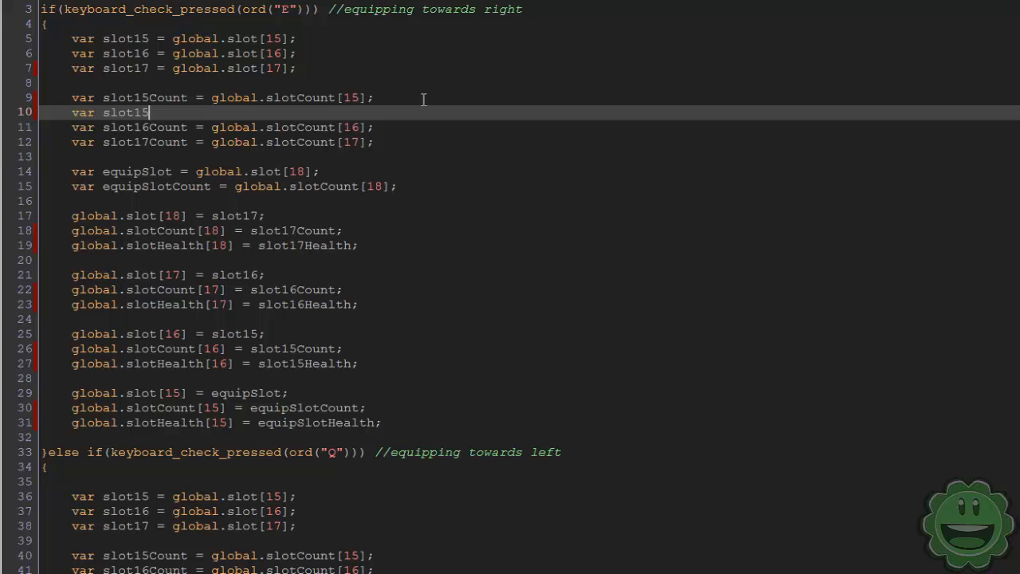
{"action": "type", "text": "Health = global.s"}
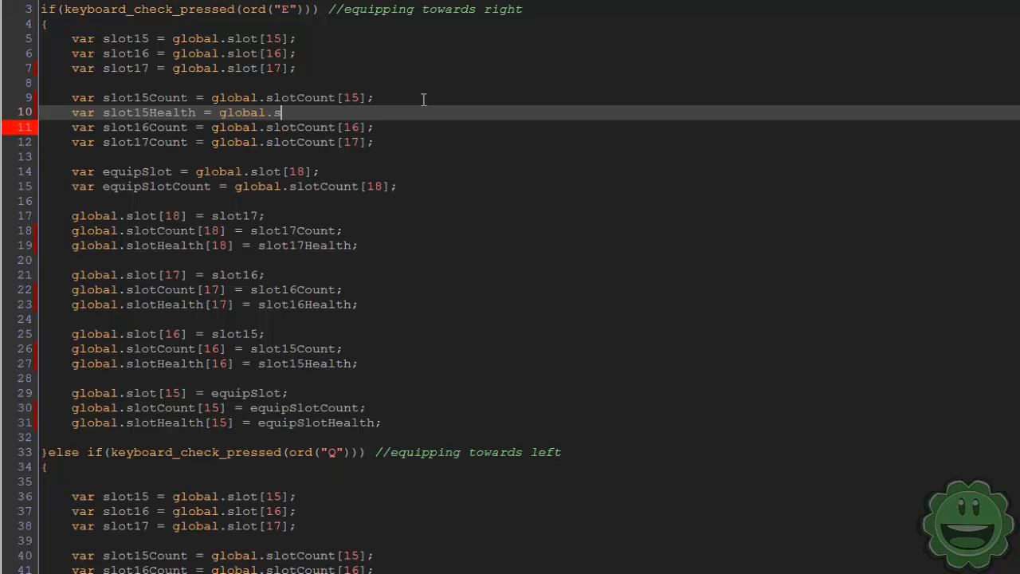
{"action": "type", "text": "lotHealth[1"}
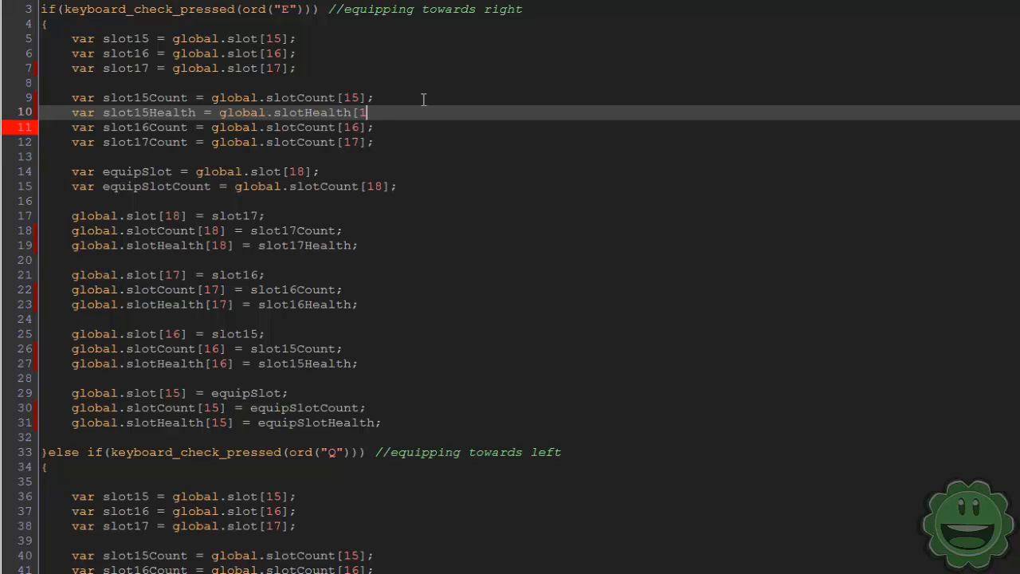
{"action": "type", "text": "5];"}
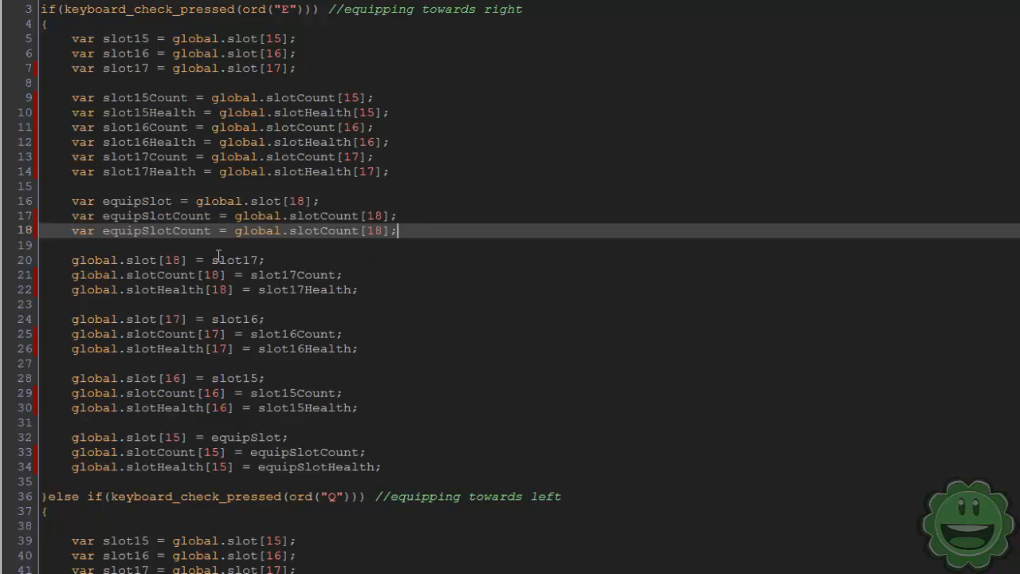
Rename slotCount in the copied equipSlot line to build the equipSlotHealth declaration
{"action": "double_click", "coordinate": [192, 229]}
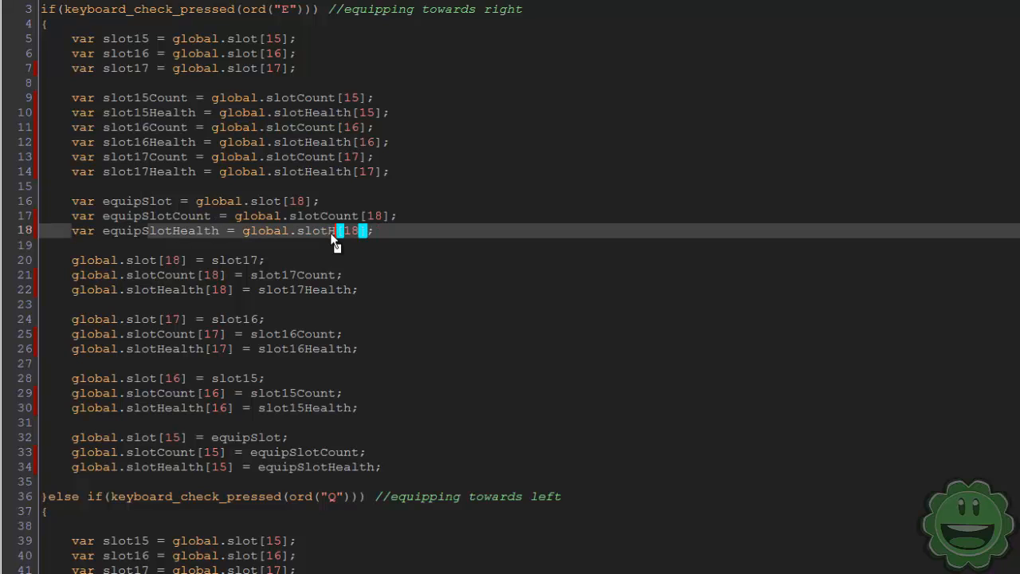
In the Q branch, duplicate the slotCount[18] line into a global.slotHealth[18] assignment
{"action": "scroll", "scroll_direction": "down", "scroll_amount": 3}
{"action": "type", "text": "ealth"}
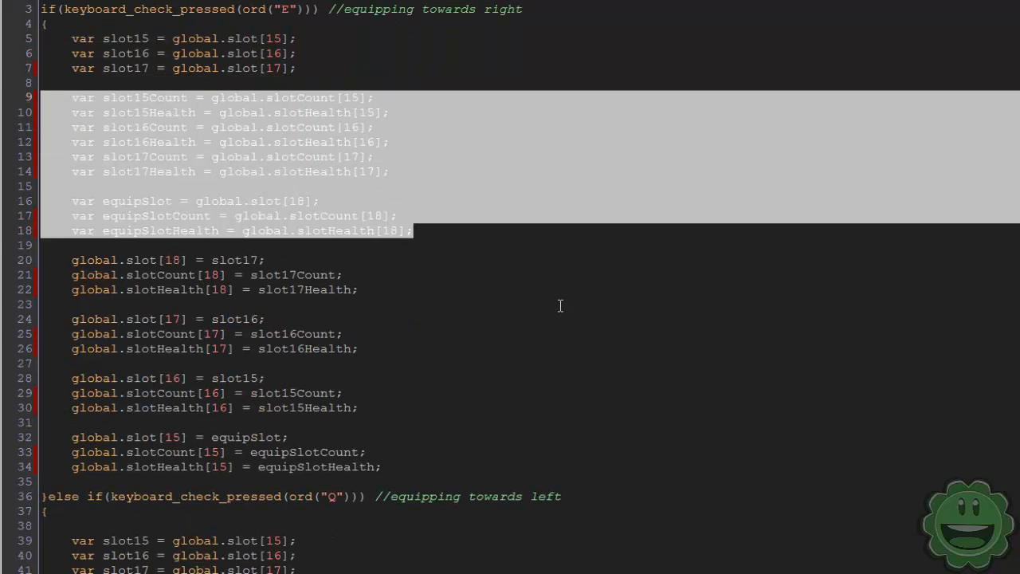
{"action": "scroll", "scroll_direction": "down", "scroll_amount": 3}
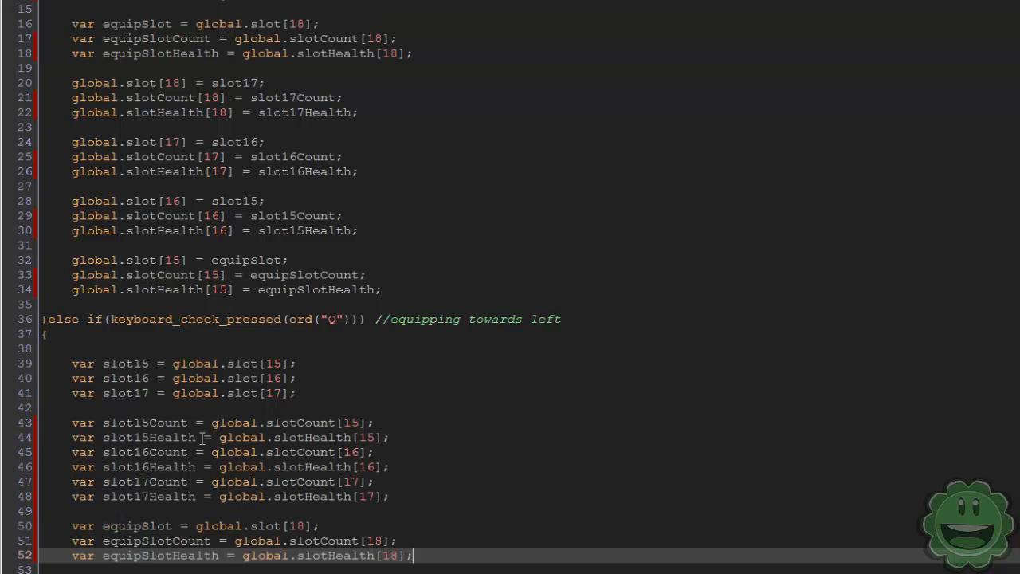
{"action": "scroll", "scroll_direction": "down", "scroll_amount": 3}
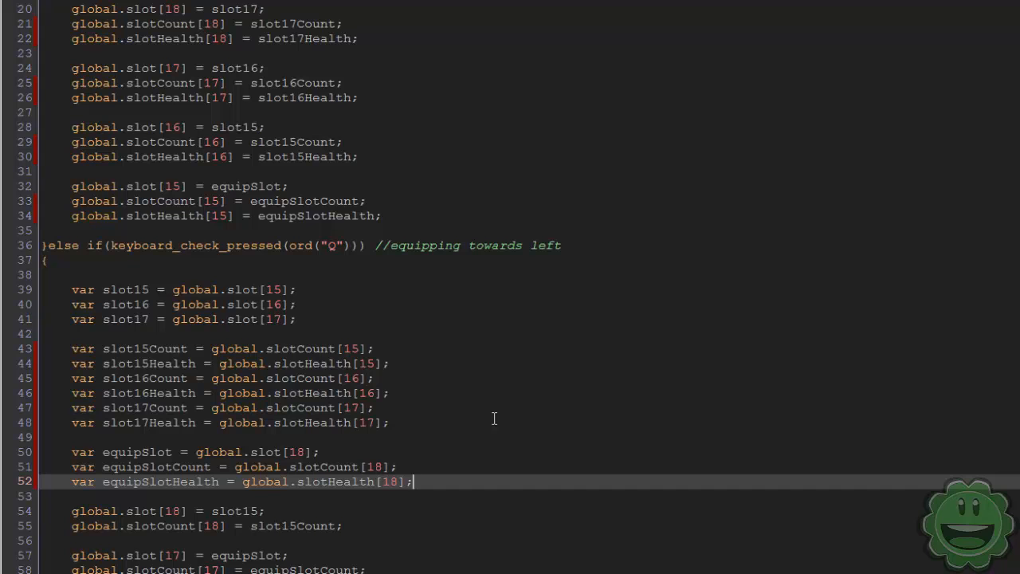
{"action": "scroll", "scroll_direction": "up", "scroll_amount": 3}
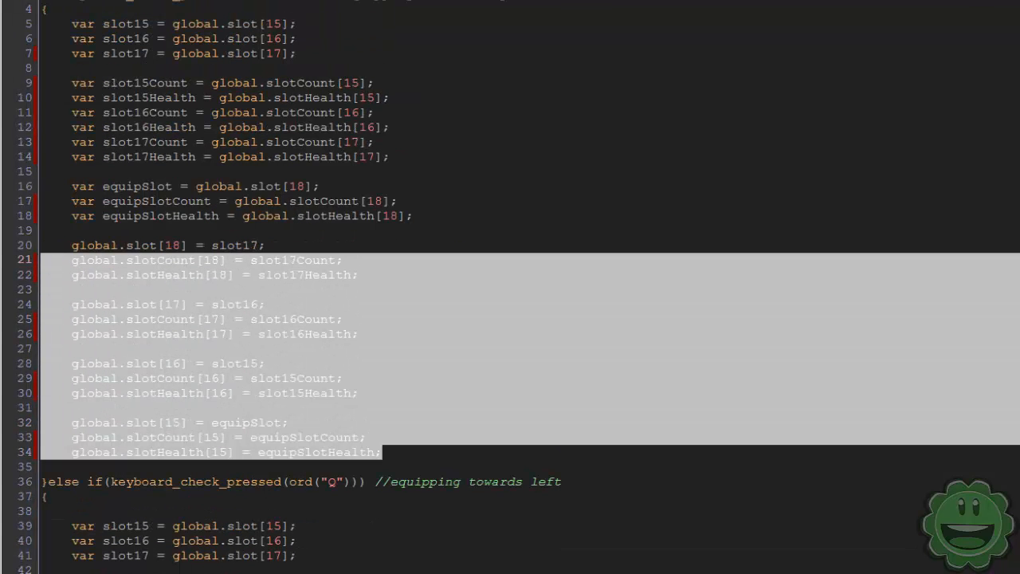
{"action": "scroll", "scroll_direction": "down", "scroll_amount": 3}
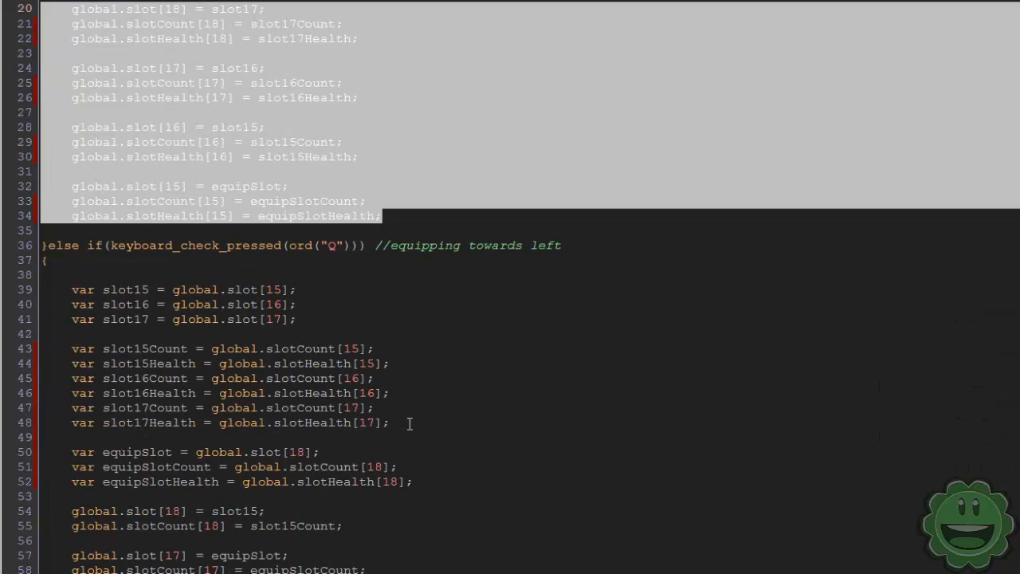
{"action": "scroll", "scroll_direction": "up", "scroll_amount": 3}
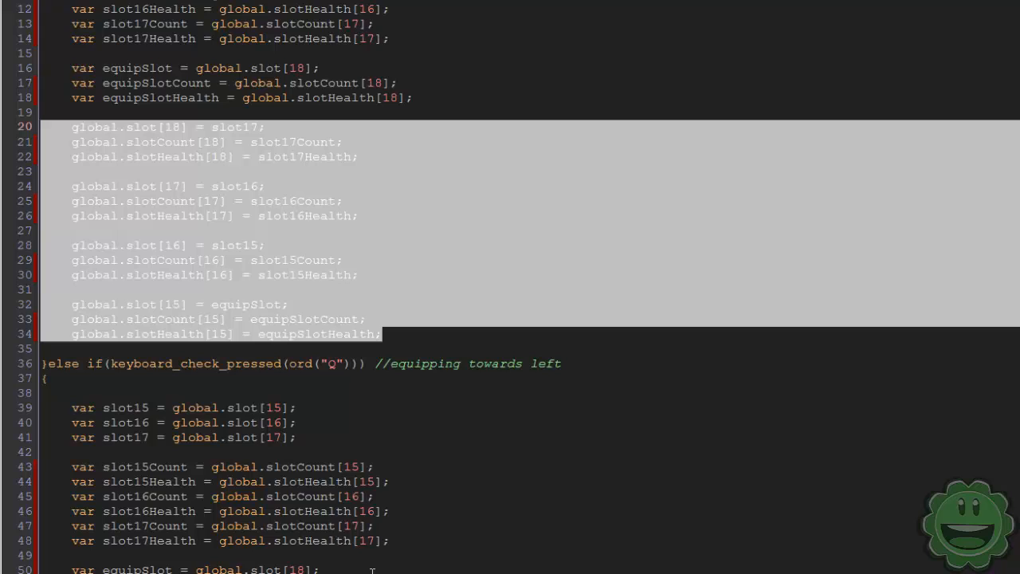
{"action": "scroll", "scroll_direction": "down", "scroll_amount": 3}
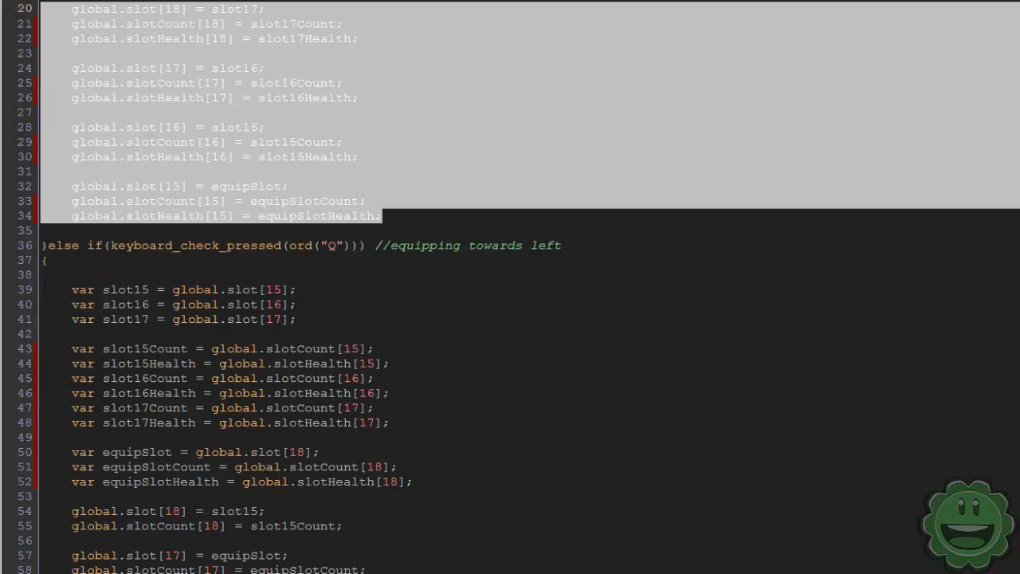
{"action": "left_click", "coordinate": [354, 526]}
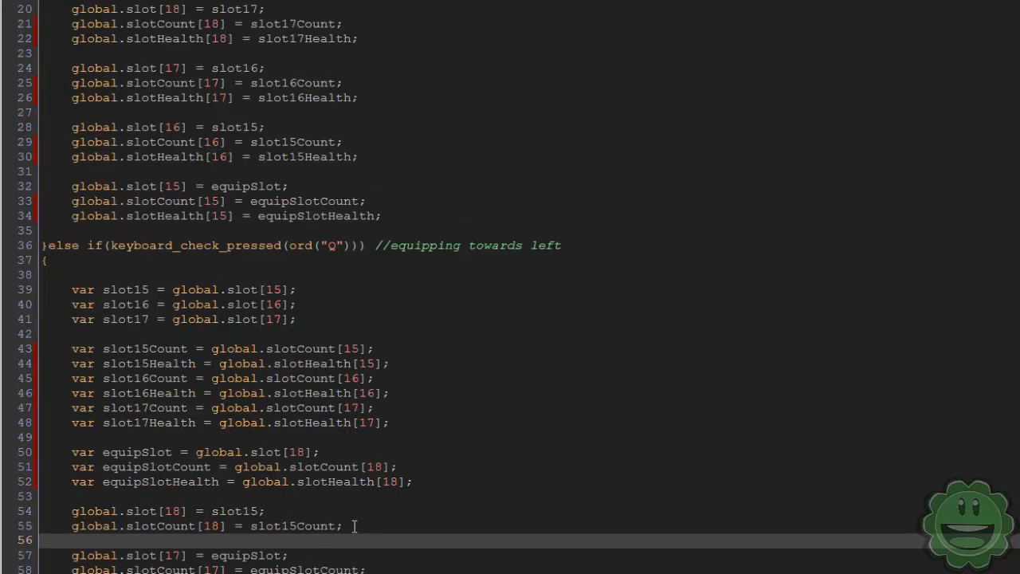
{"action": "triple_click", "coordinate": [208, 526]}
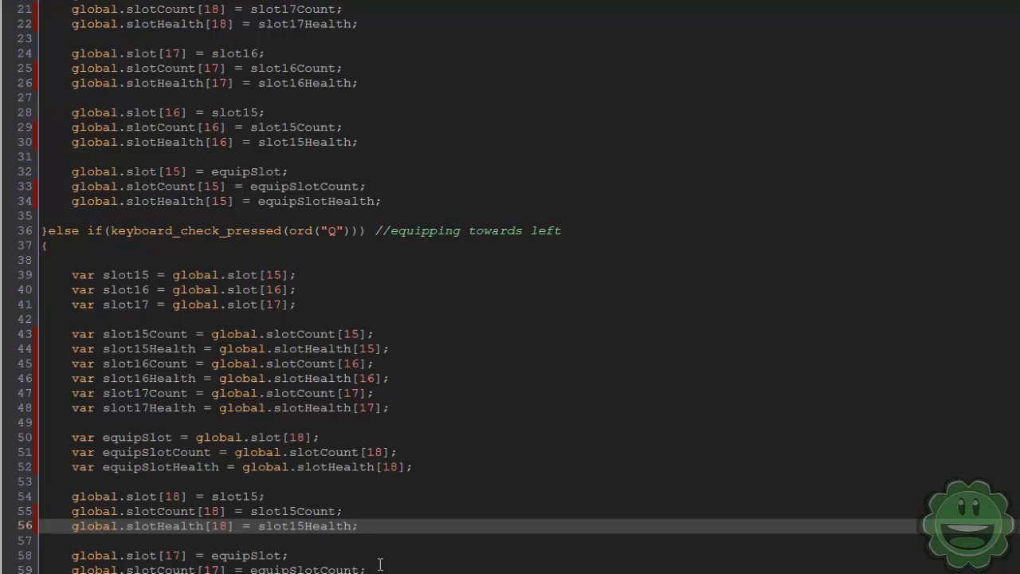
Copy the slotHealth[18] line after the other slotCount lines and correct each slot number
{"action": "triple_click", "coordinate": [216, 526]}
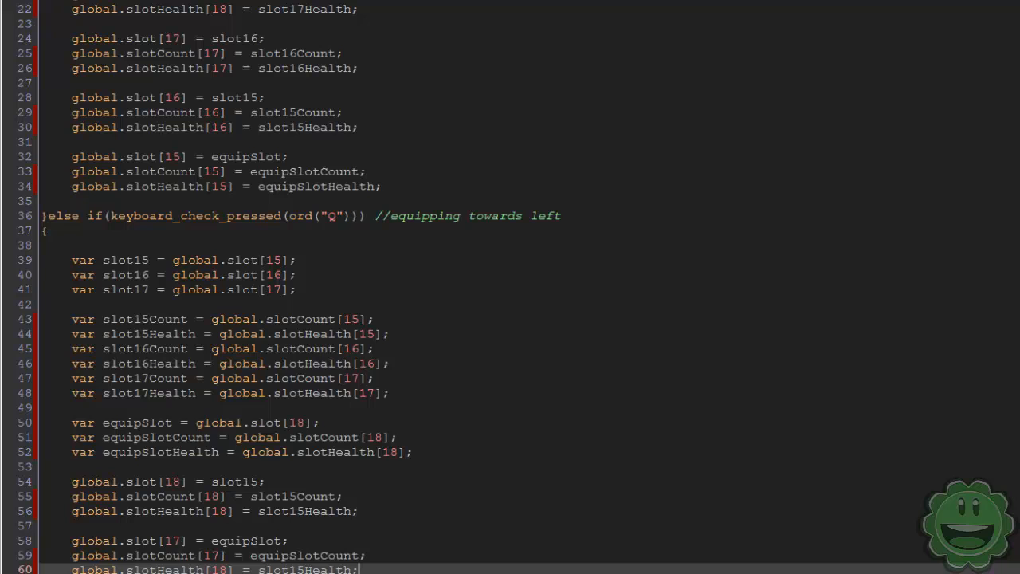
{"action": "scroll", "scroll_direction": "down", "scroll_amount": 3}
{"action": "type", "text": "7"}
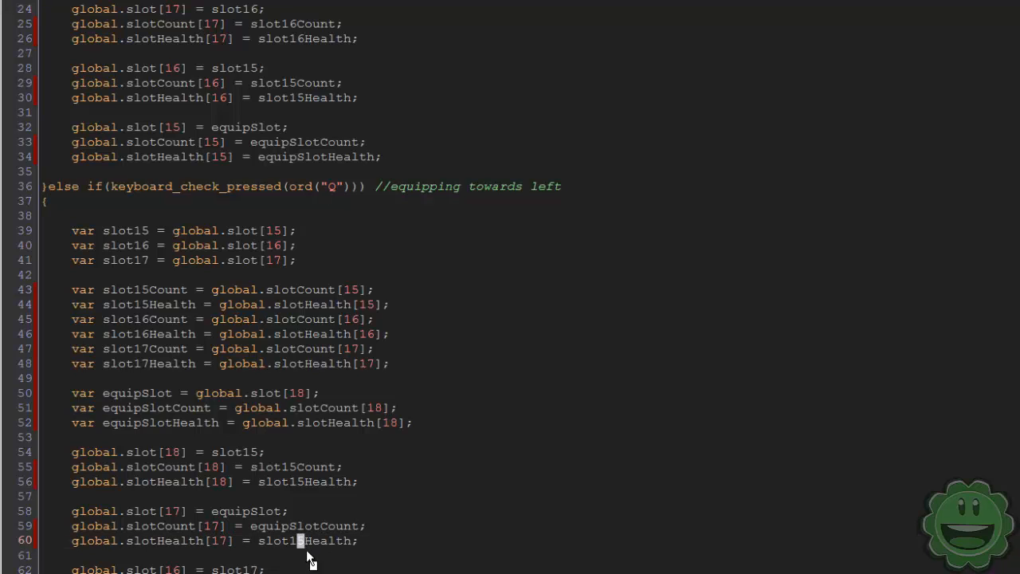
{"action": "double_click", "coordinate": [277, 540]}
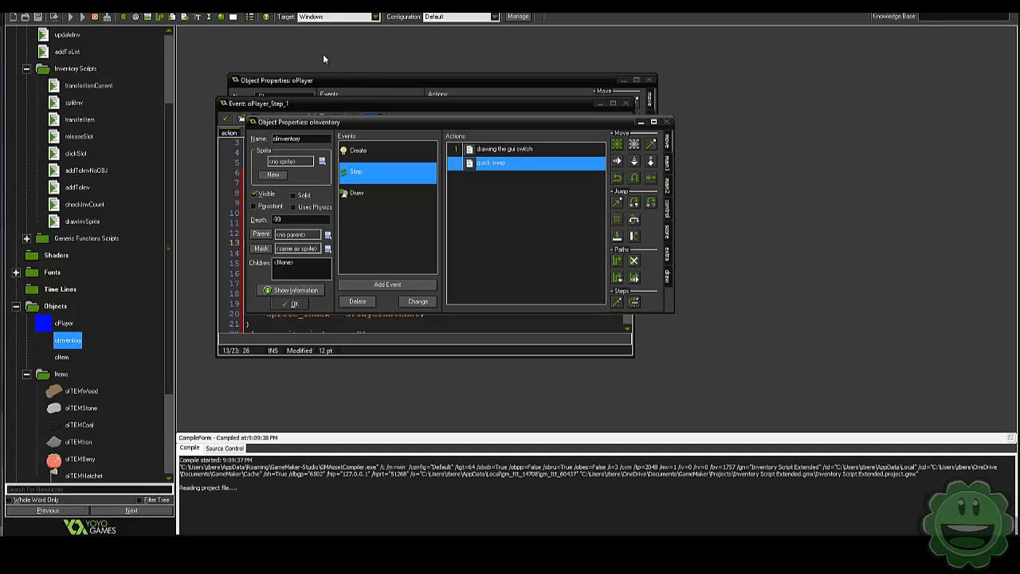
Run the game to check the hatchets' health bars in the quick slots
{"action": "left_click", "coordinate": [68, 16]}
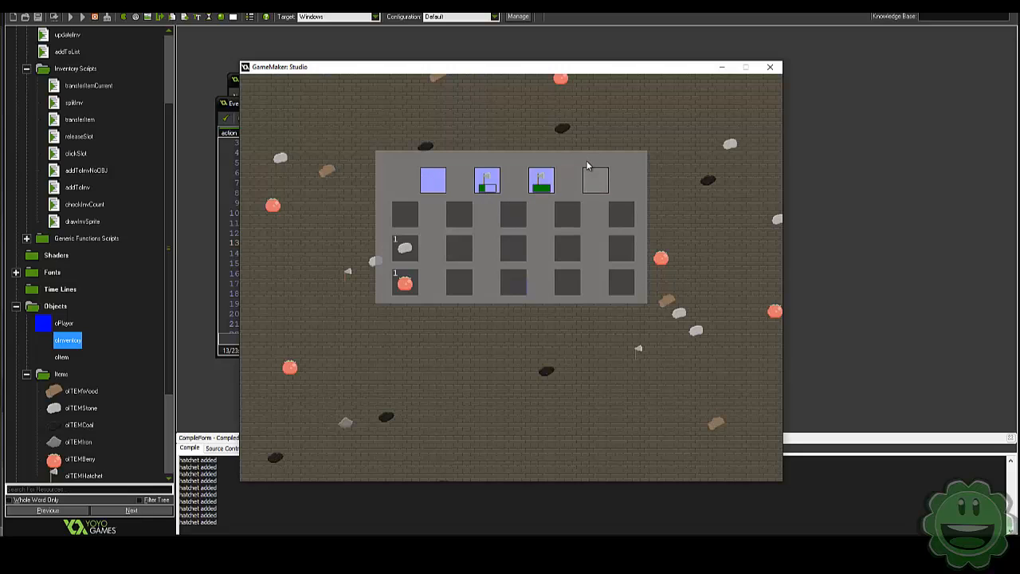
{"action": "mouse_move", "coordinate": [598, 156]}
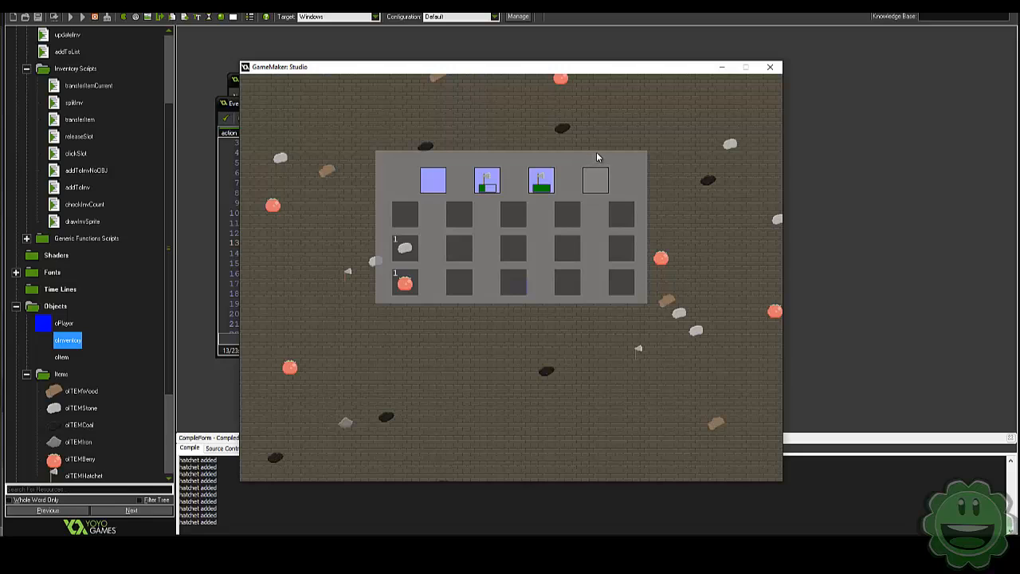
{"action": "mouse_move", "coordinate": [343, 232]}
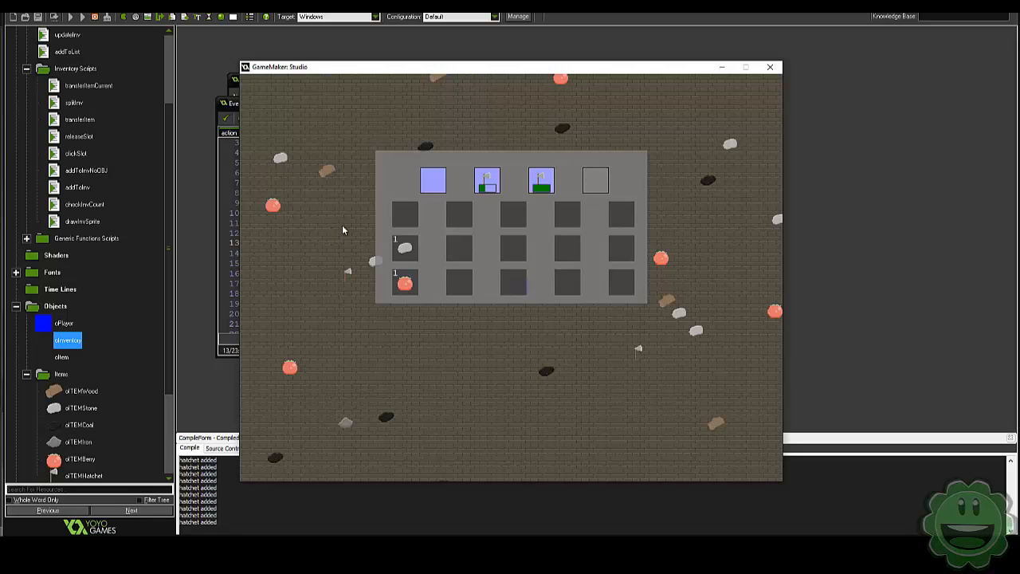